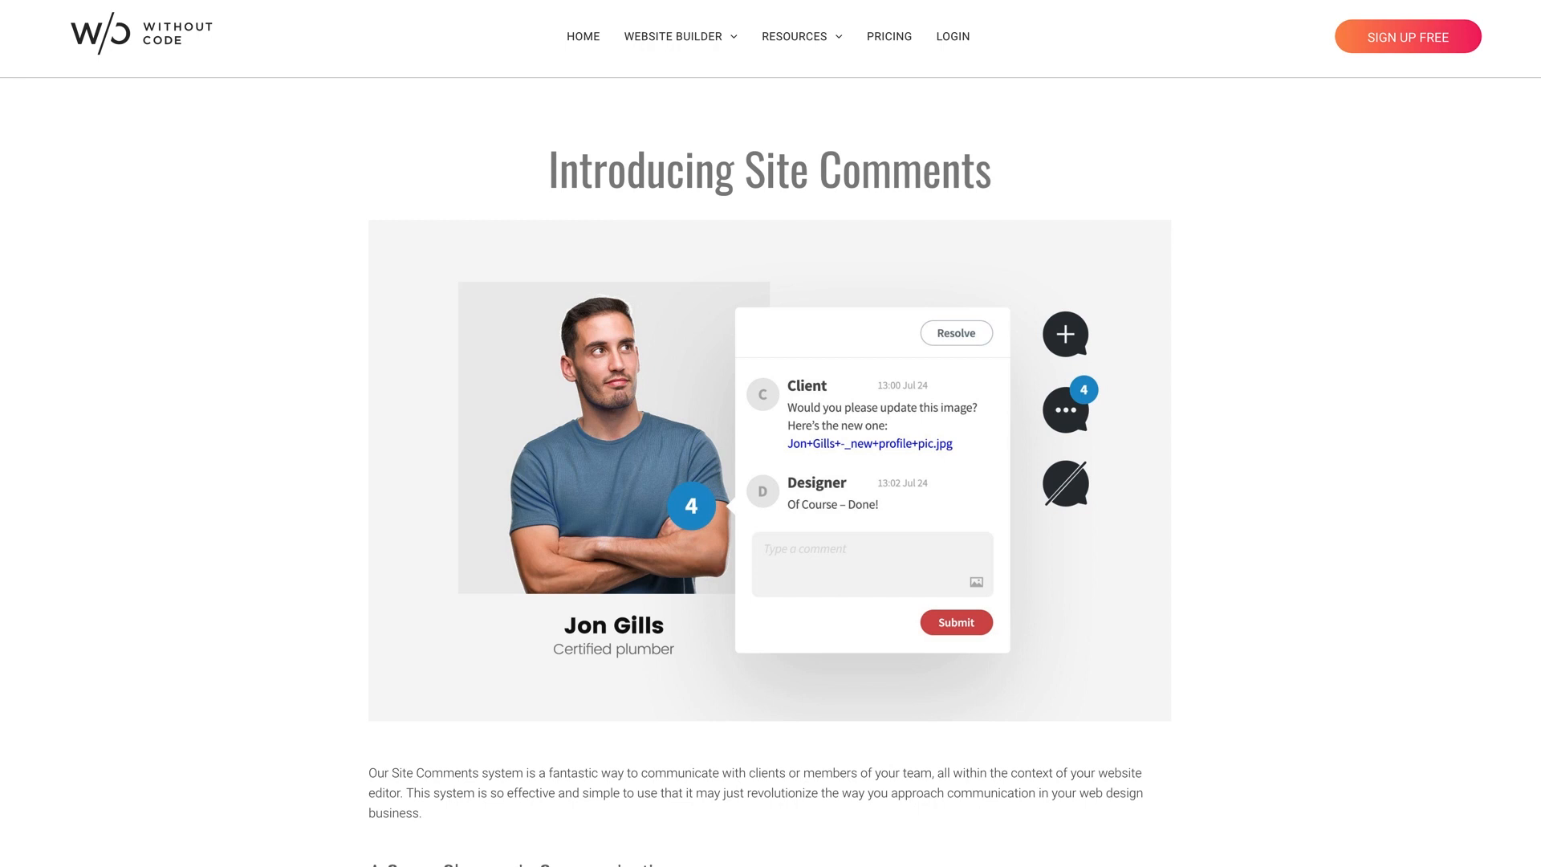
mouse_move(270, 532)
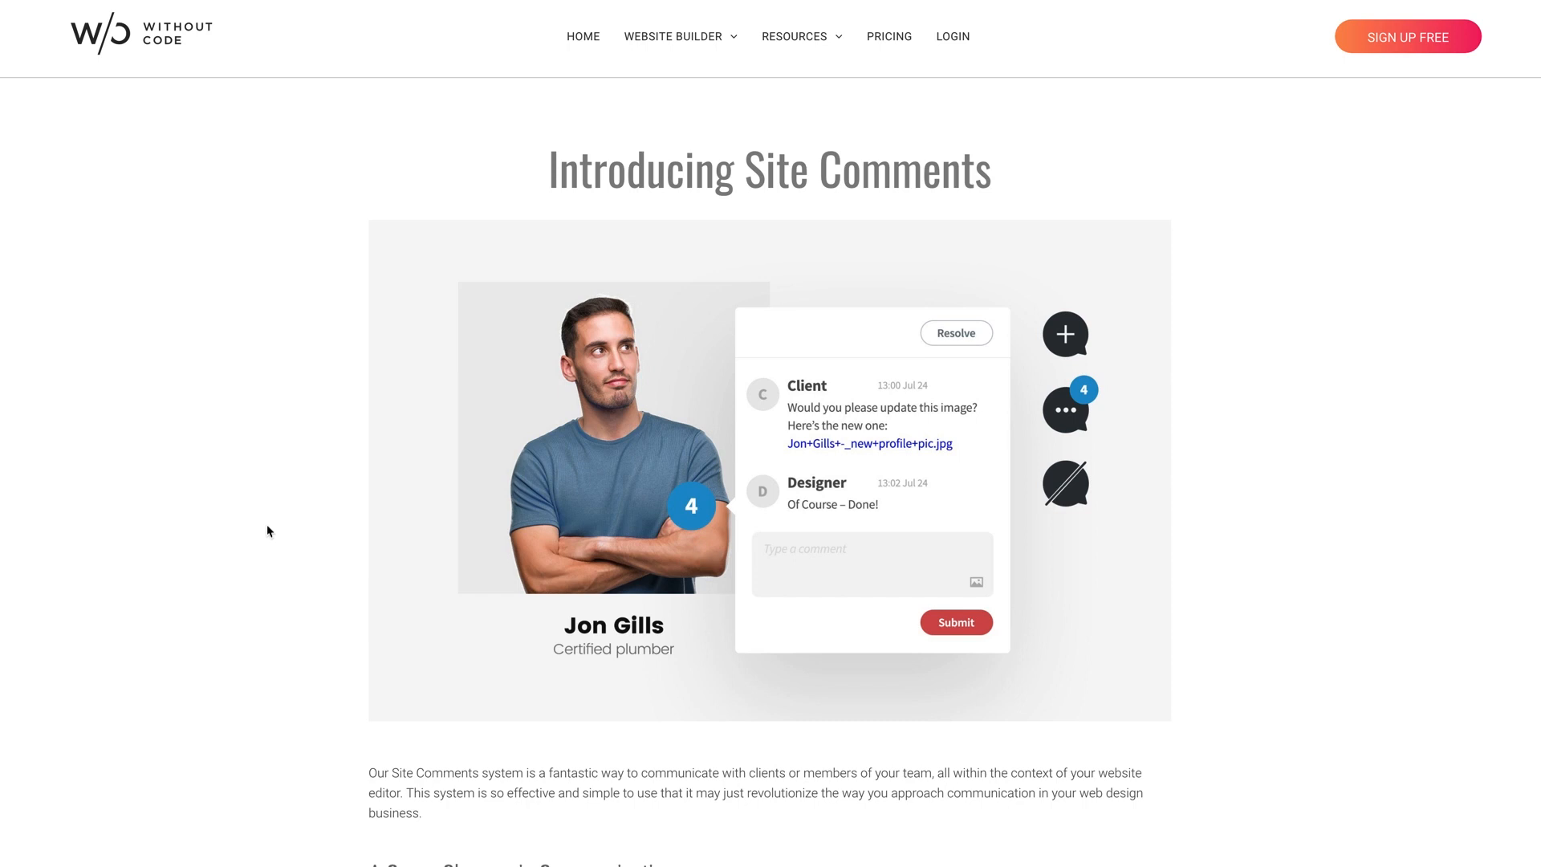
Step: Scroll to Unpublished Sites and open the Site Comments site's settings via its gear icon
scroll("down", 3)
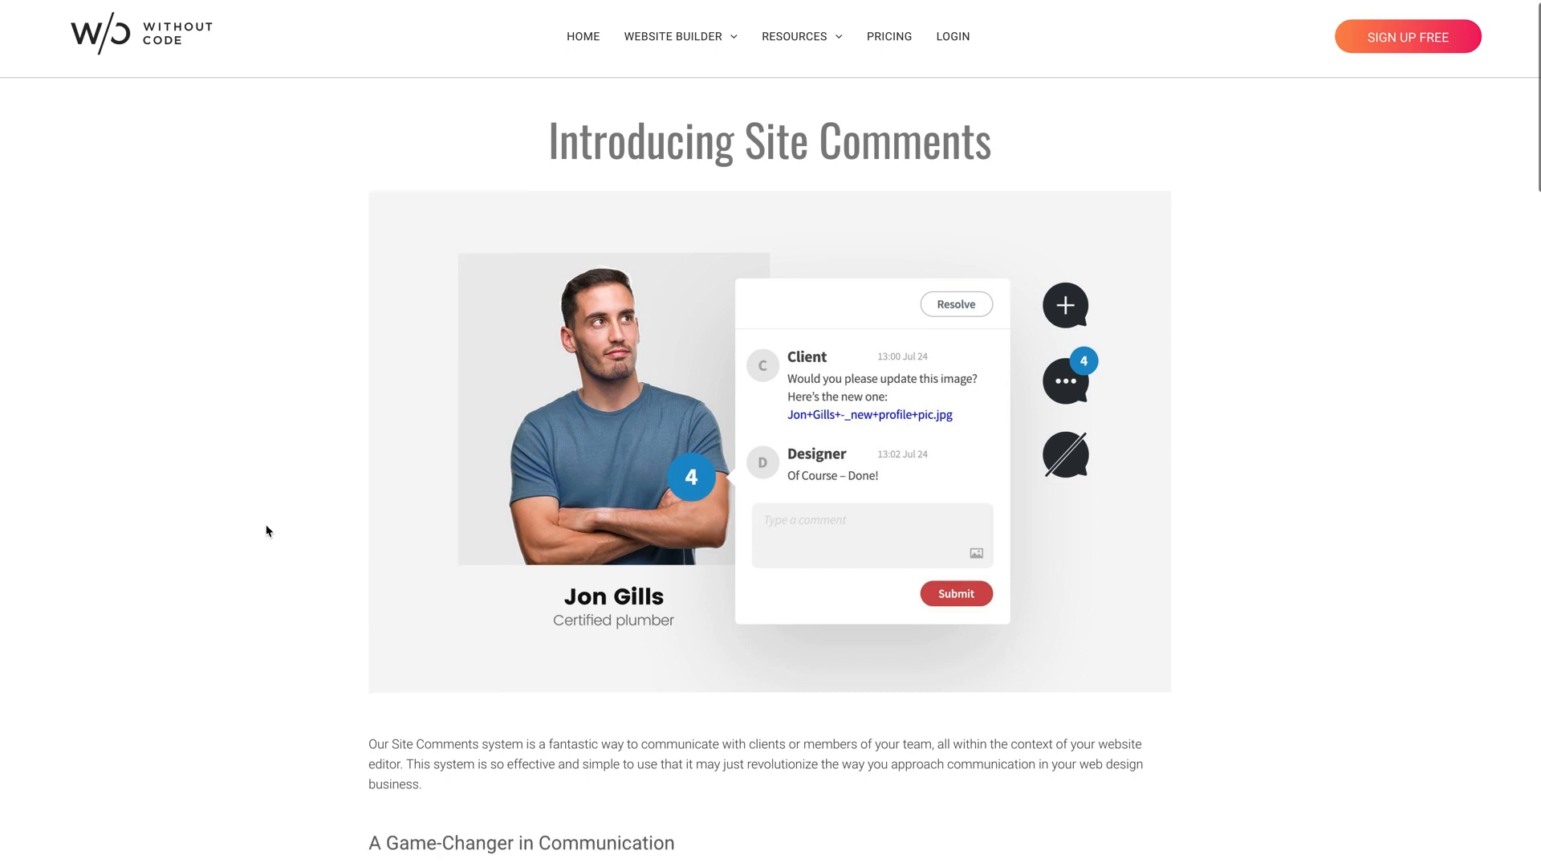
scroll("down", 3)
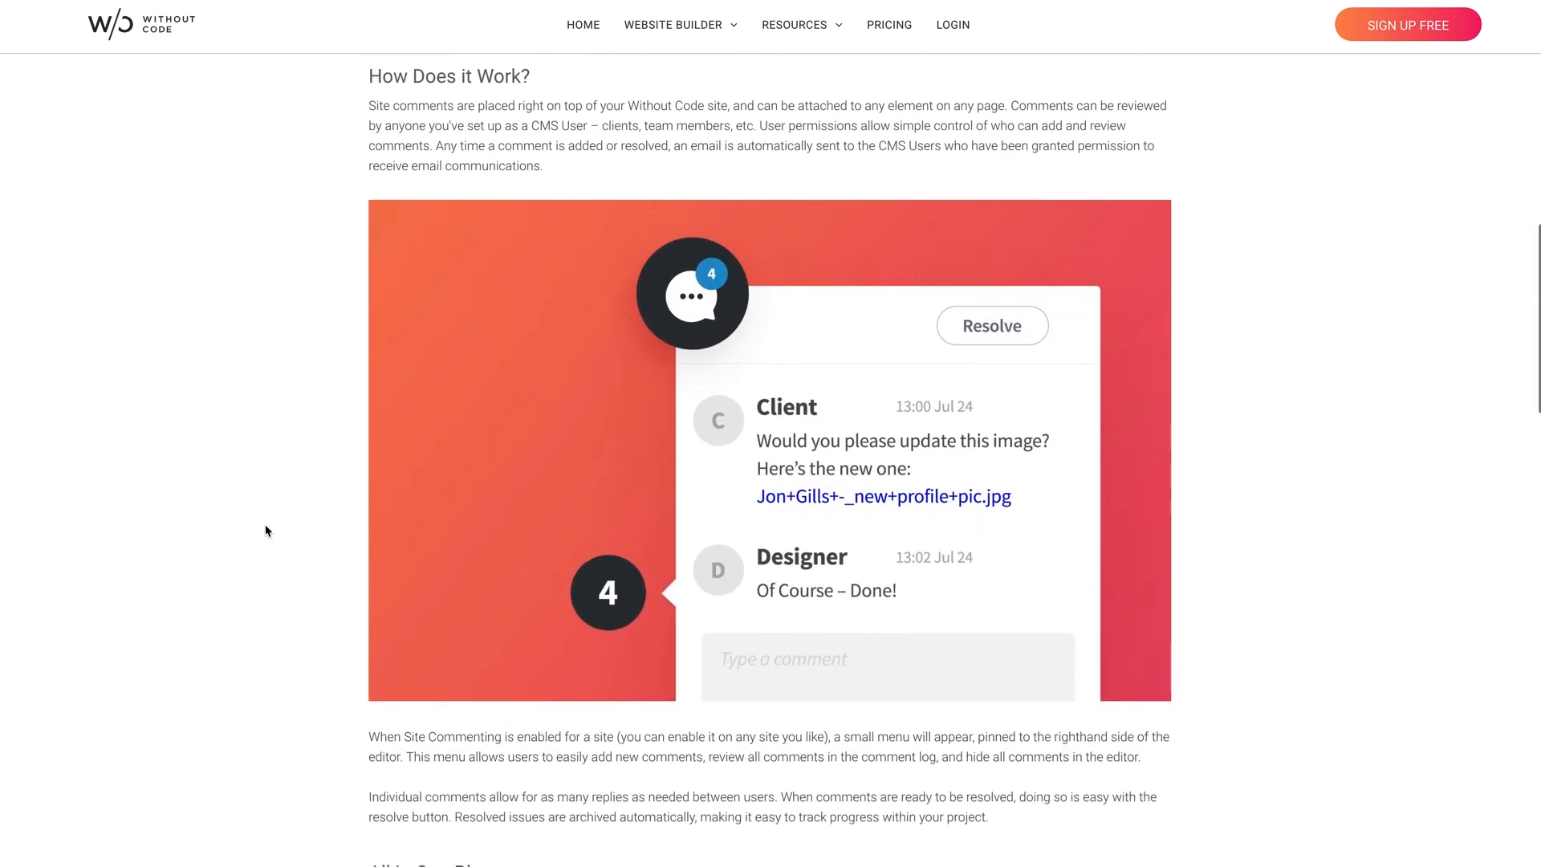
scroll("down", 3)
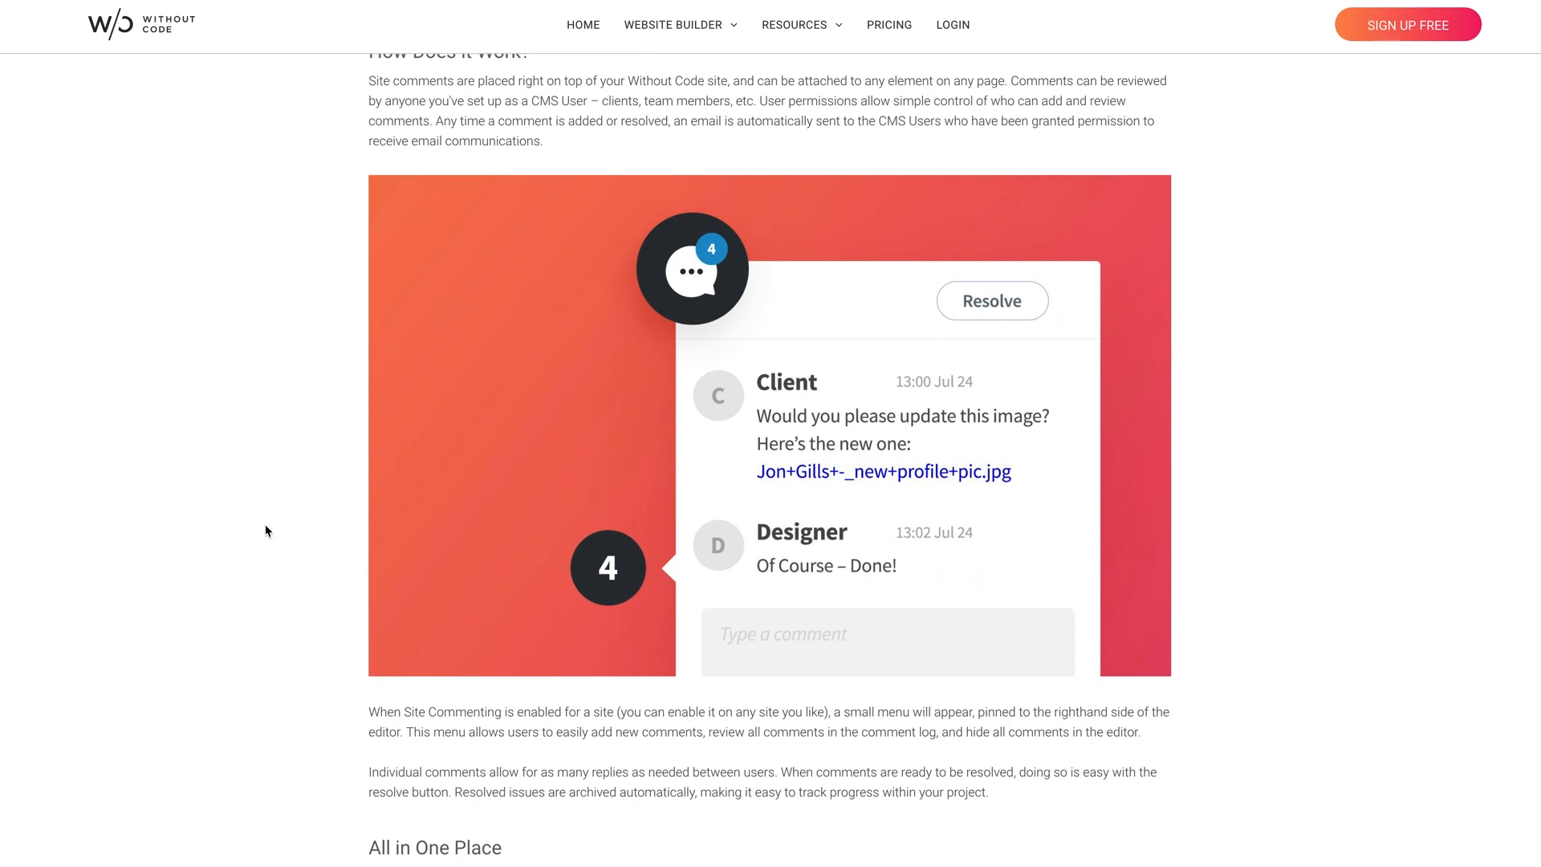
scroll("down", 3)
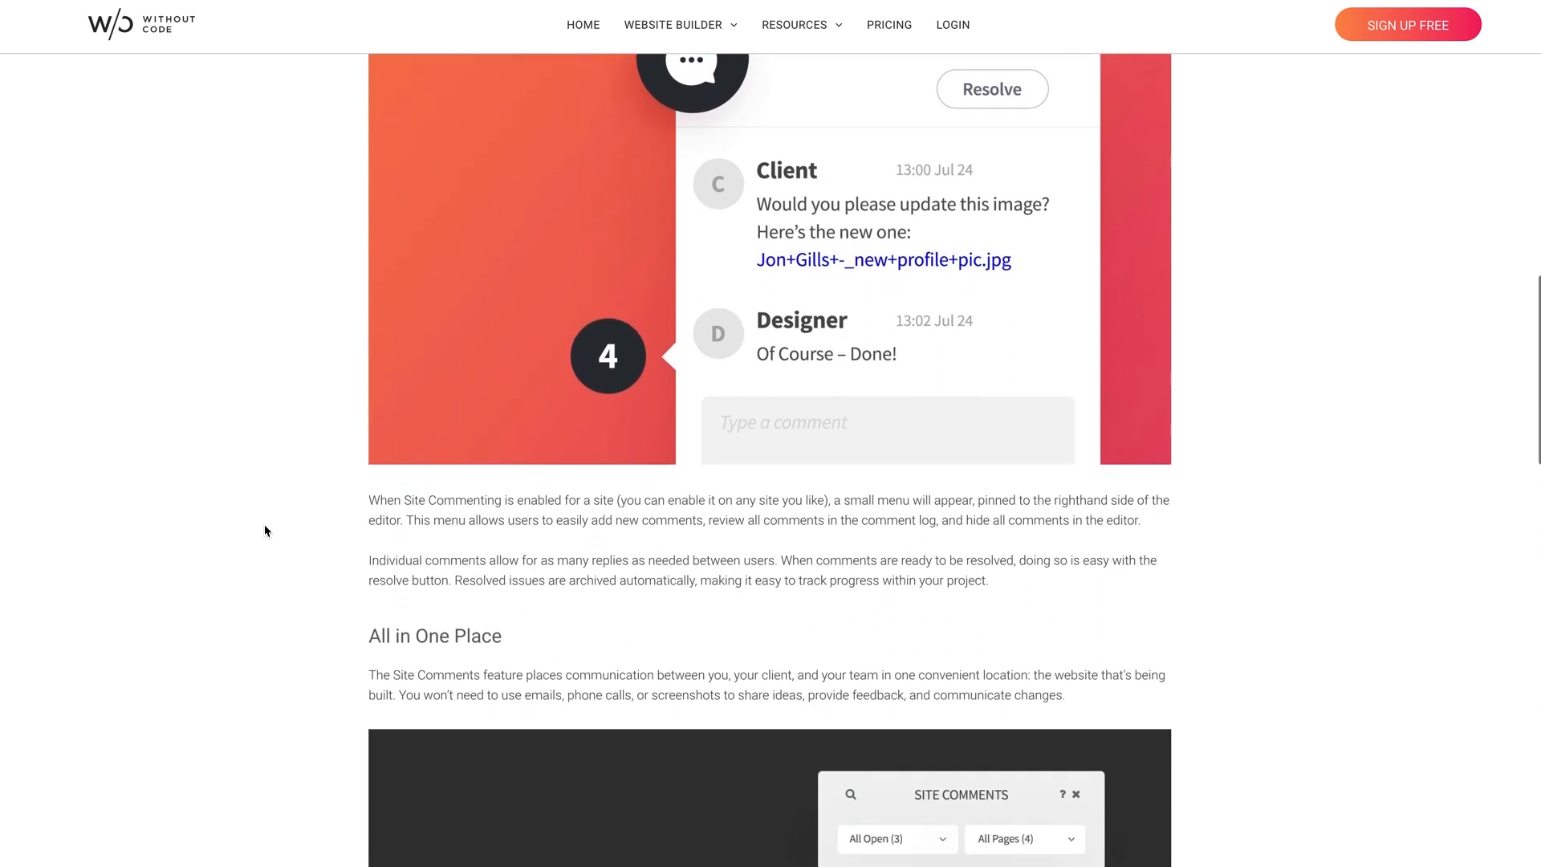
scroll("down", 3)
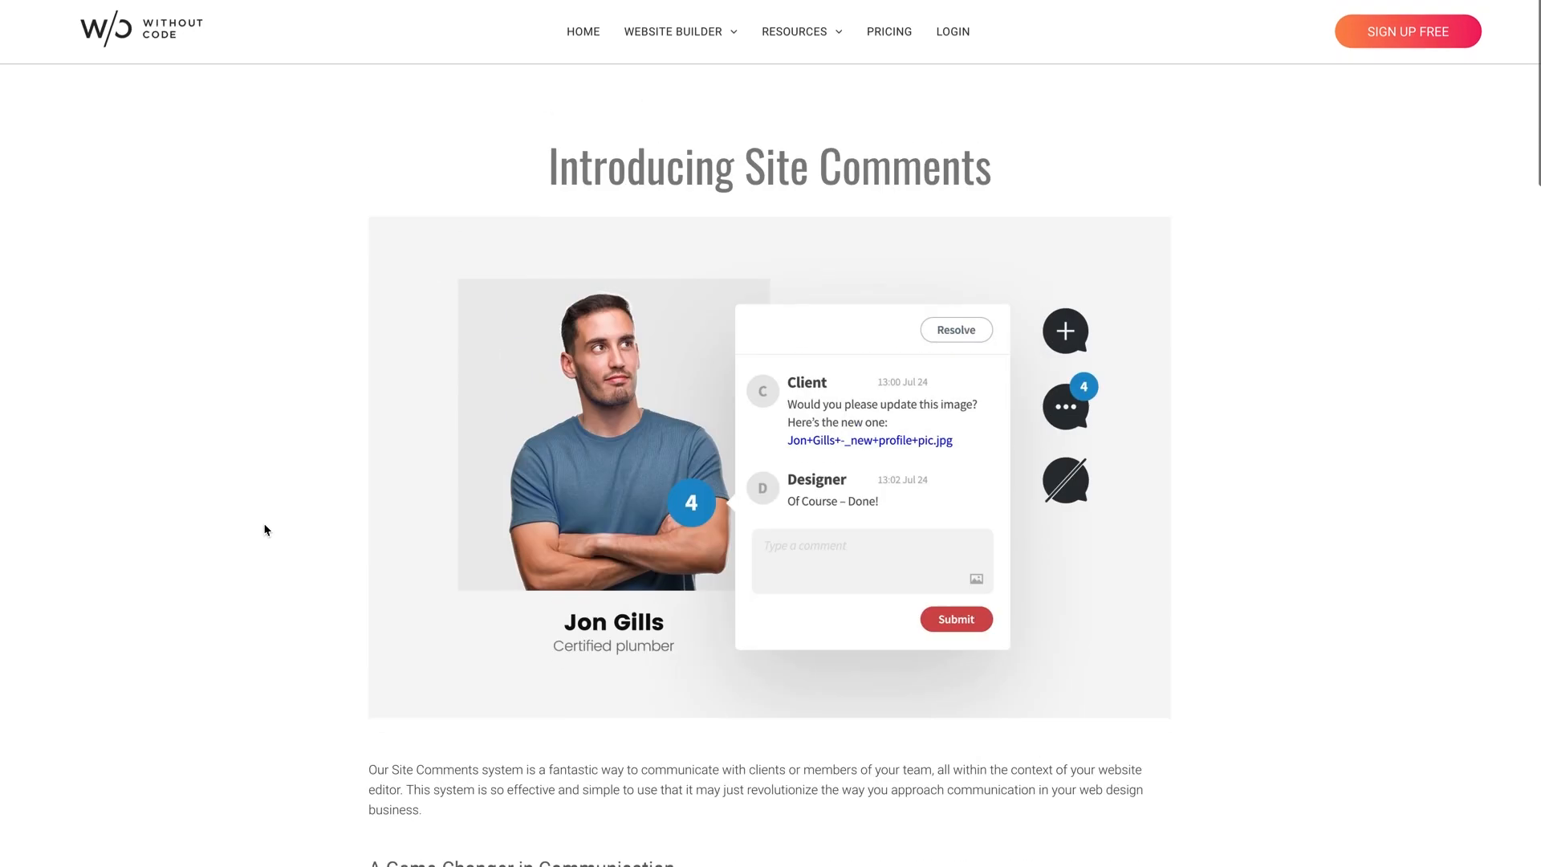
scroll("down", 3)
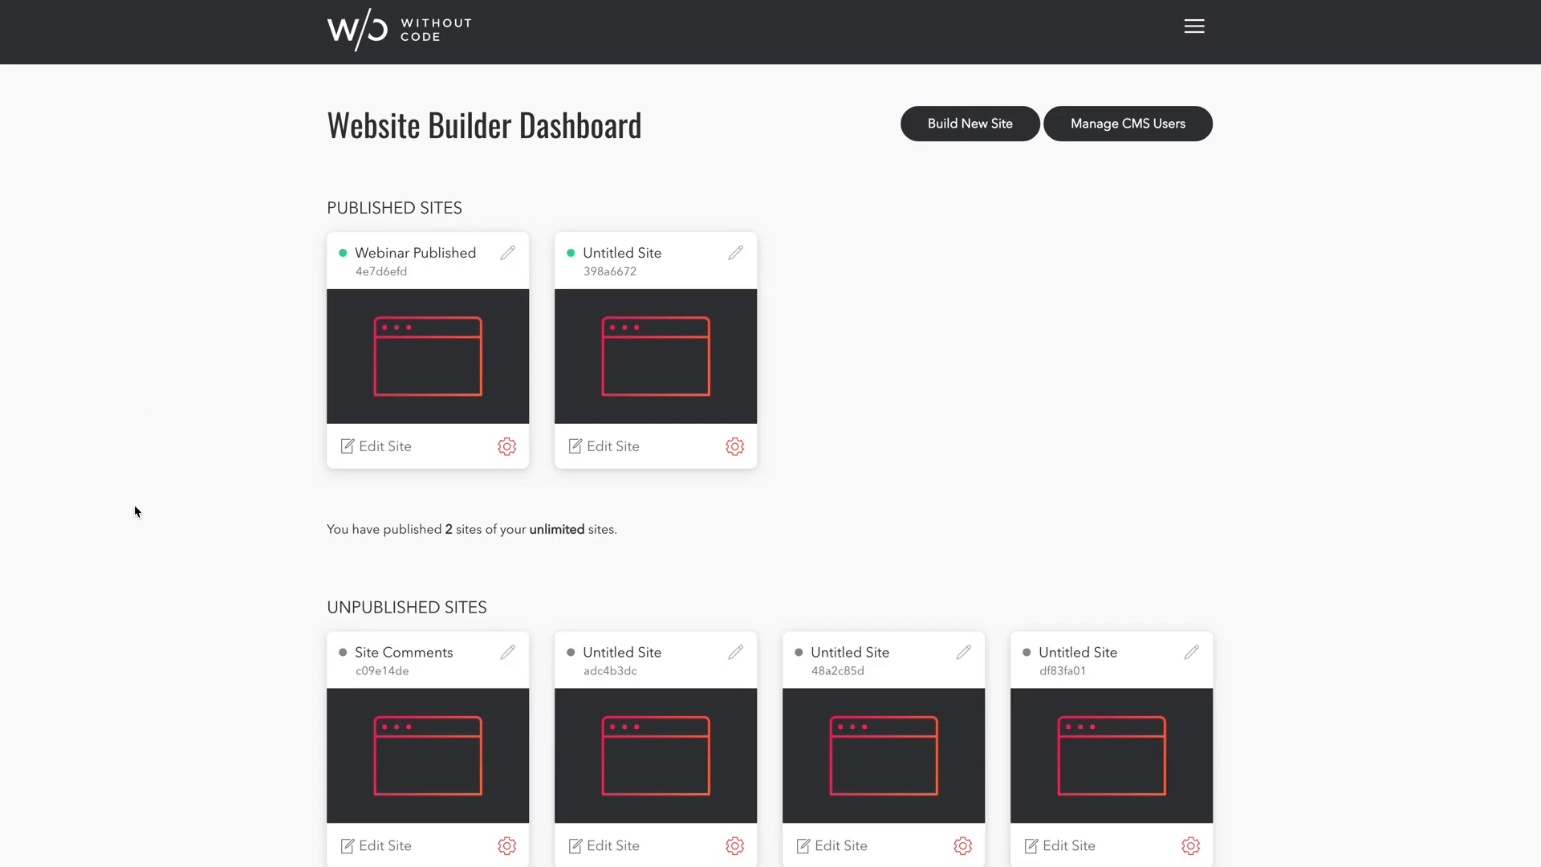
scroll("down", 3)
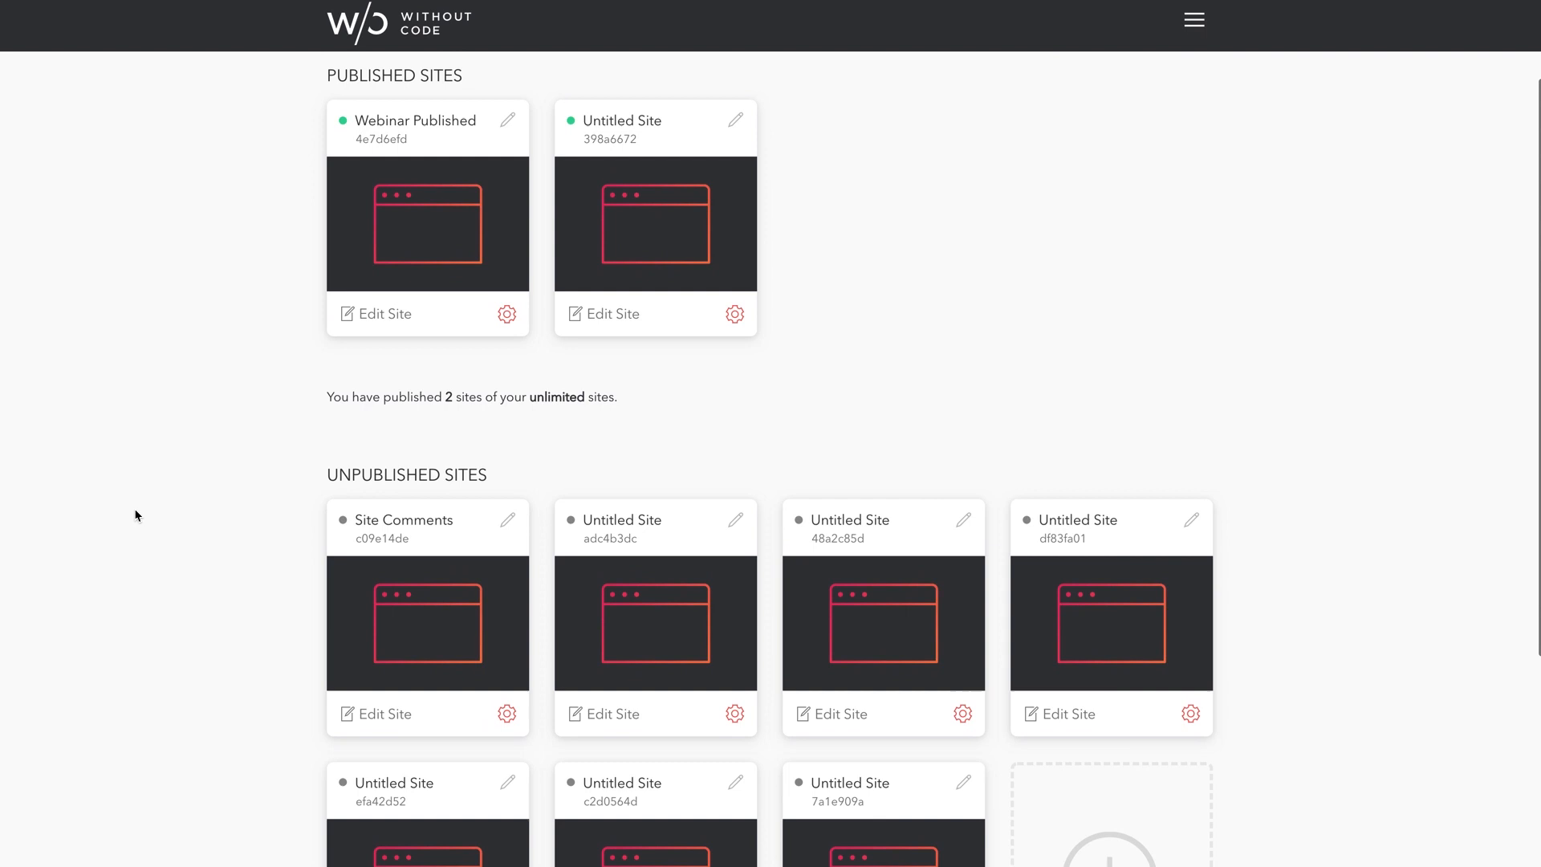
scroll("down", 3)
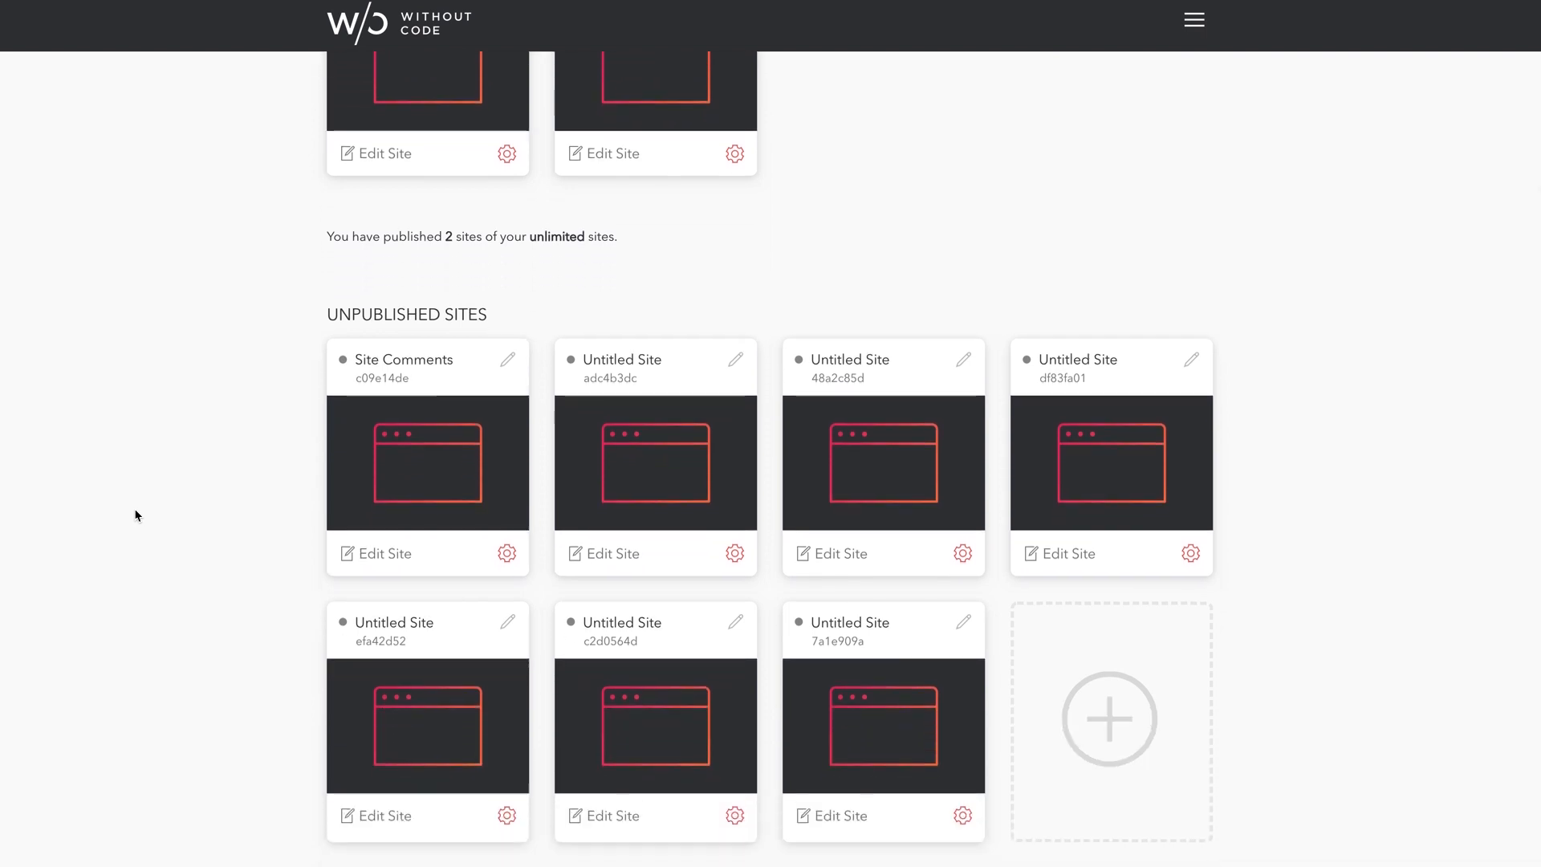
scroll("down", 3)
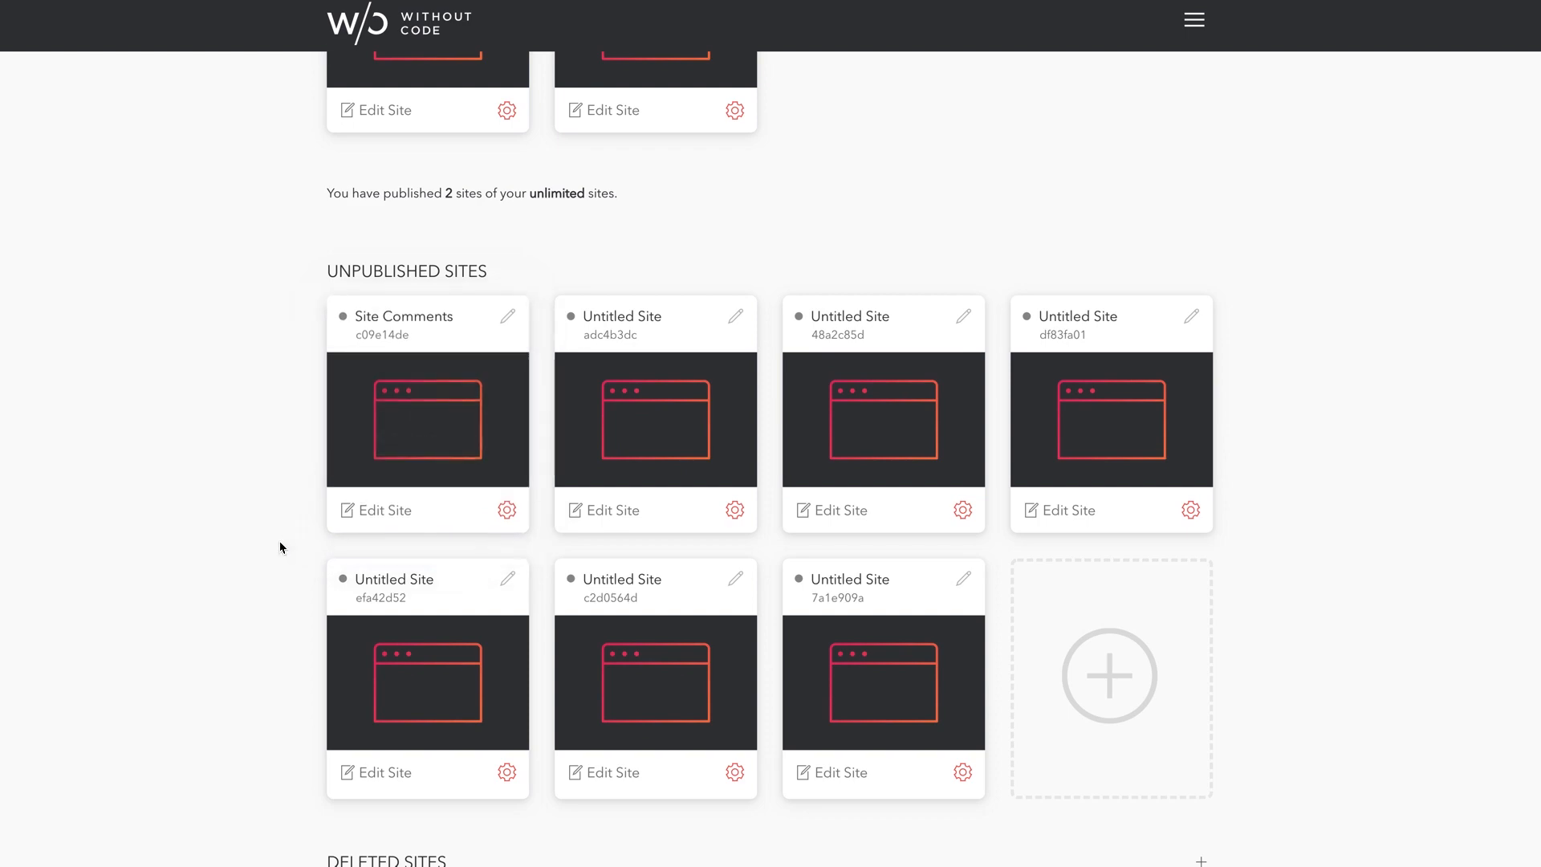
left_click(507, 511)
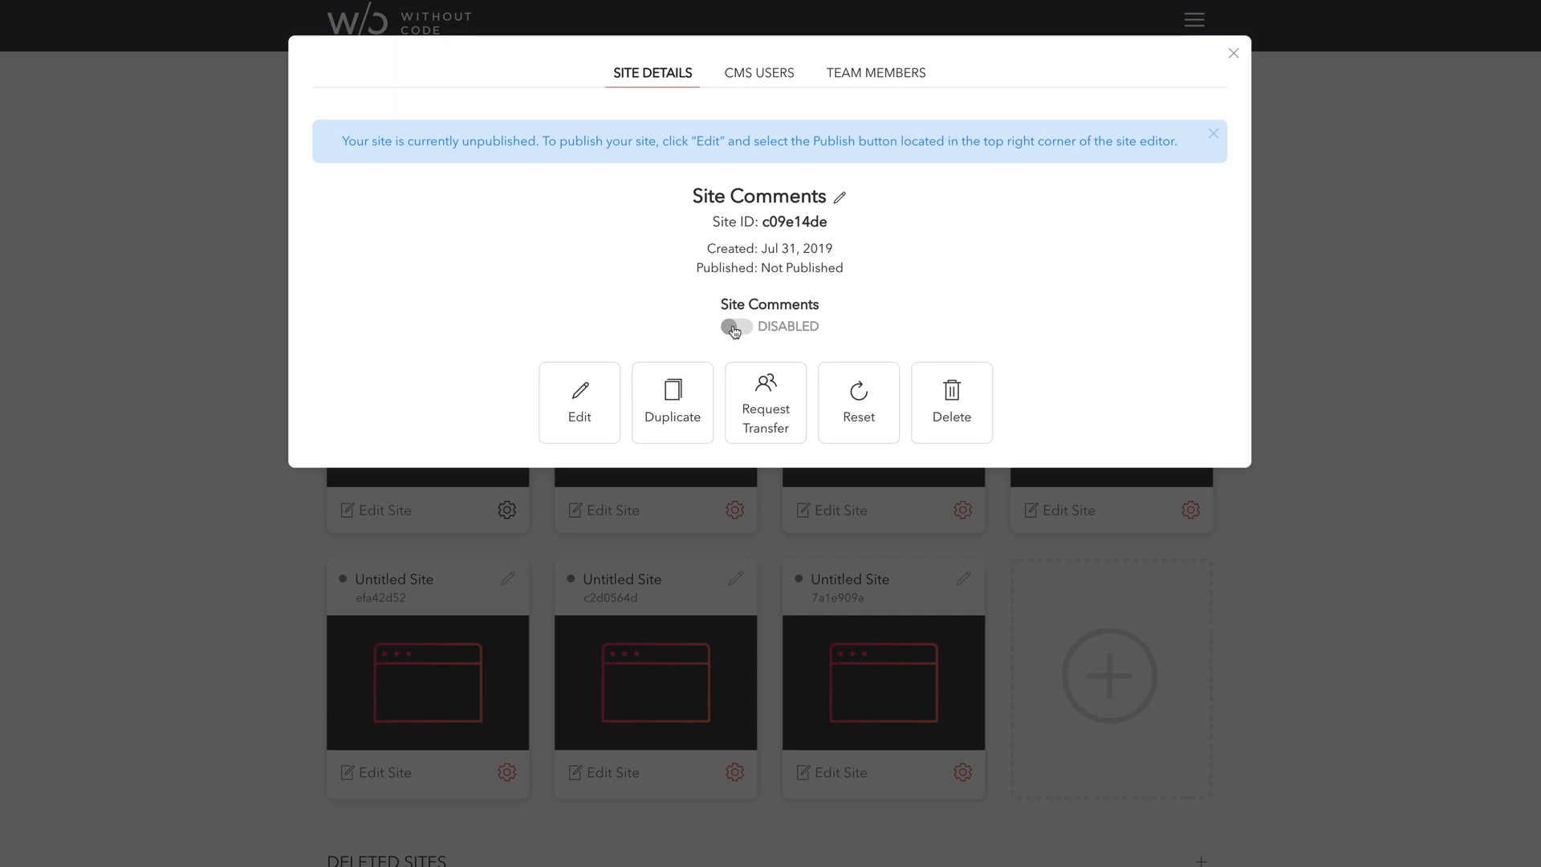
Step: Enable the Site Comments toggle, then view the site's CMS Users list
left_click(736, 326)
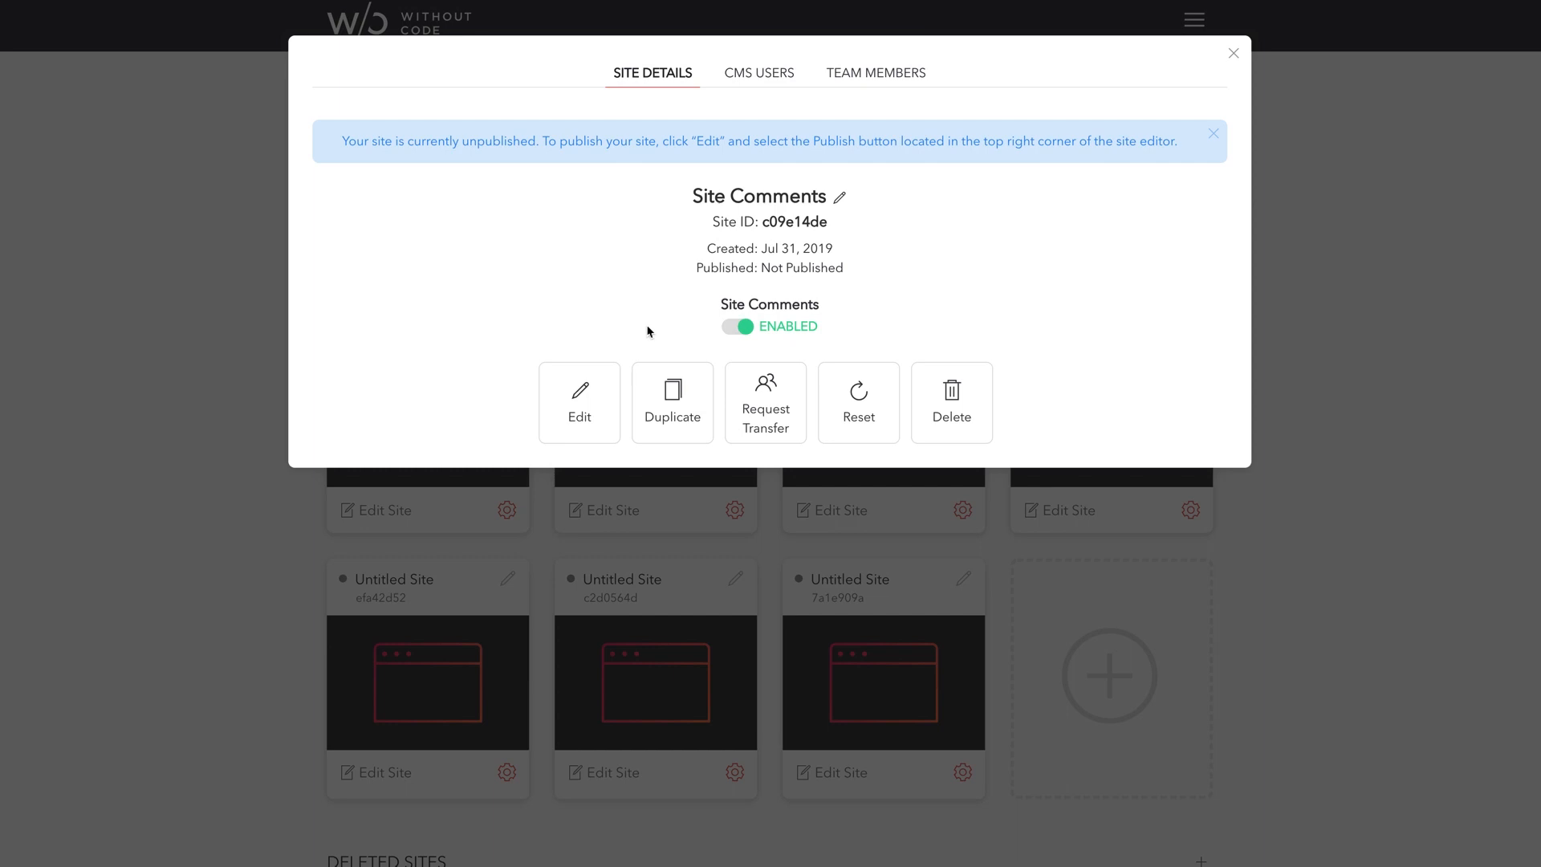
left_click(759, 72)
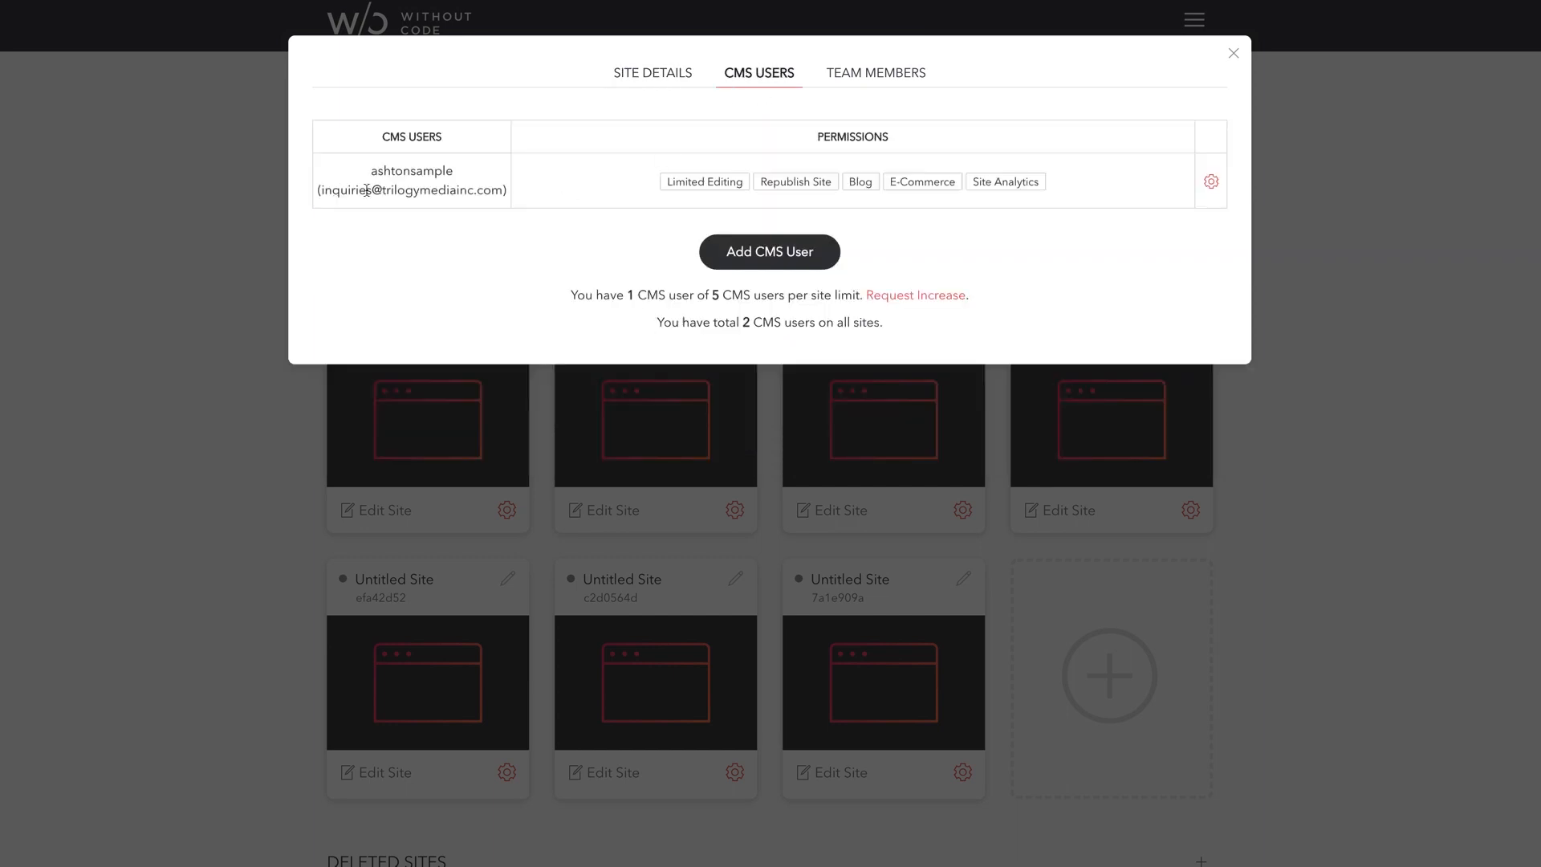
mouse_move(1117, 199)
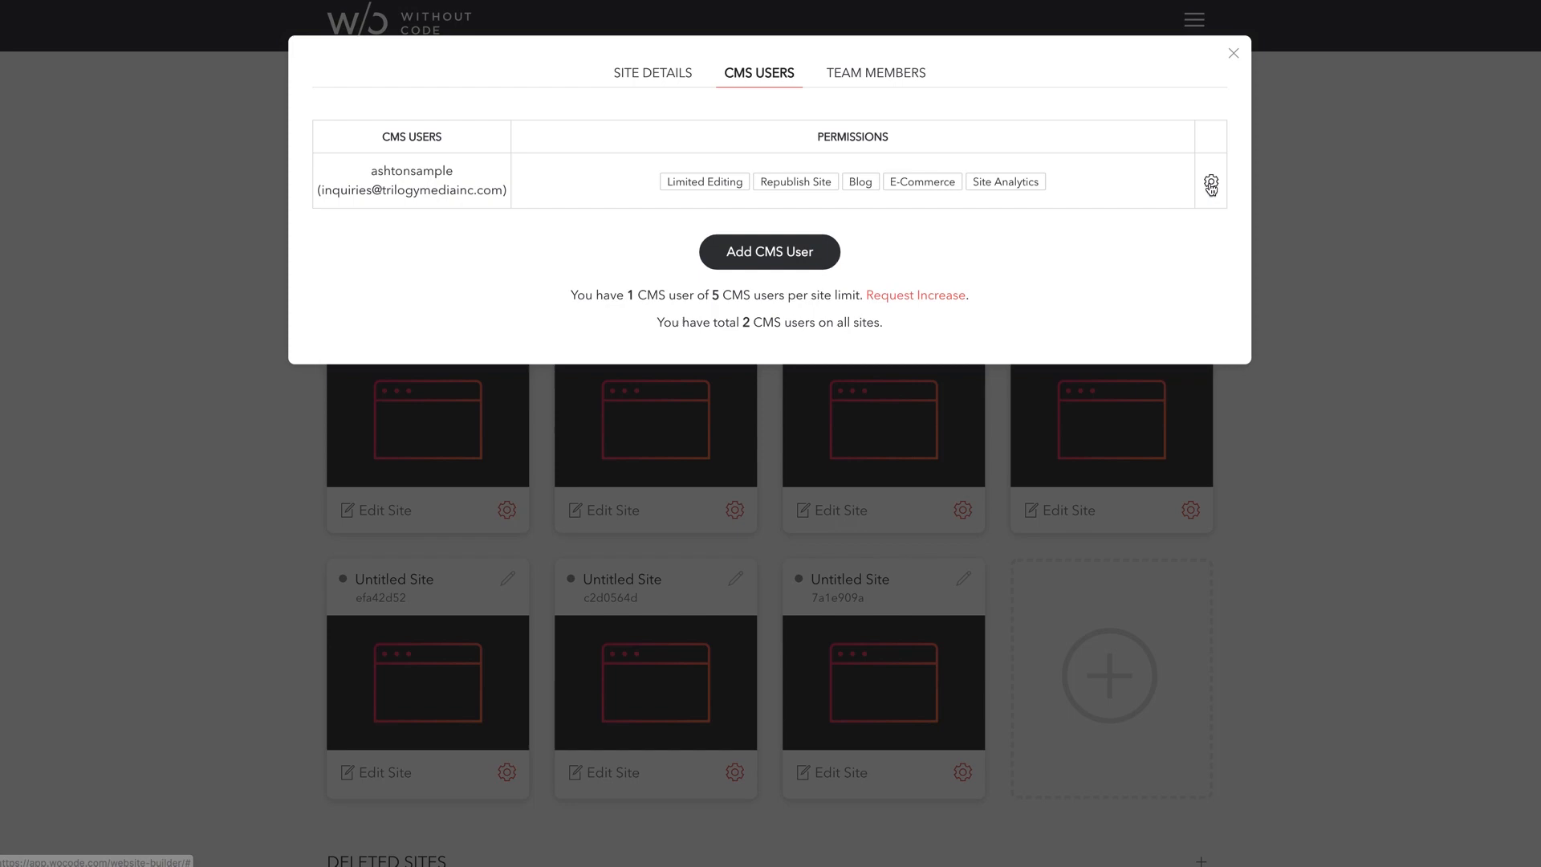
Step: Grant the CMS user the Site Comments permission and save the updated permissions
left_click(1211, 183)
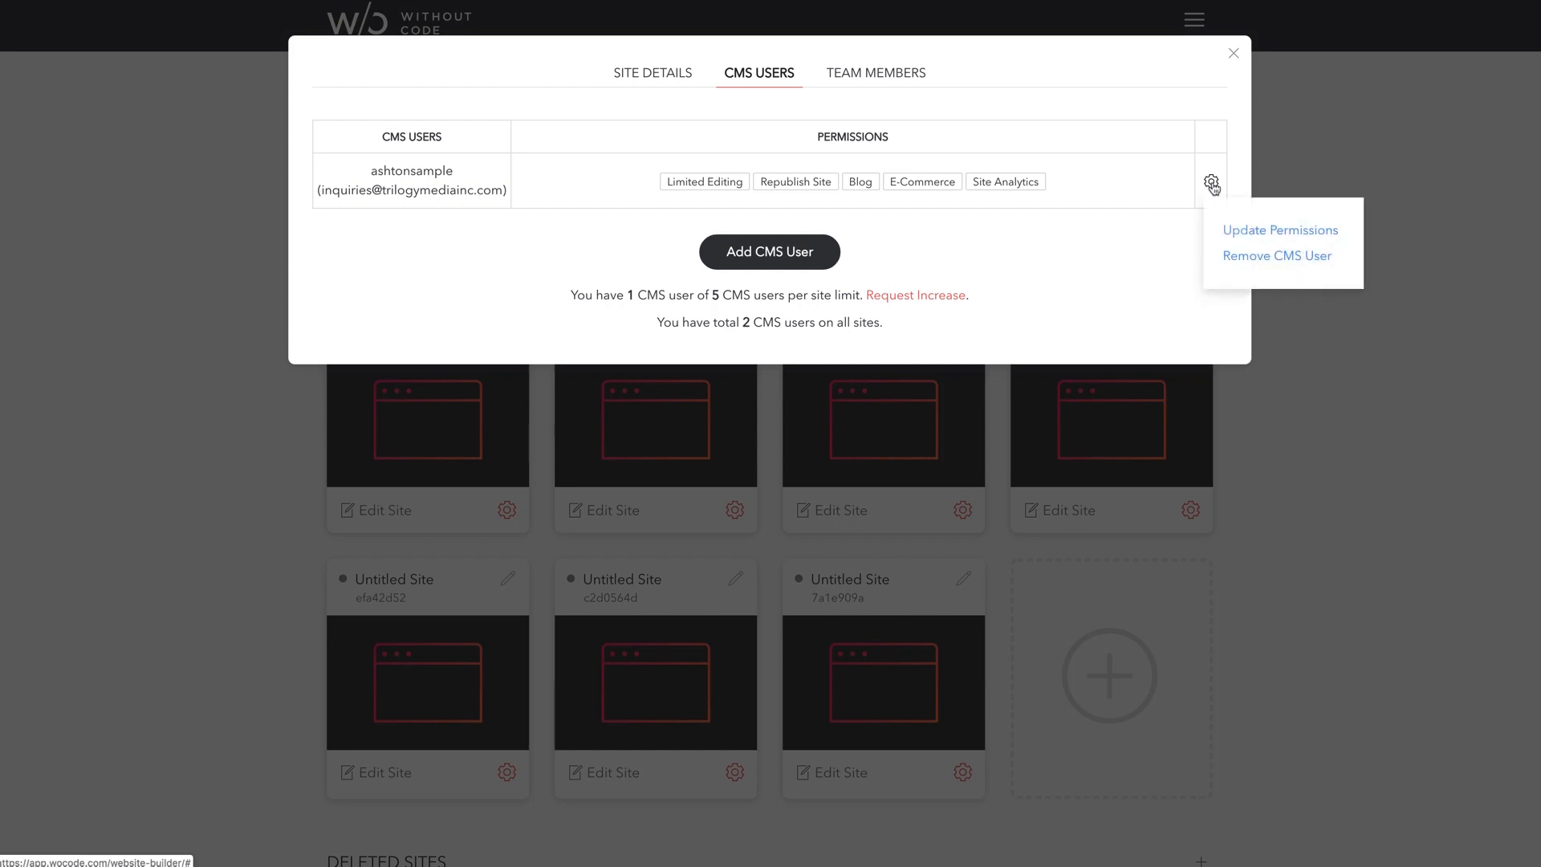
left_click(1279, 230)
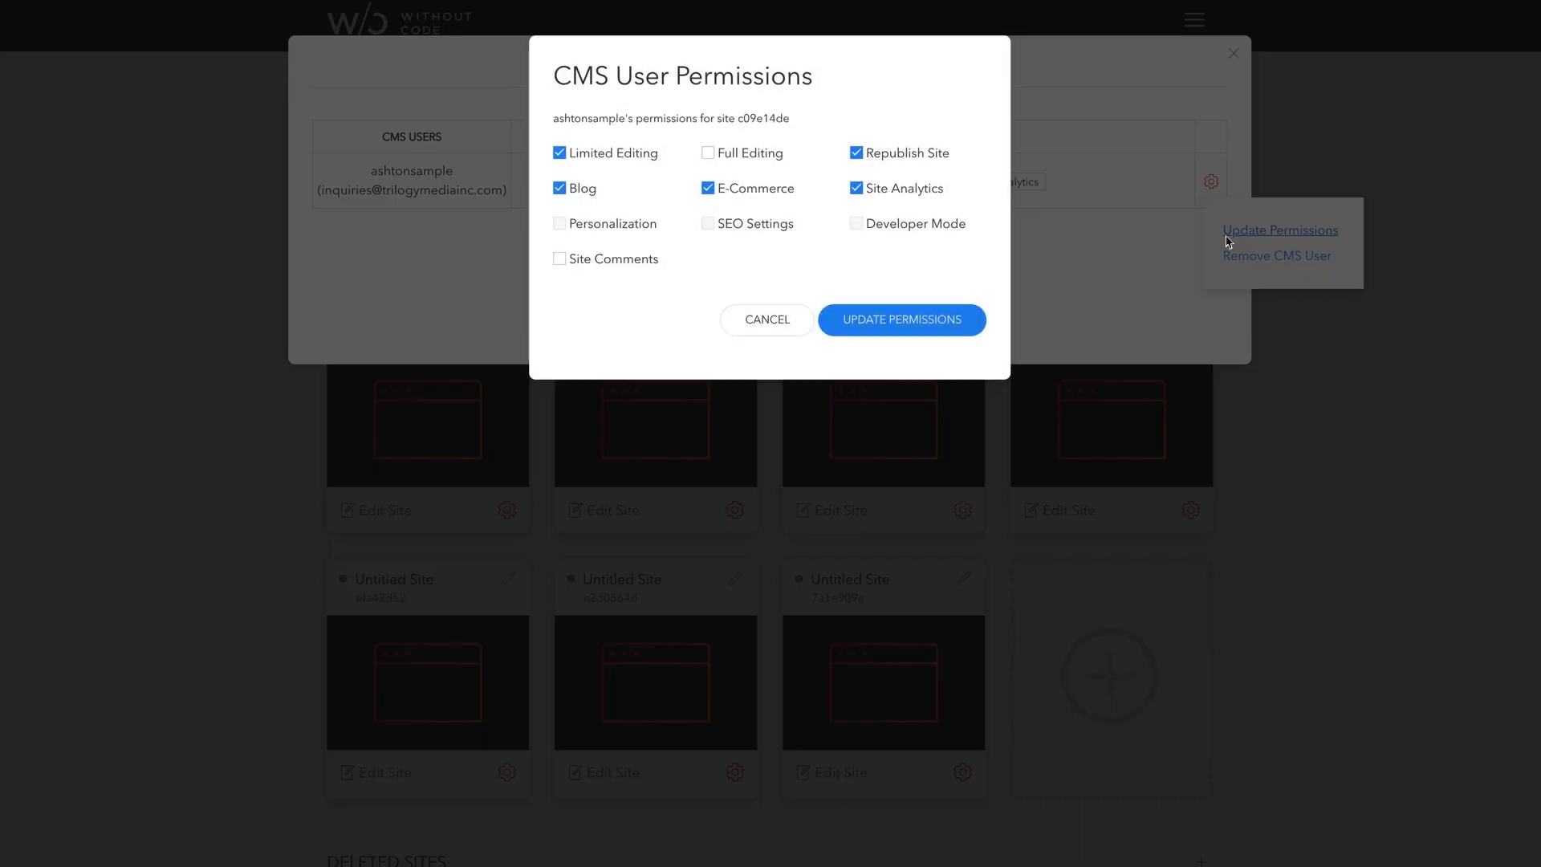
left_click(560, 258)
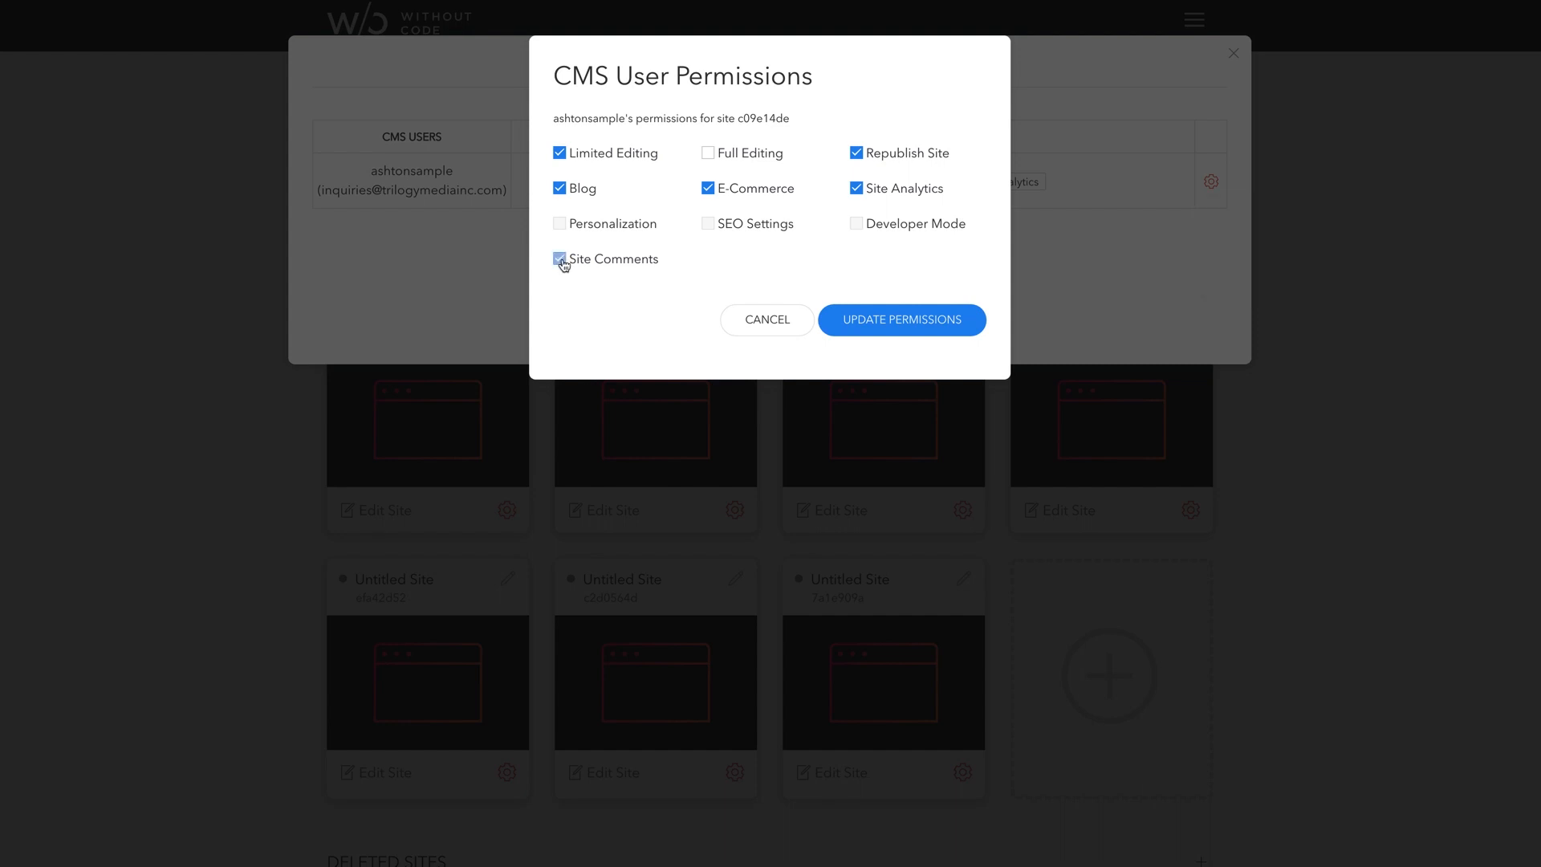
left_click(560, 258)
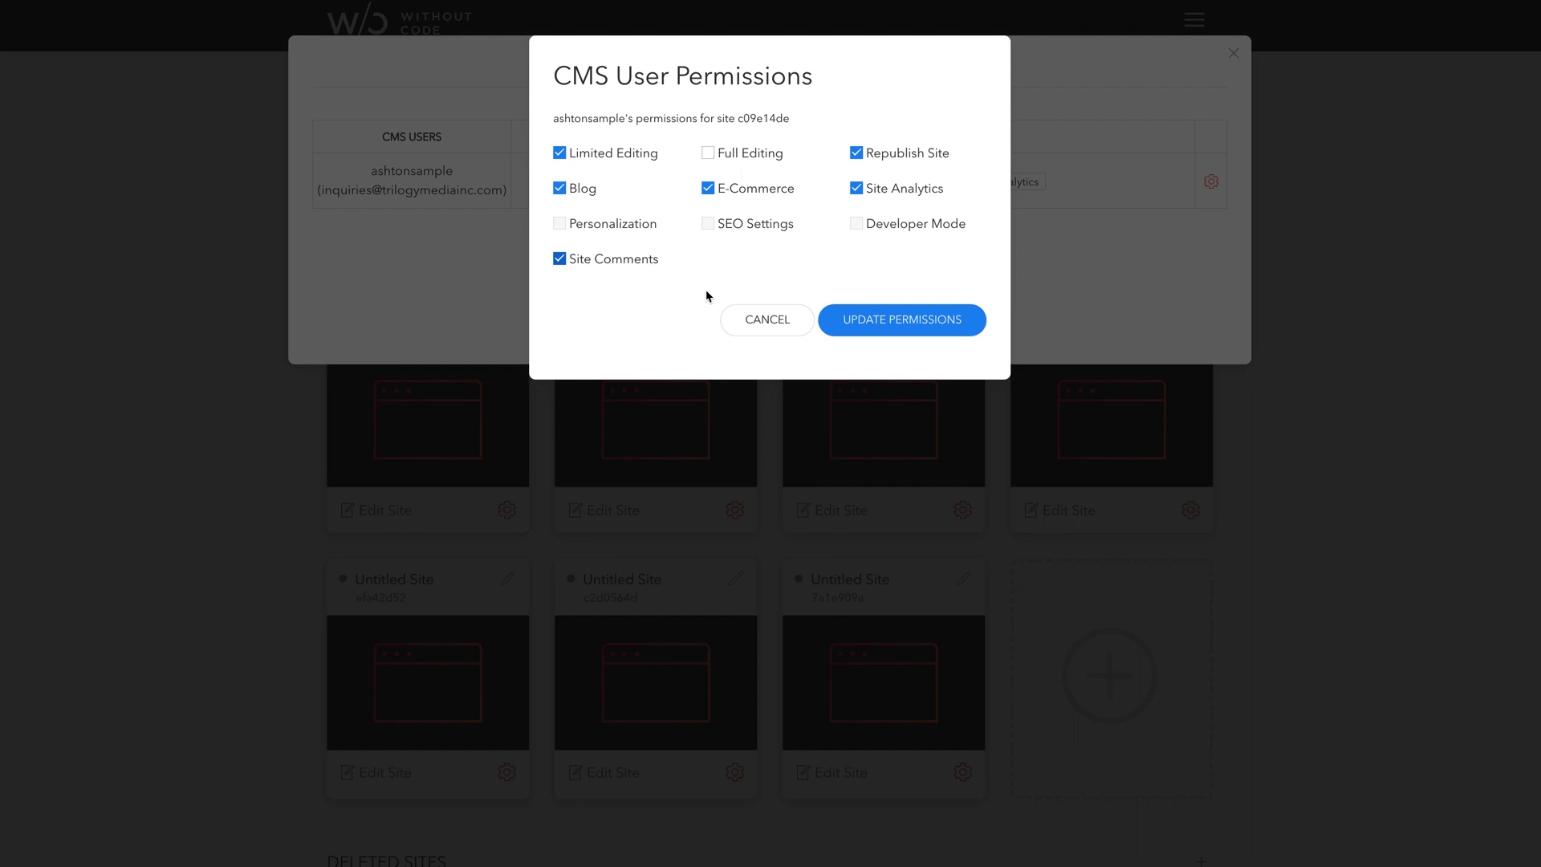
left_click(900, 319)
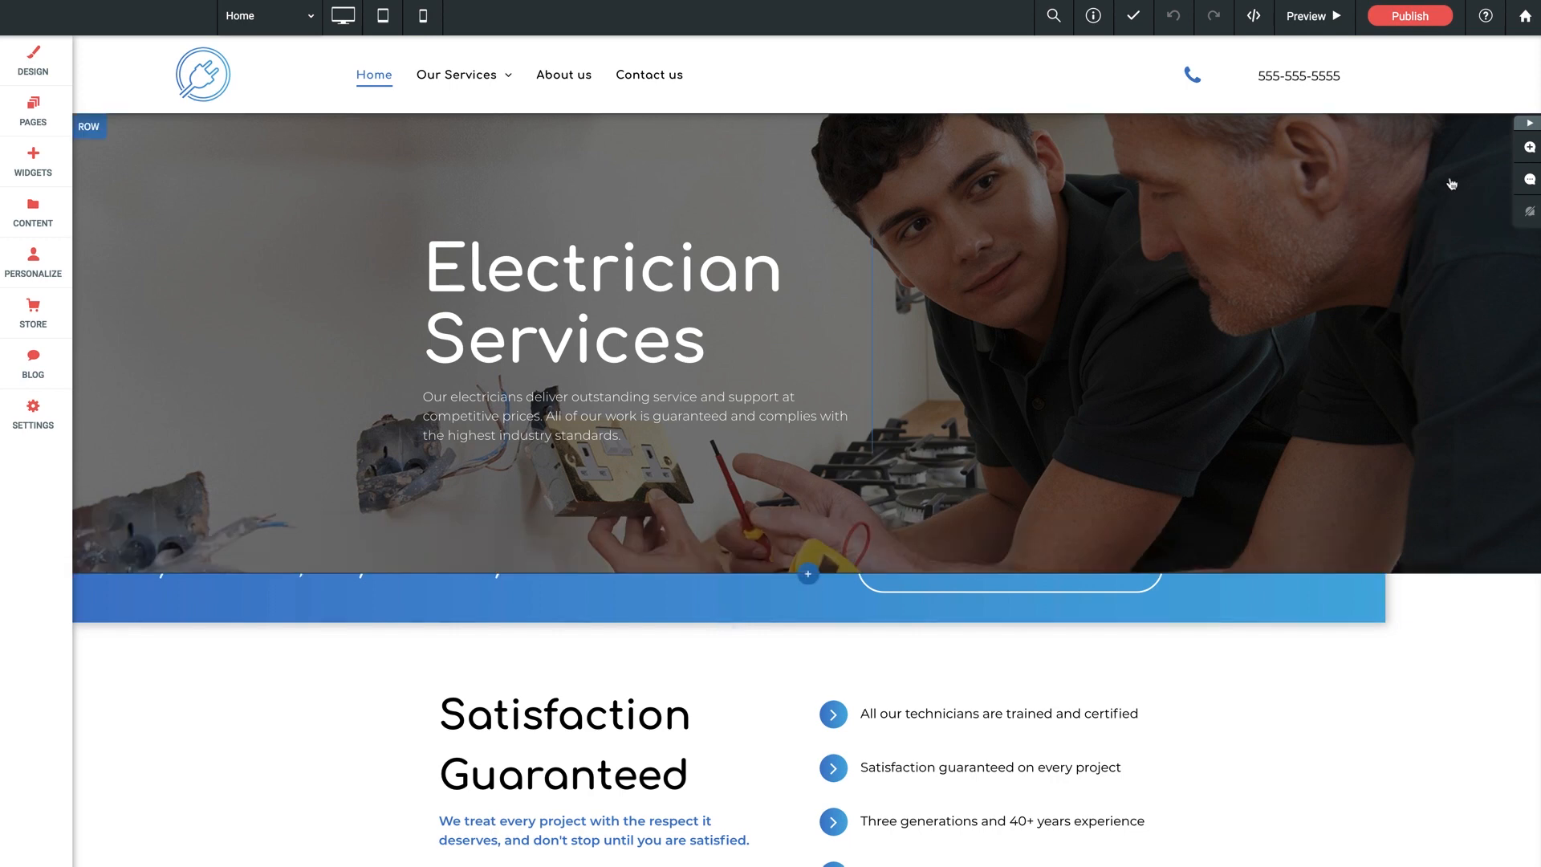
mouse_move(1524, 125)
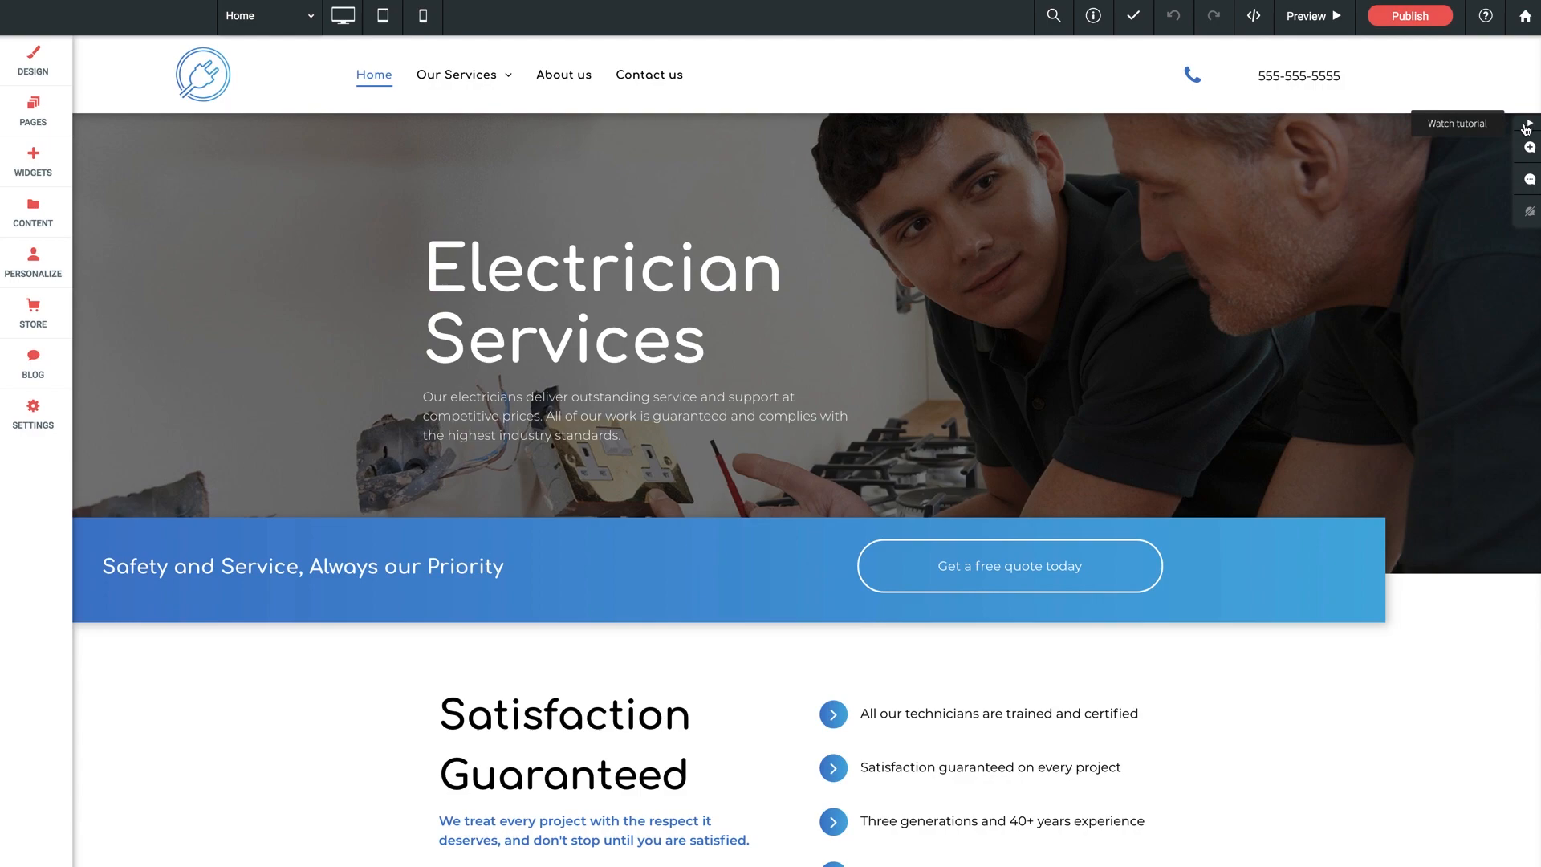
left_click(1527, 128)
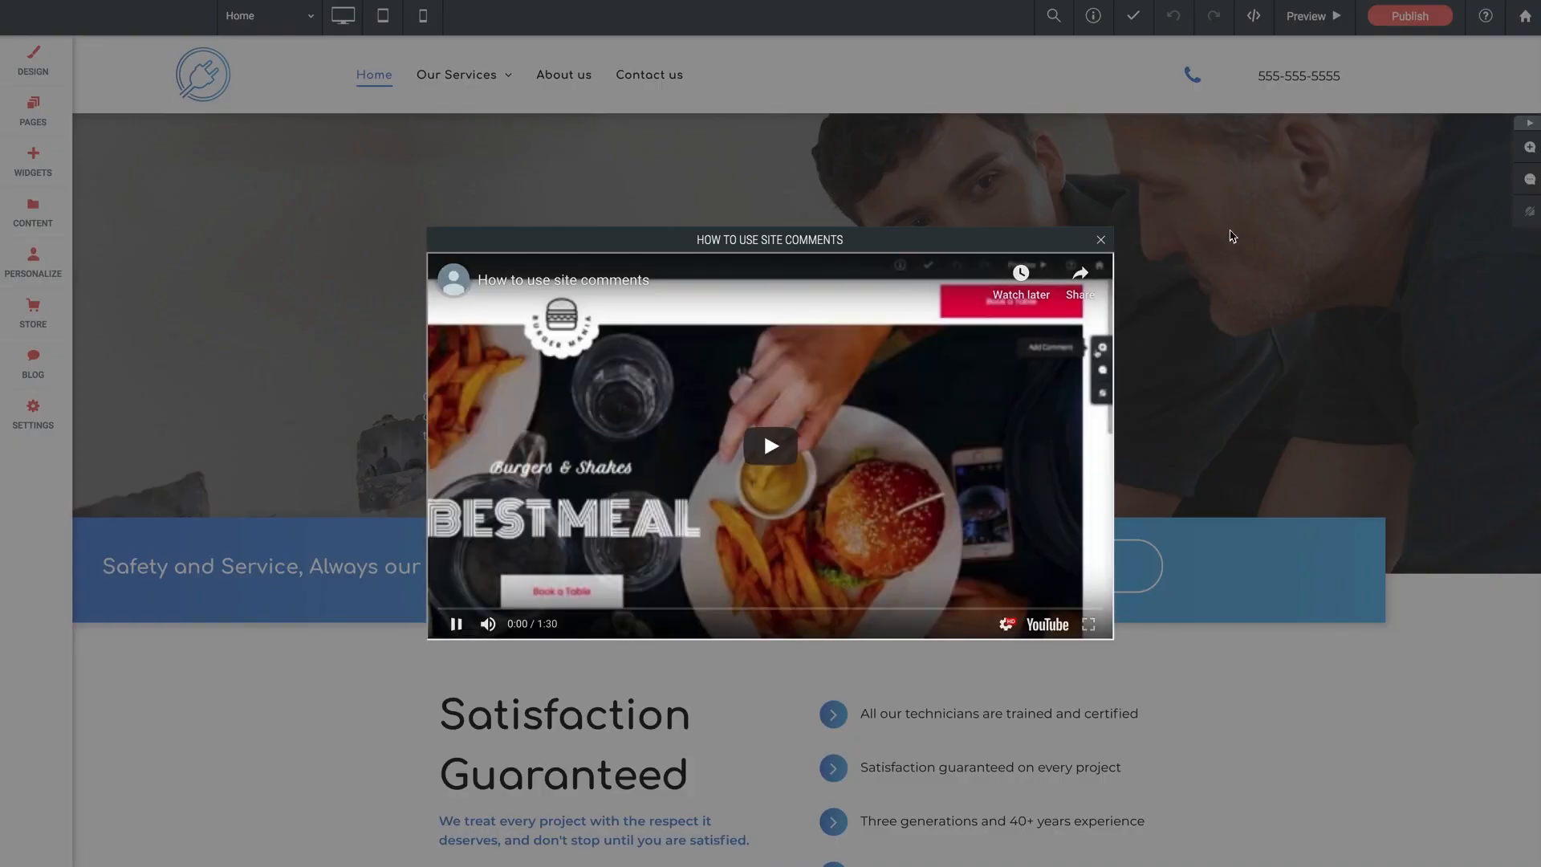
left_click(769, 446)
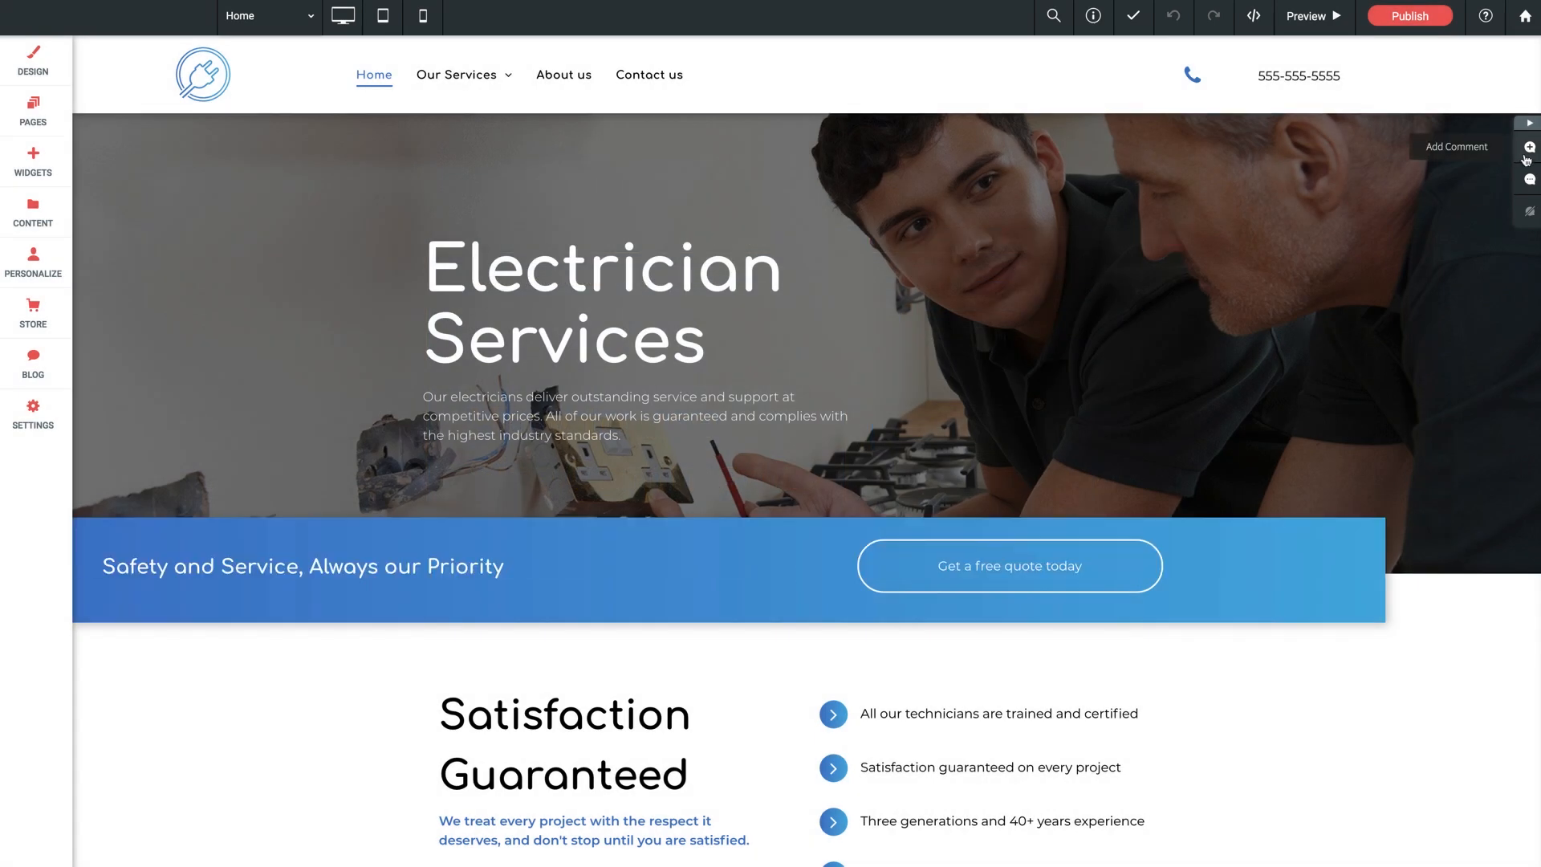
Step: Start a new comment and pin it beside the Get a free quote today button
left_click(1527, 146)
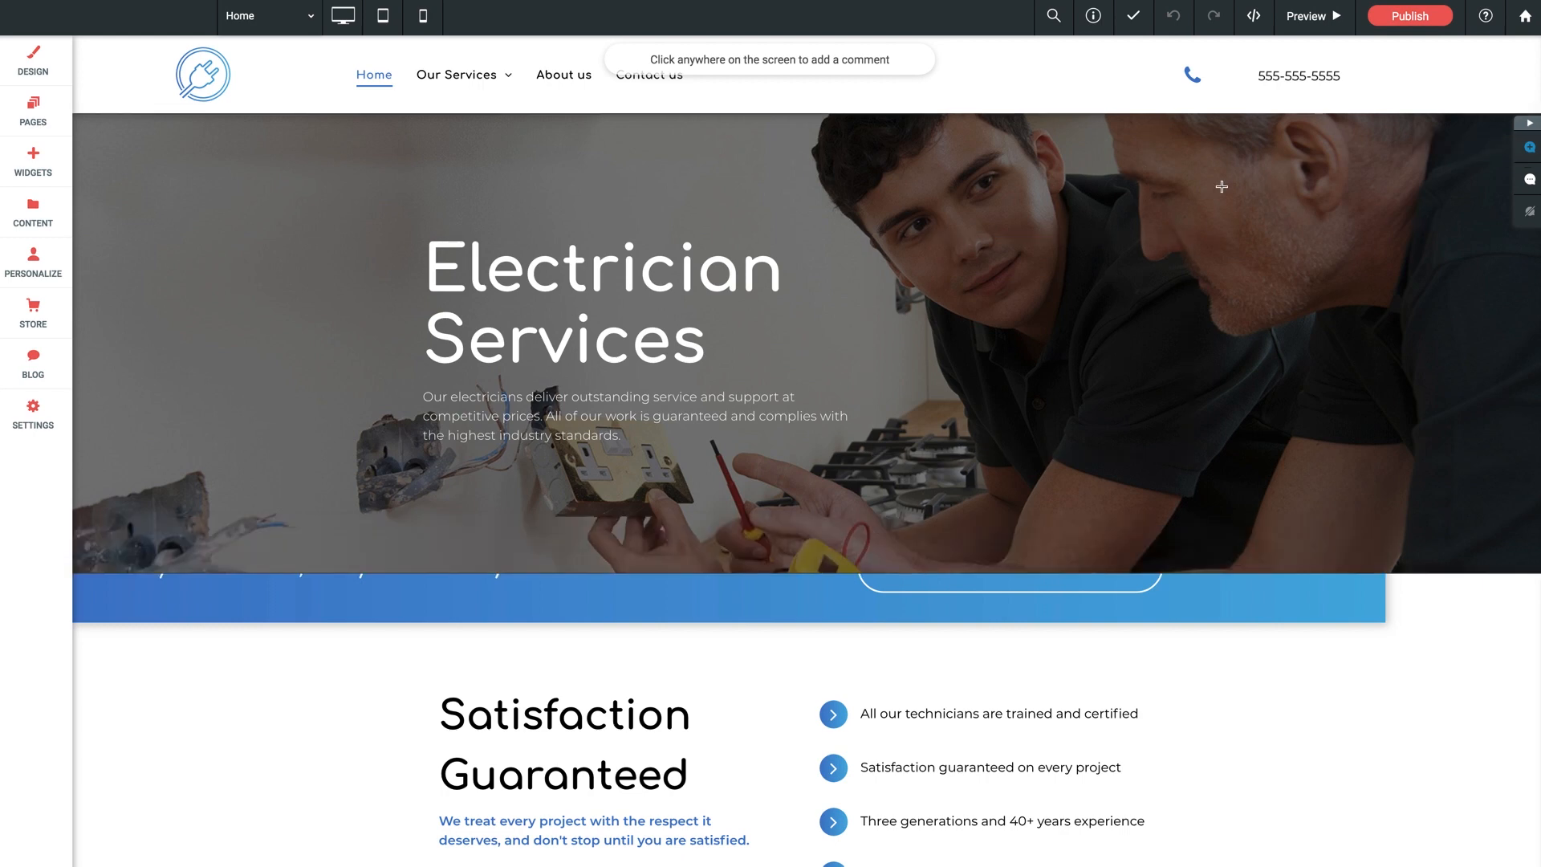
mouse_move(1307, 193)
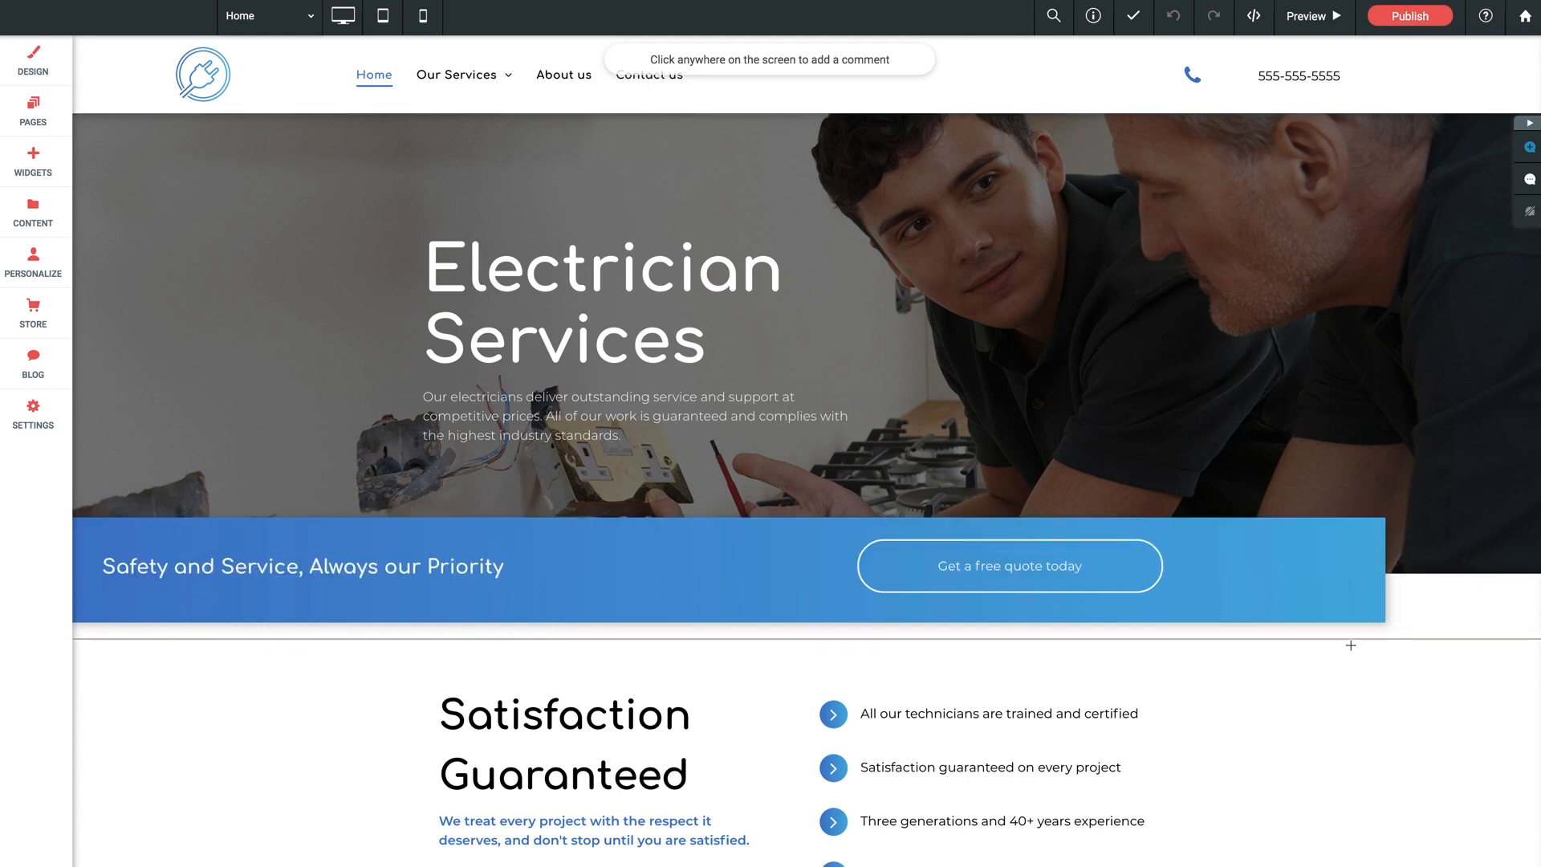
mouse_move(1242, 621)
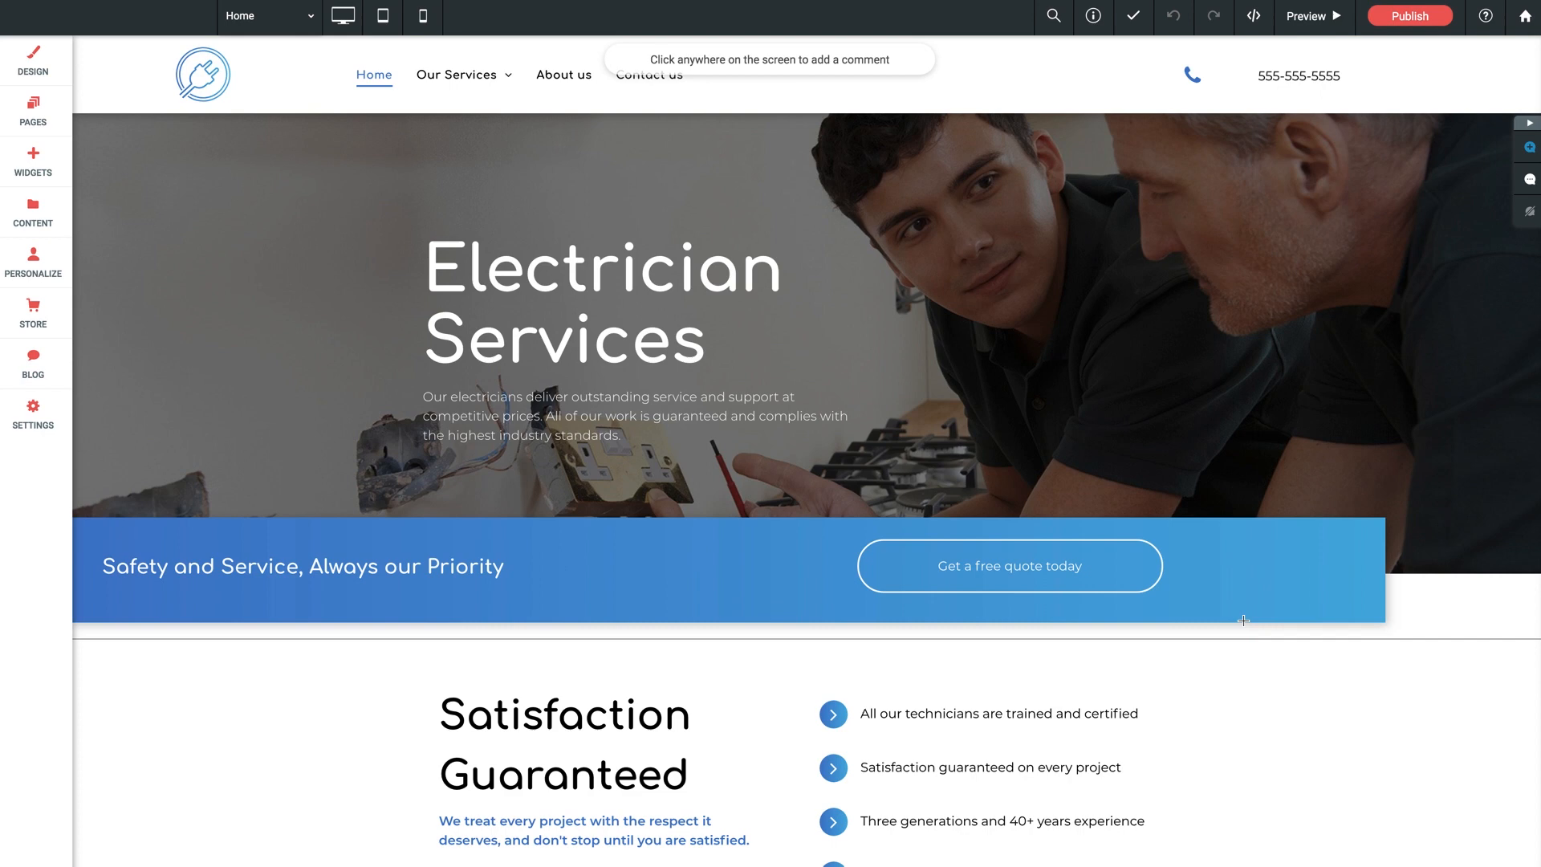
mouse_move(1200, 561)
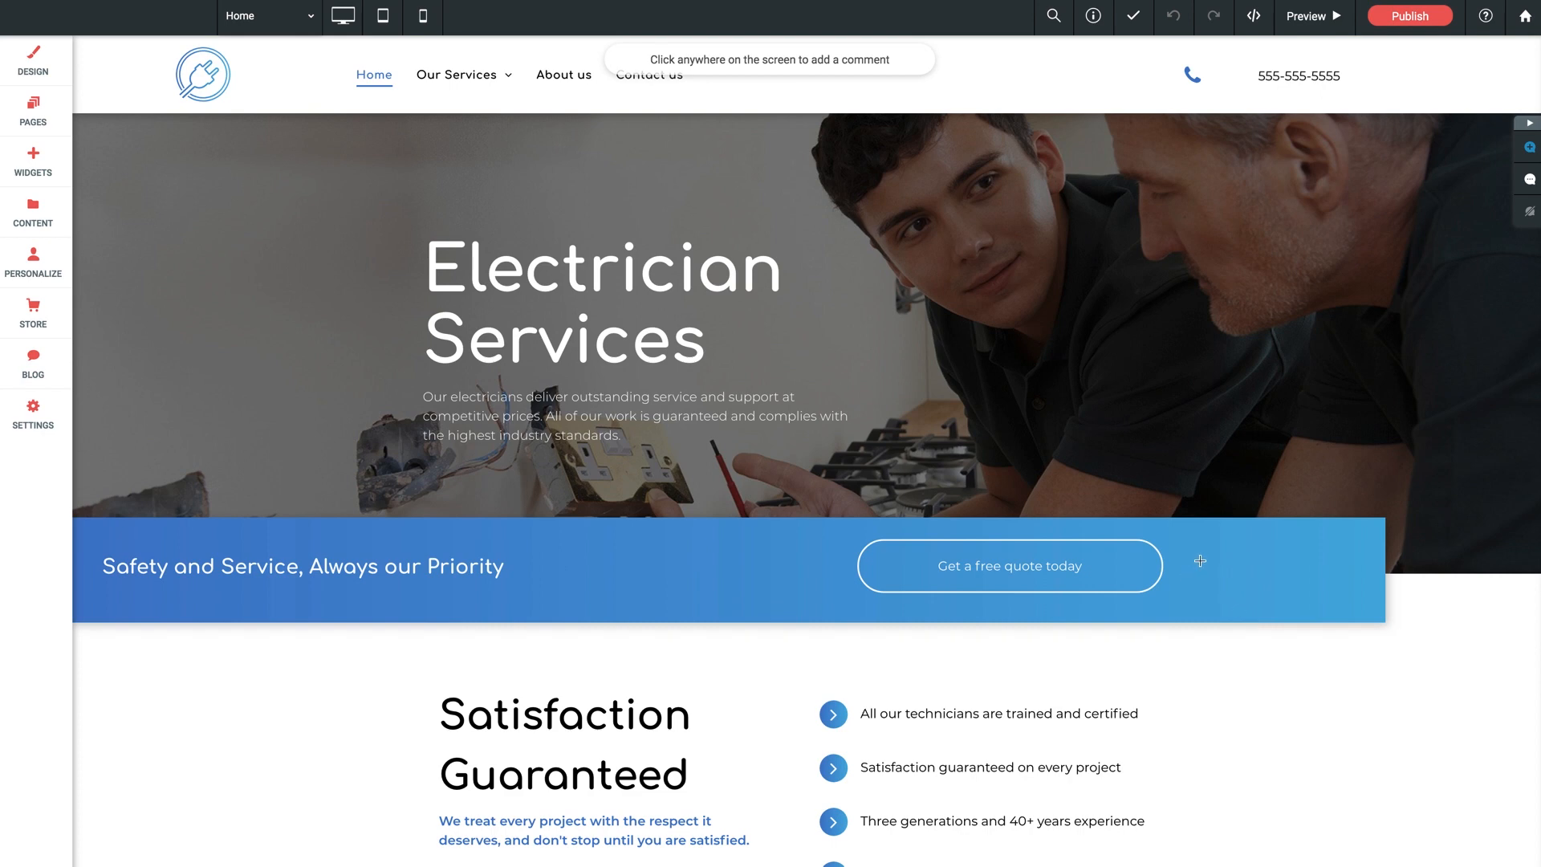
mouse_move(1188, 558)
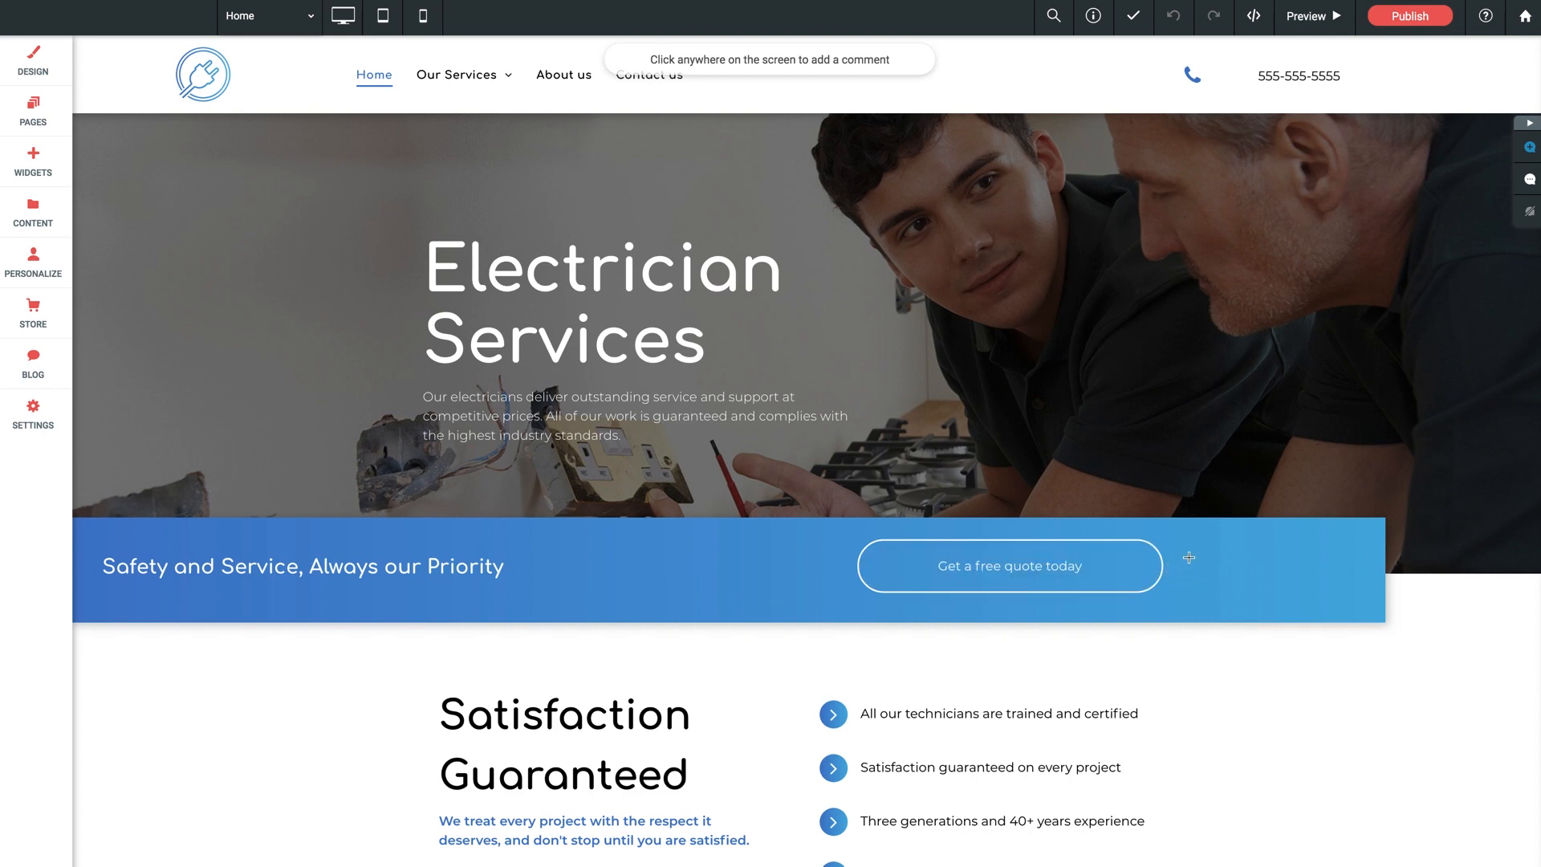
left_click(1188, 558)
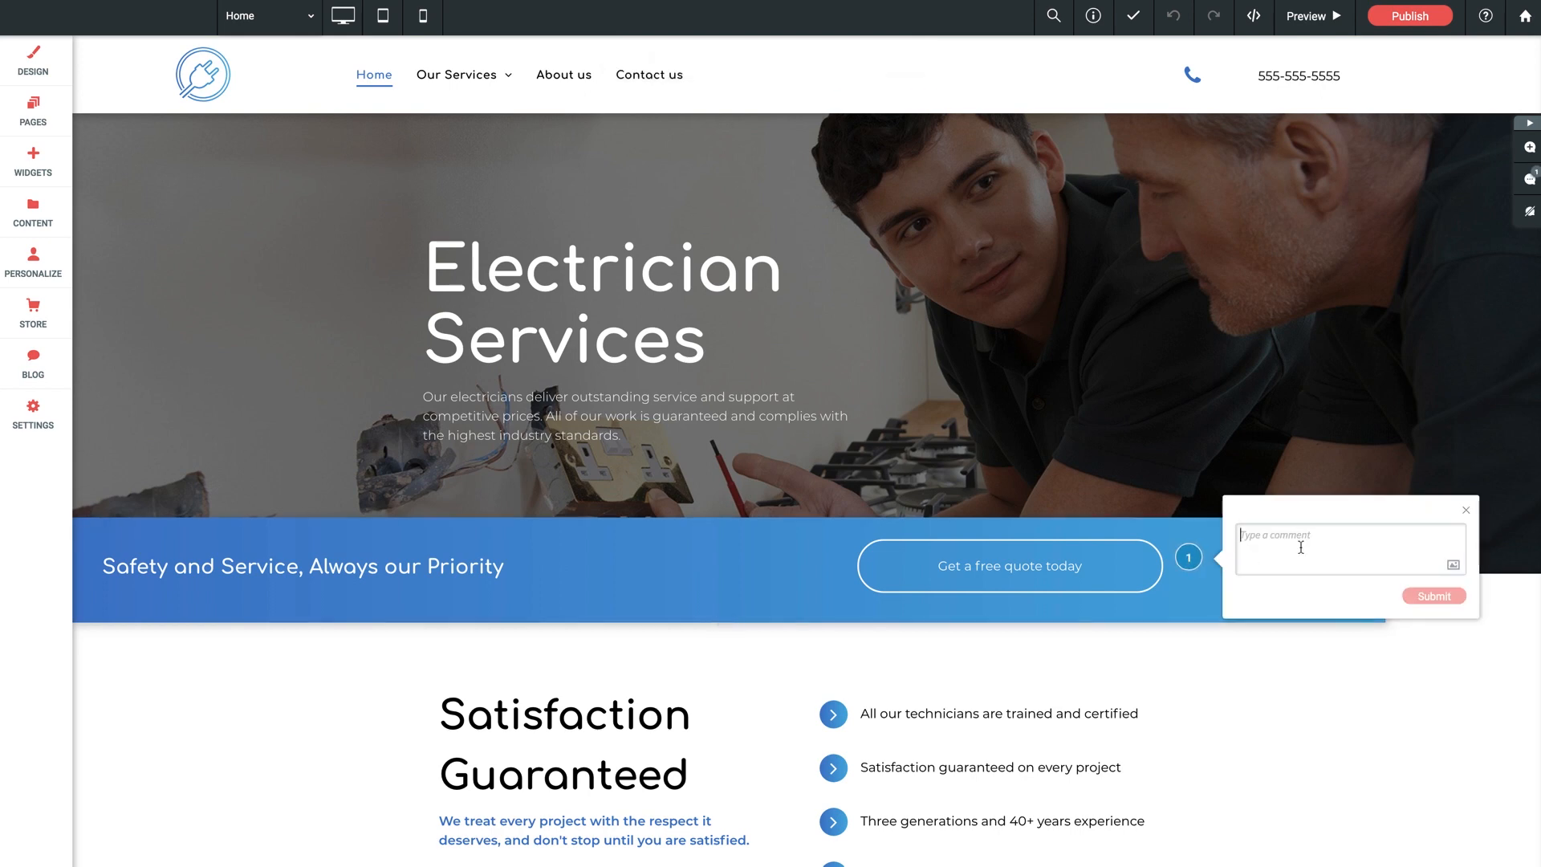
type("Make this CTA stand out more.")
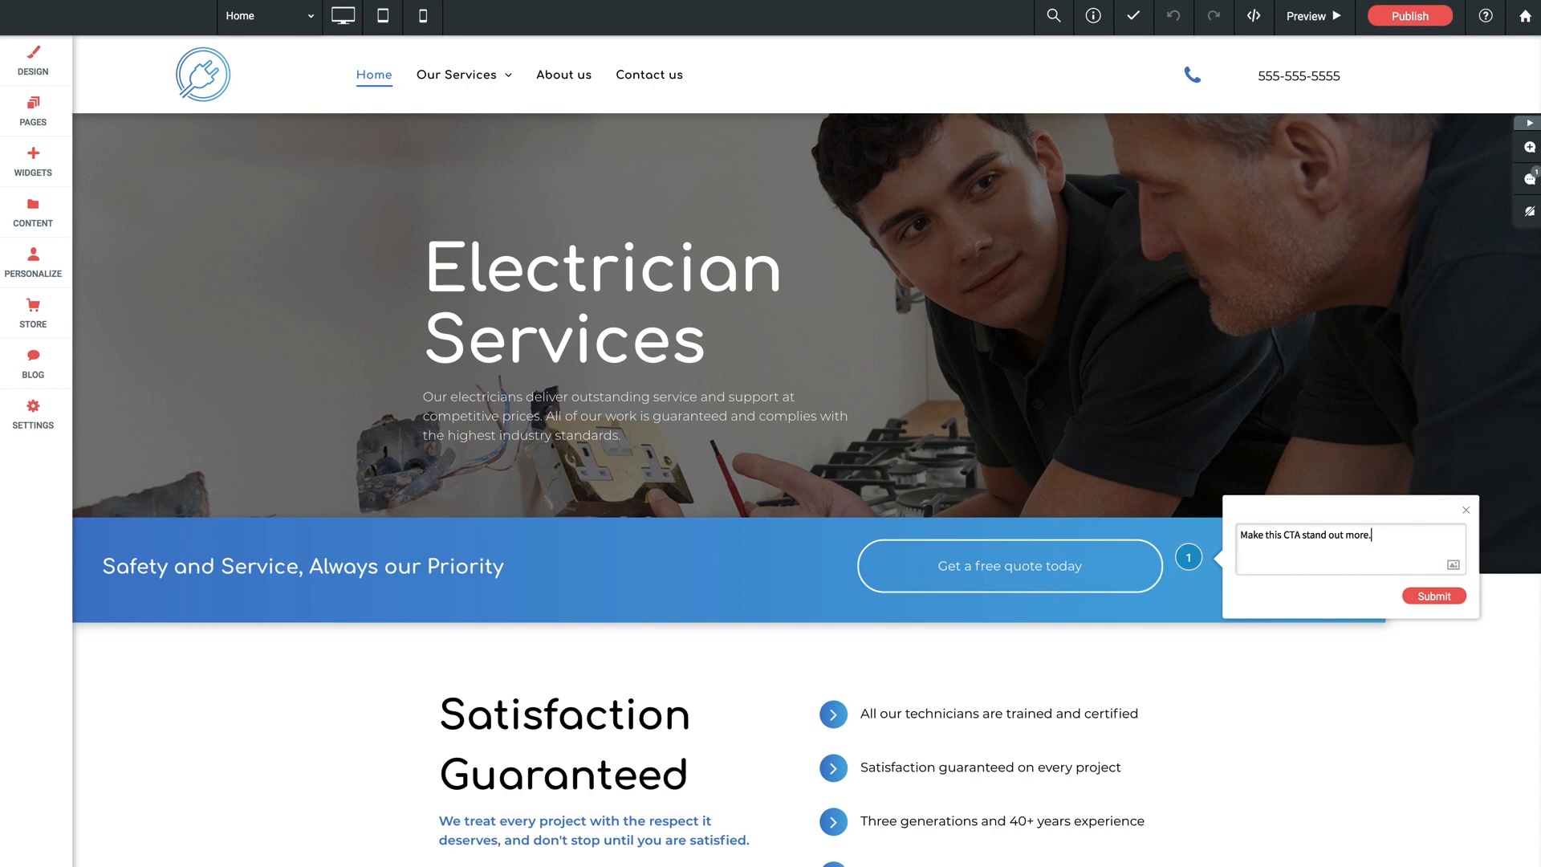
left_click(1433, 596)
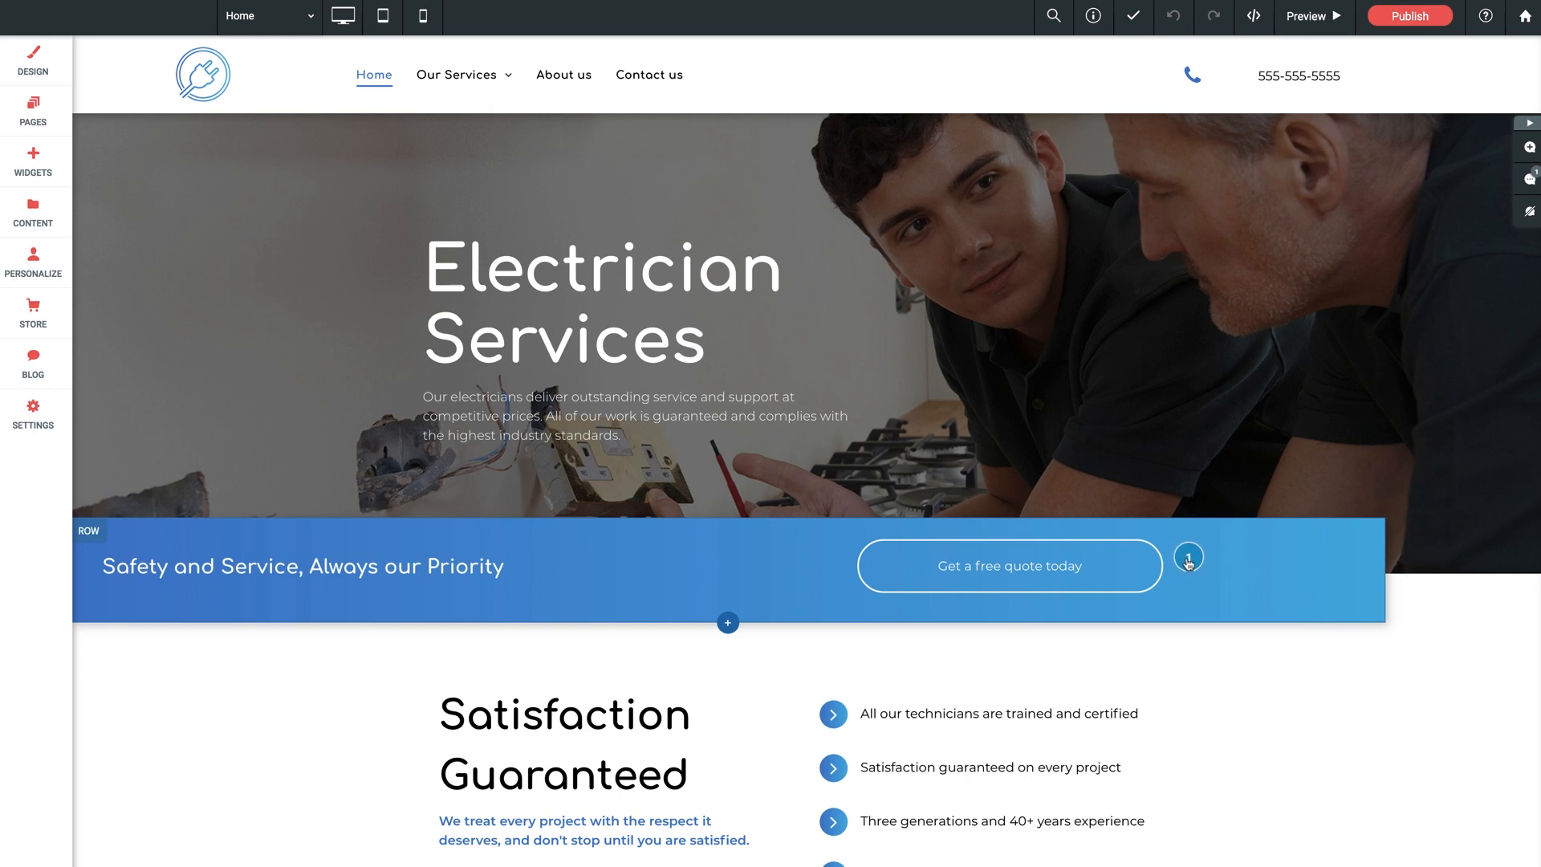
mouse_move(1197, 599)
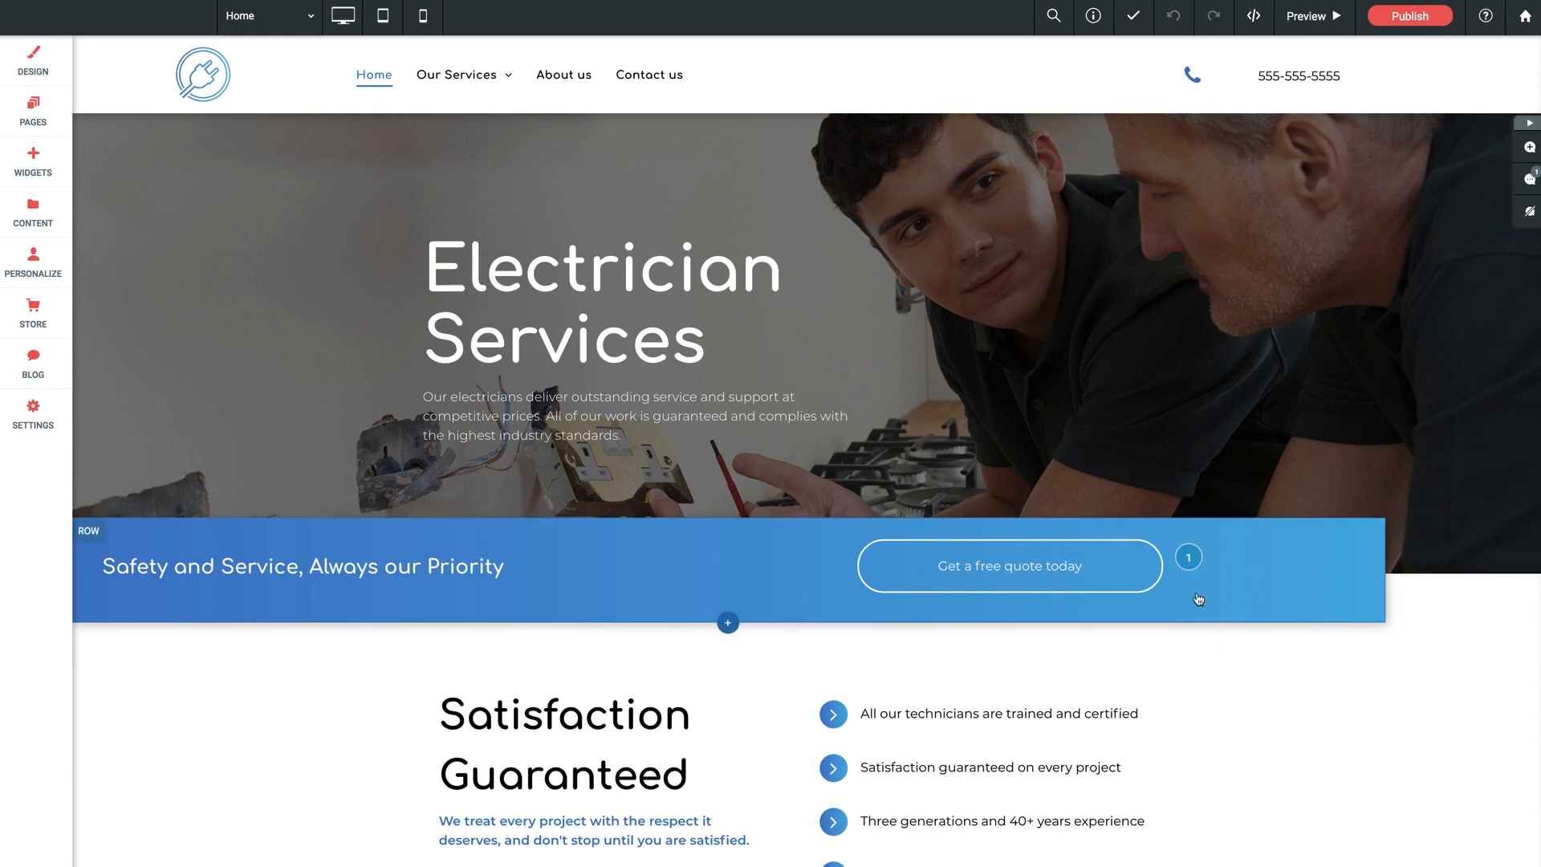
mouse_move(1192, 574)
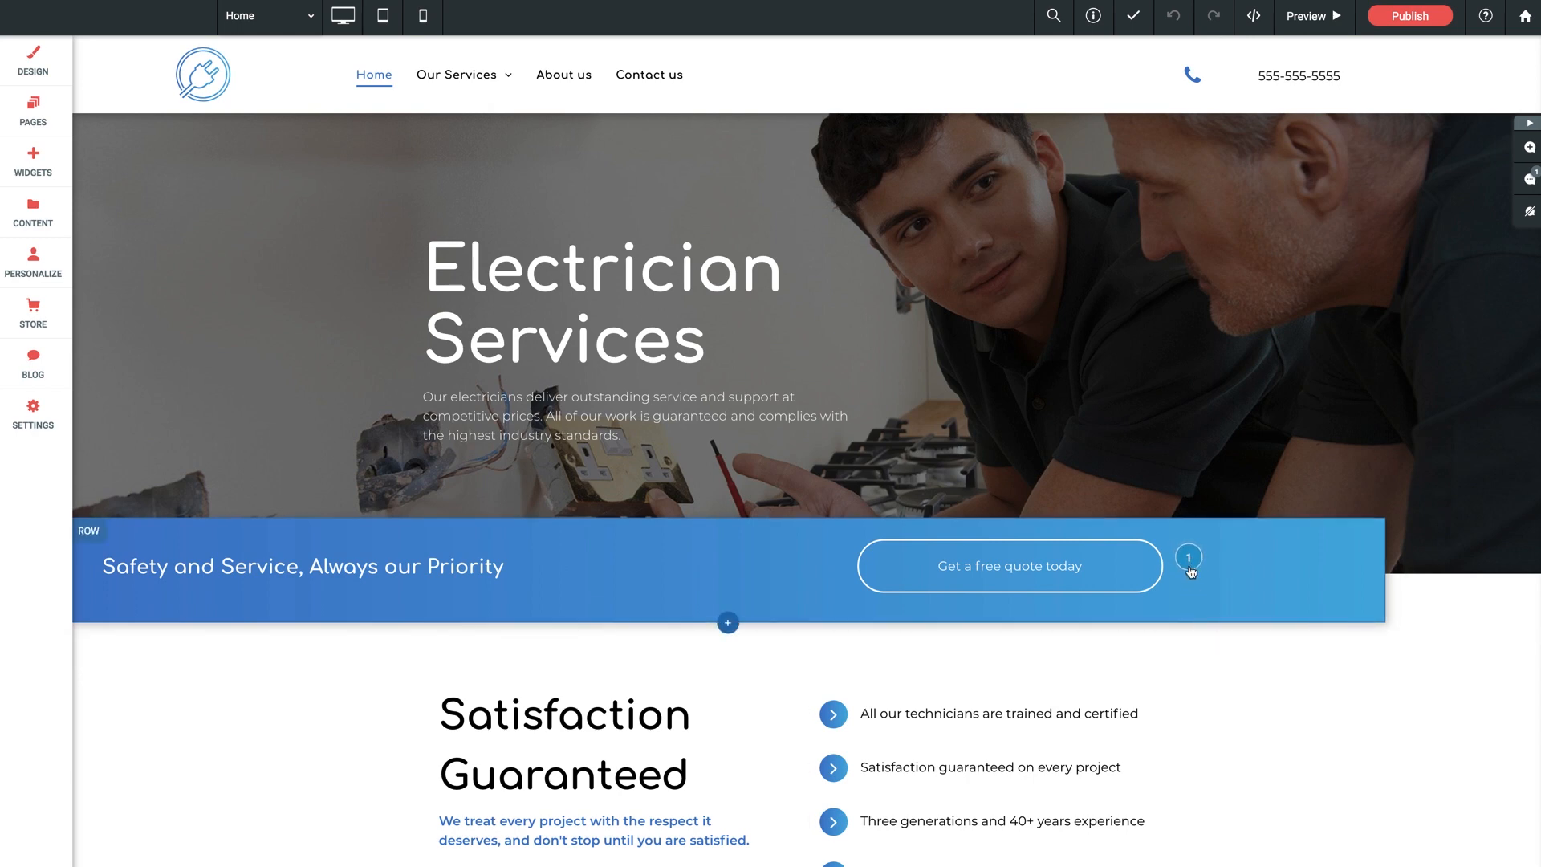
left_click(1188, 557)
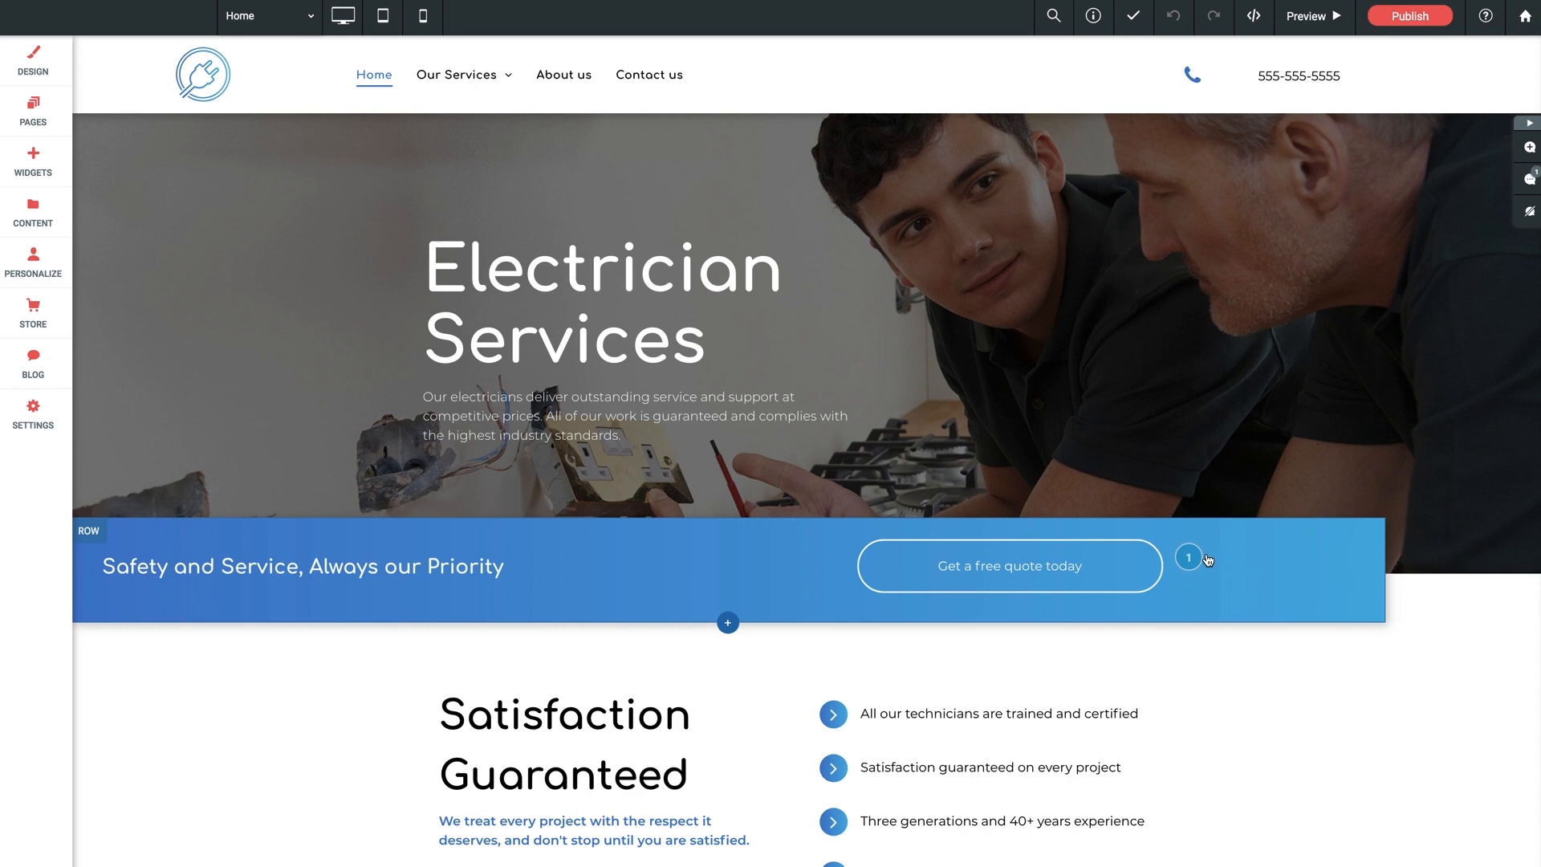
scroll("down", 3)
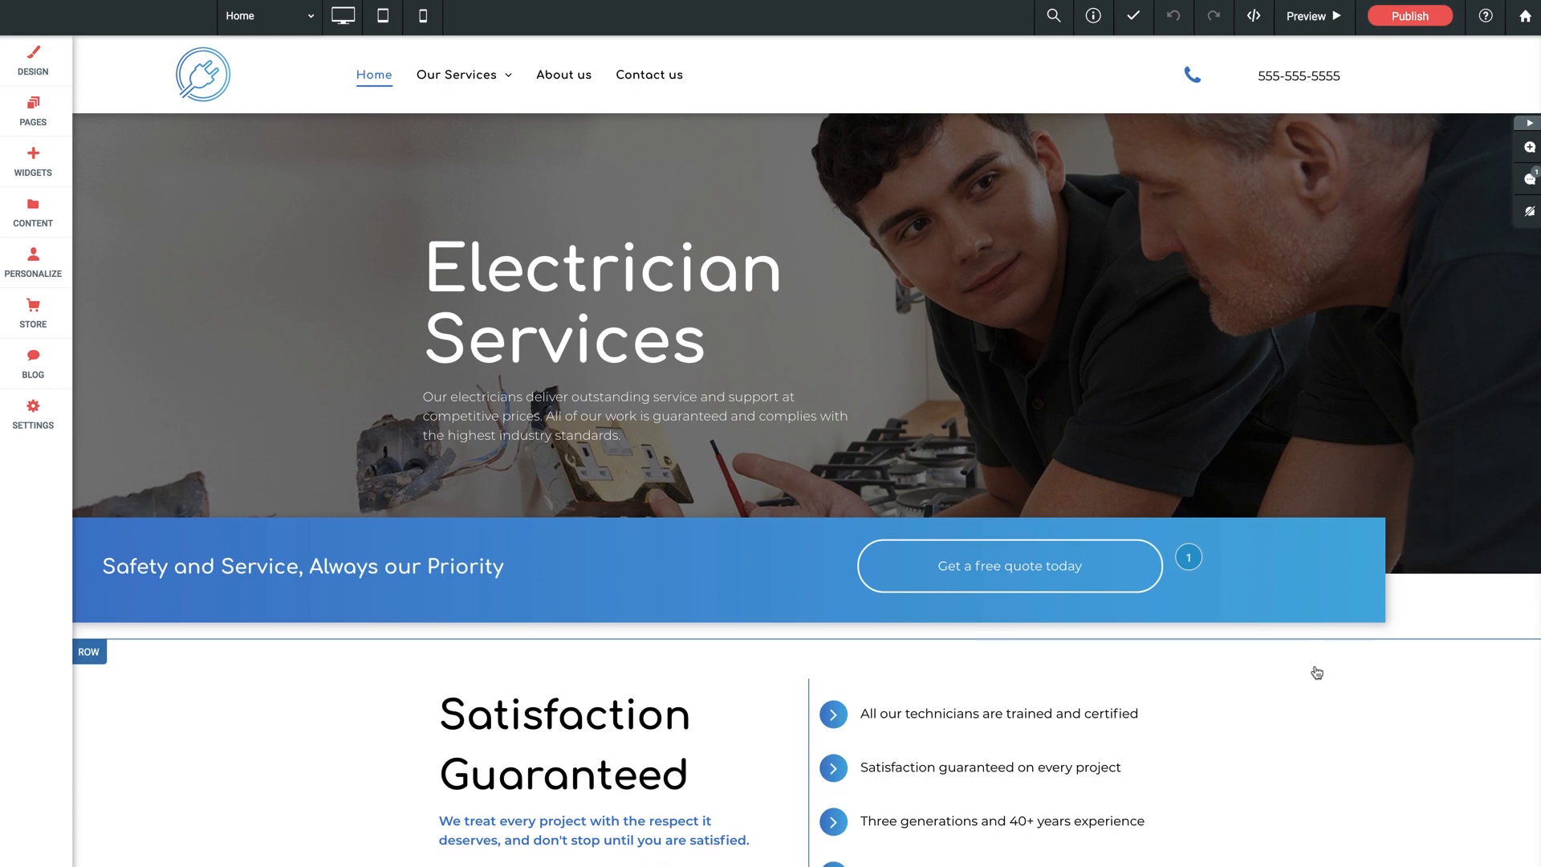
Step: Post 'Update to new phone number' on the phone number and 'Try alternate header font' on the headline
left_click(1525, 148)
type("Update")
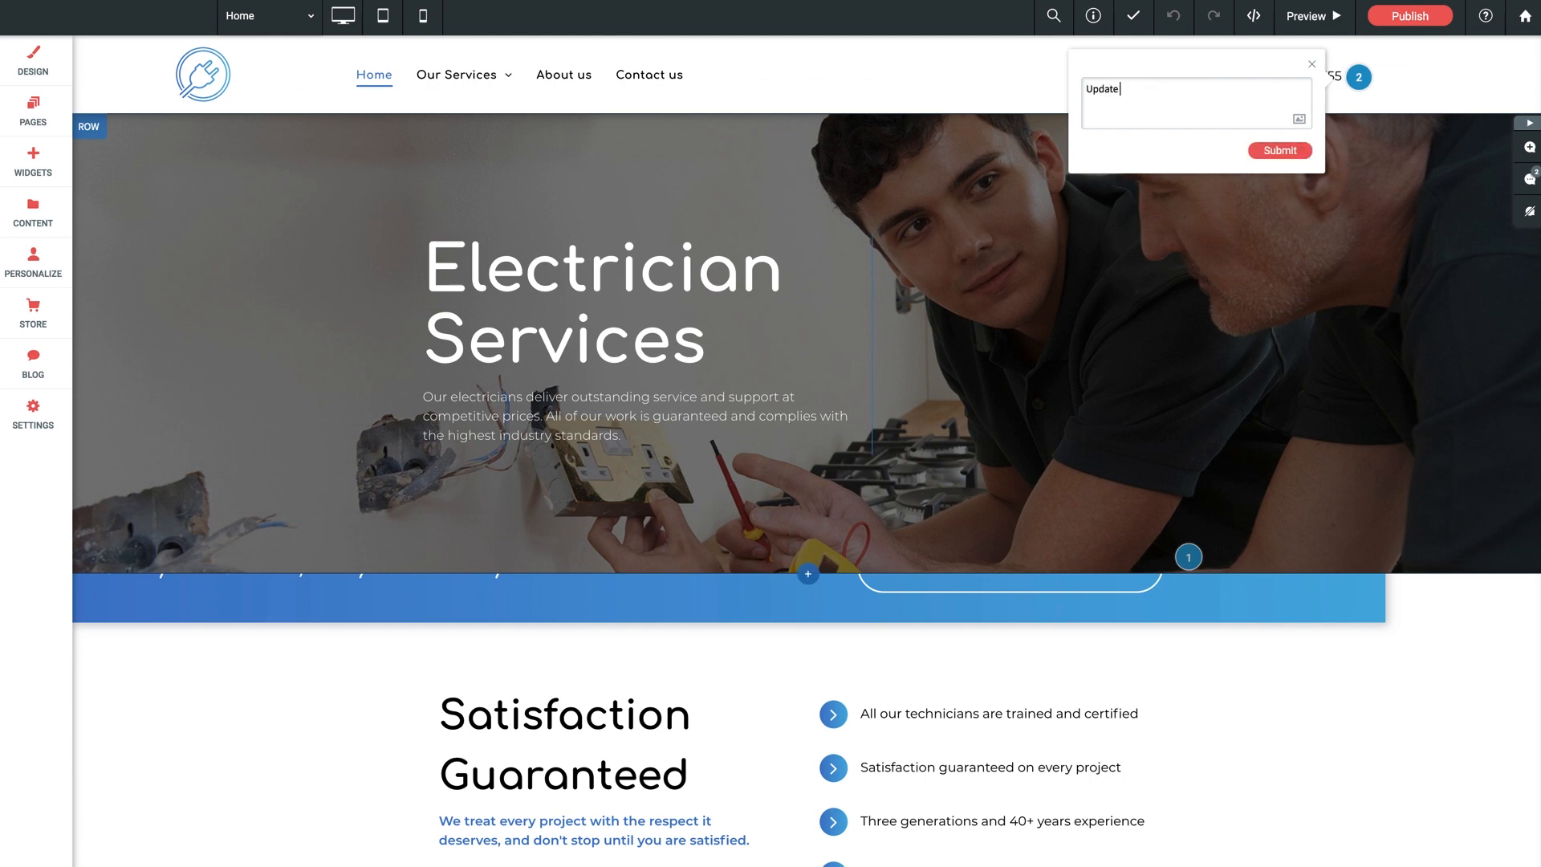
type("to new phone number")
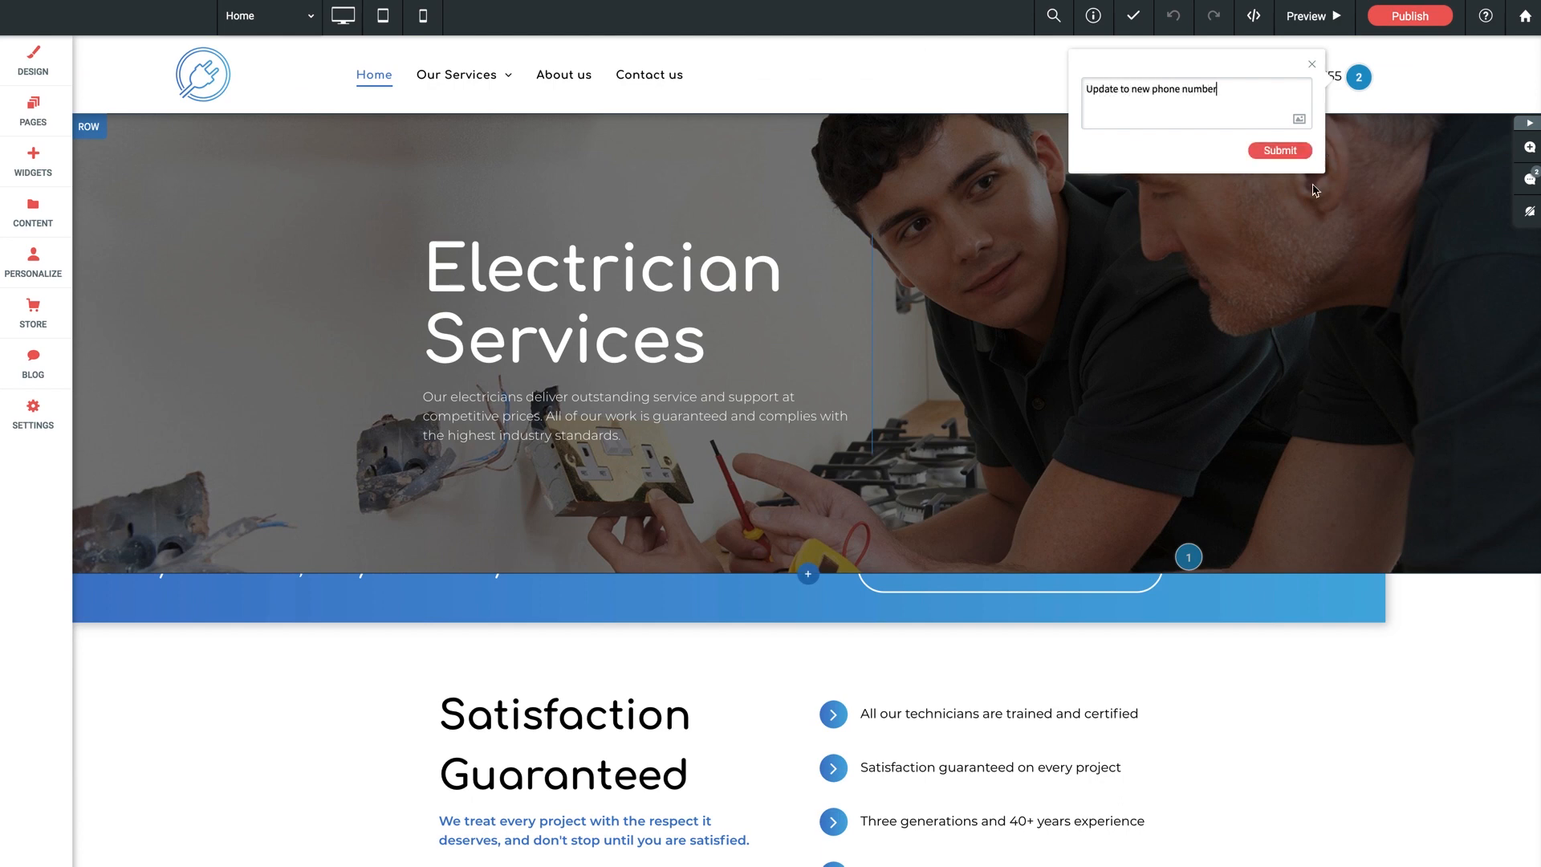
left_click(1277, 151)
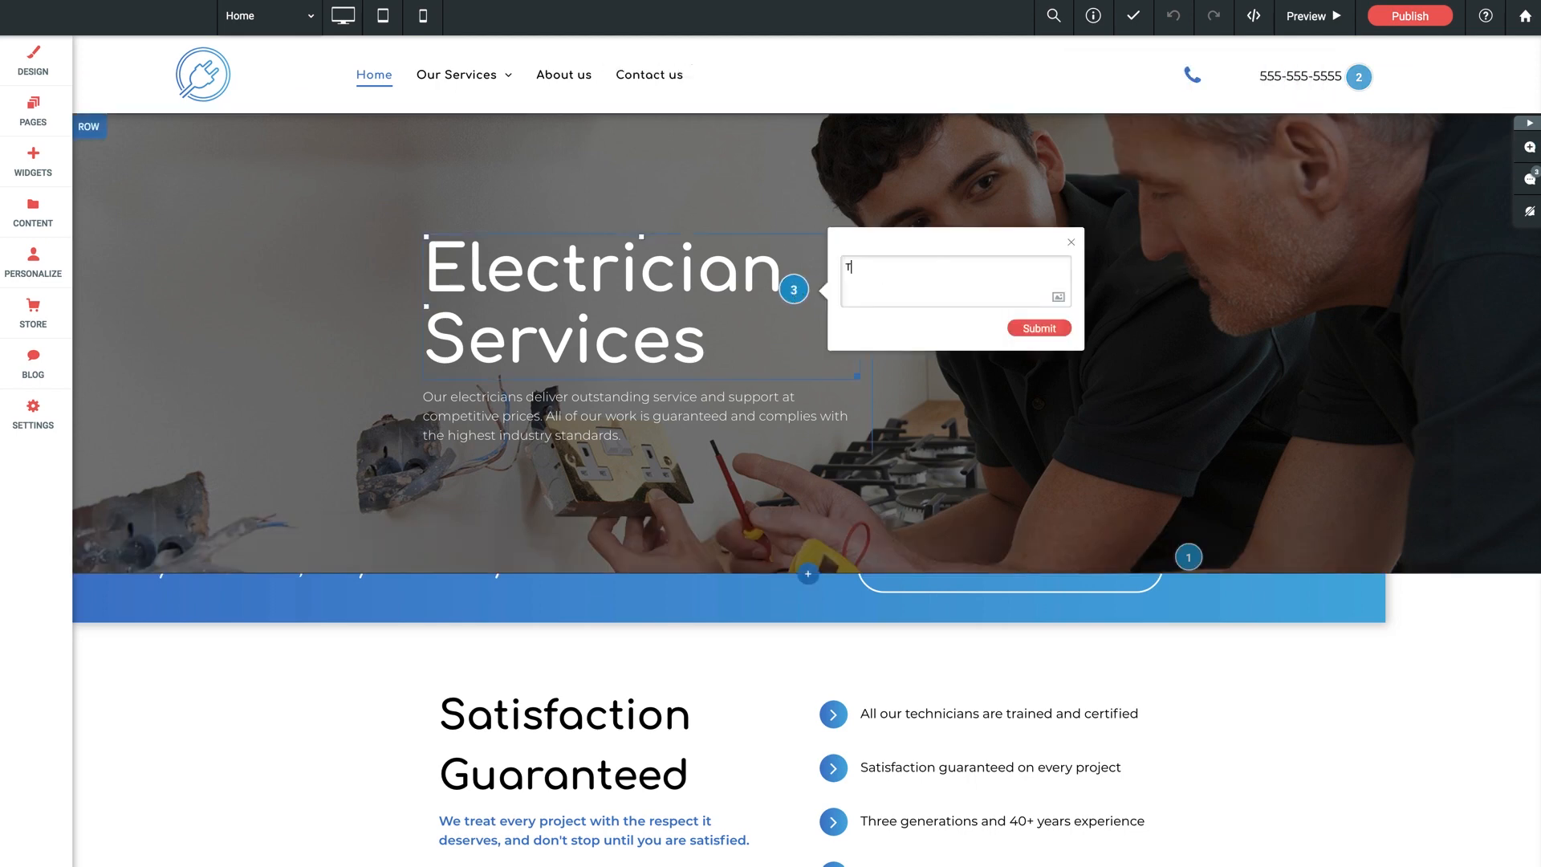
type("Try alternate header f")
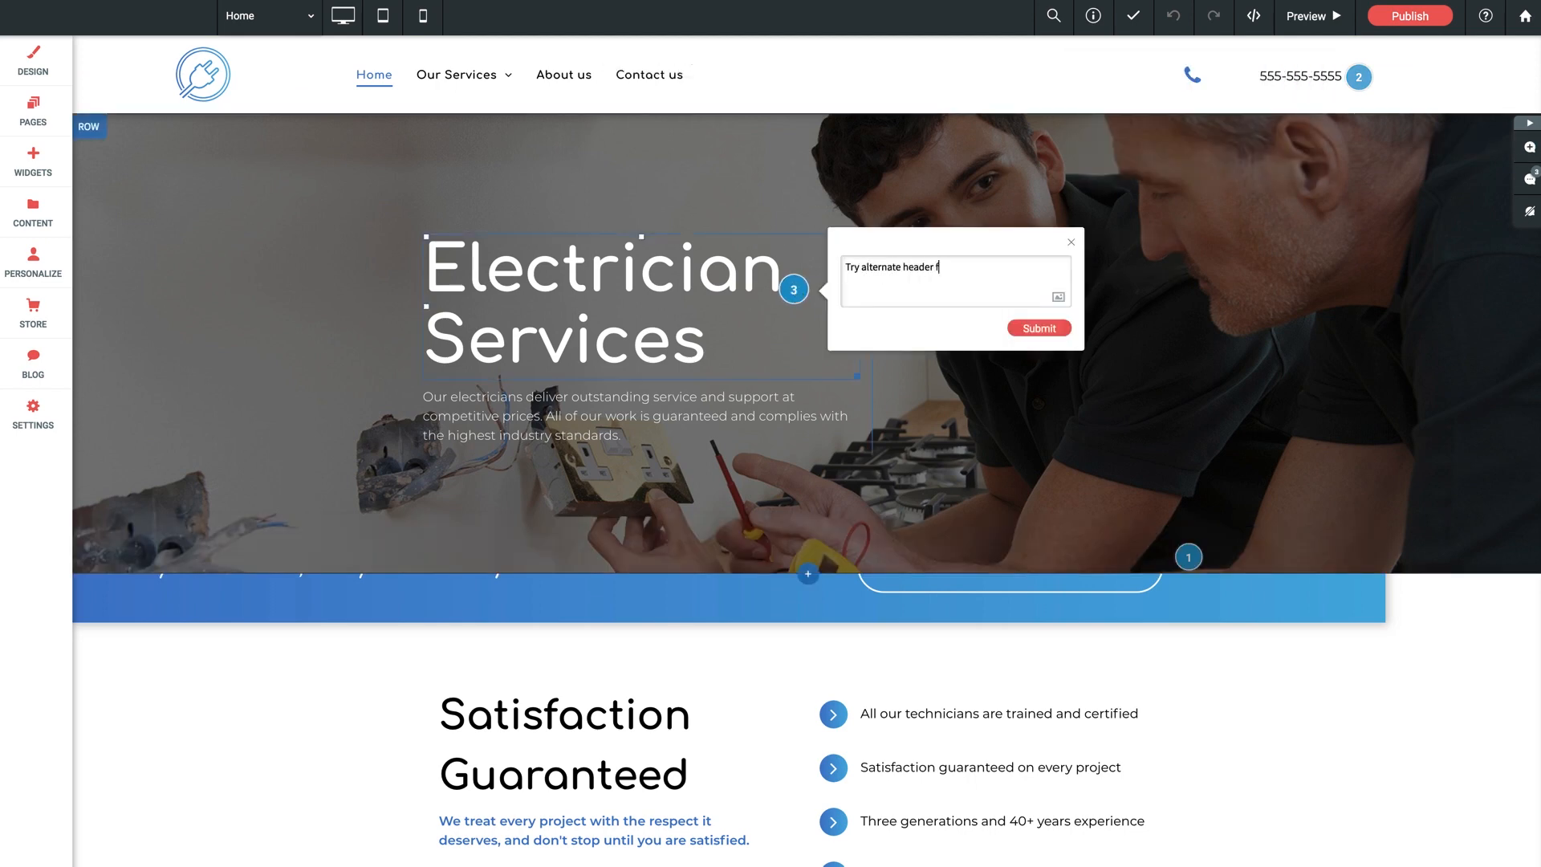
left_click(1038, 327)
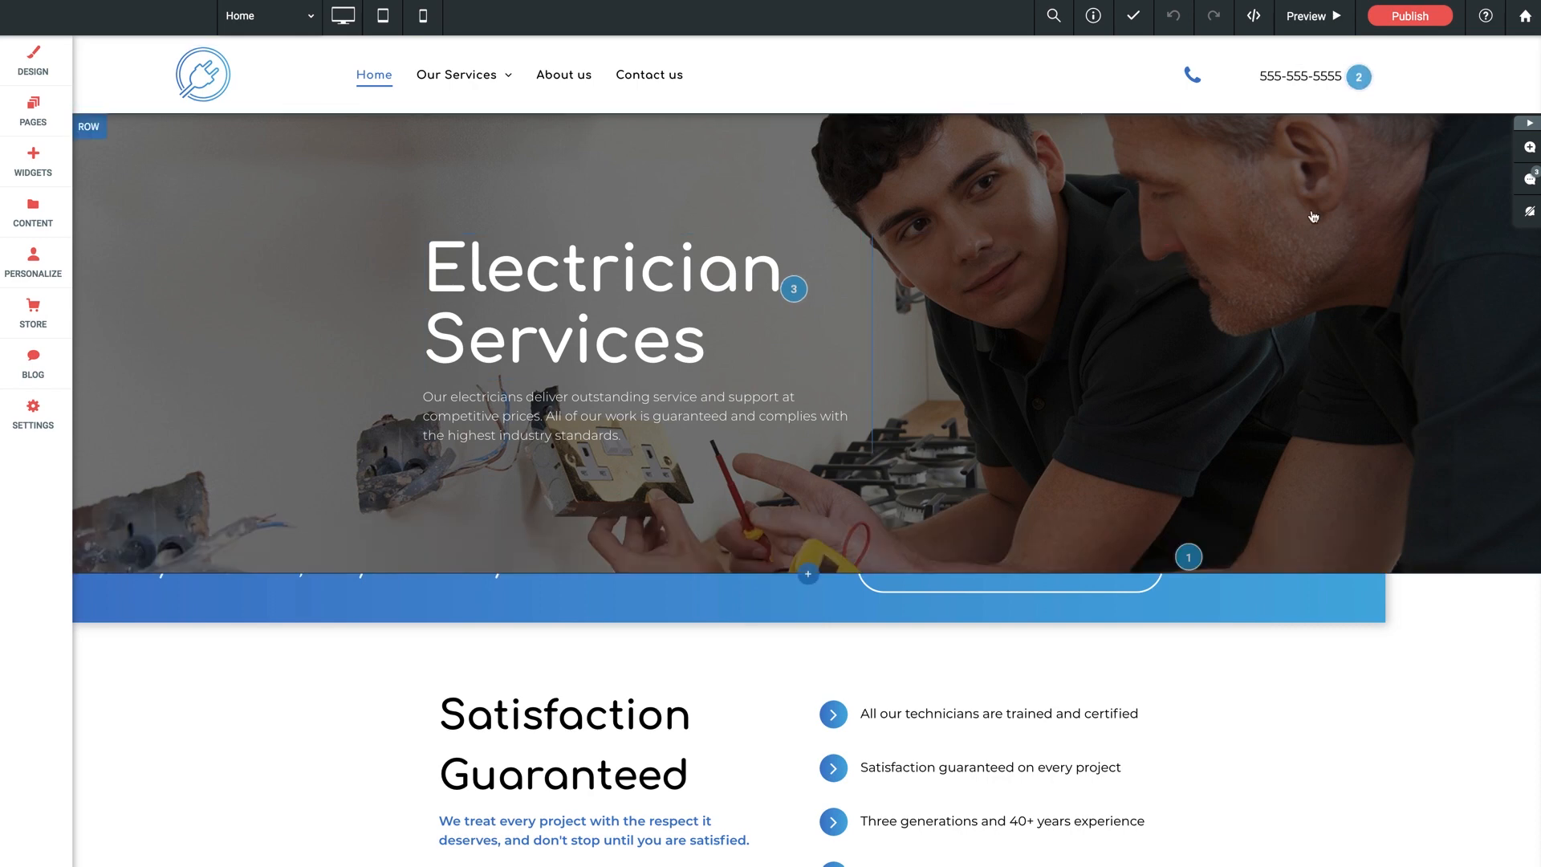
Step: Post the reply 'How about an alternate color?' in the CTA comment's thread (pin 1)
scroll("down", 3)
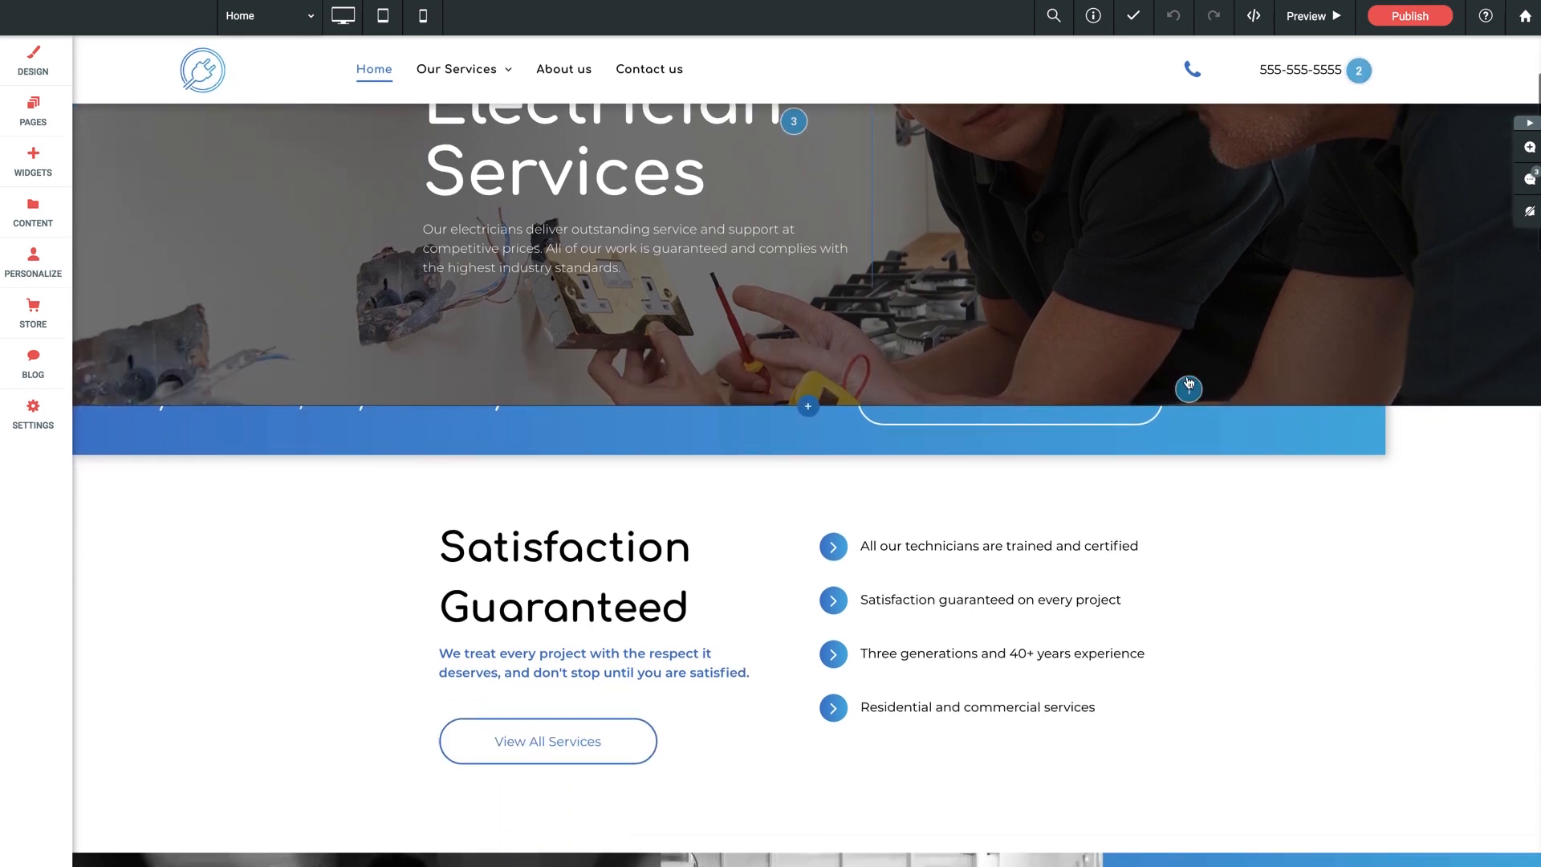
left_click(1187, 388)
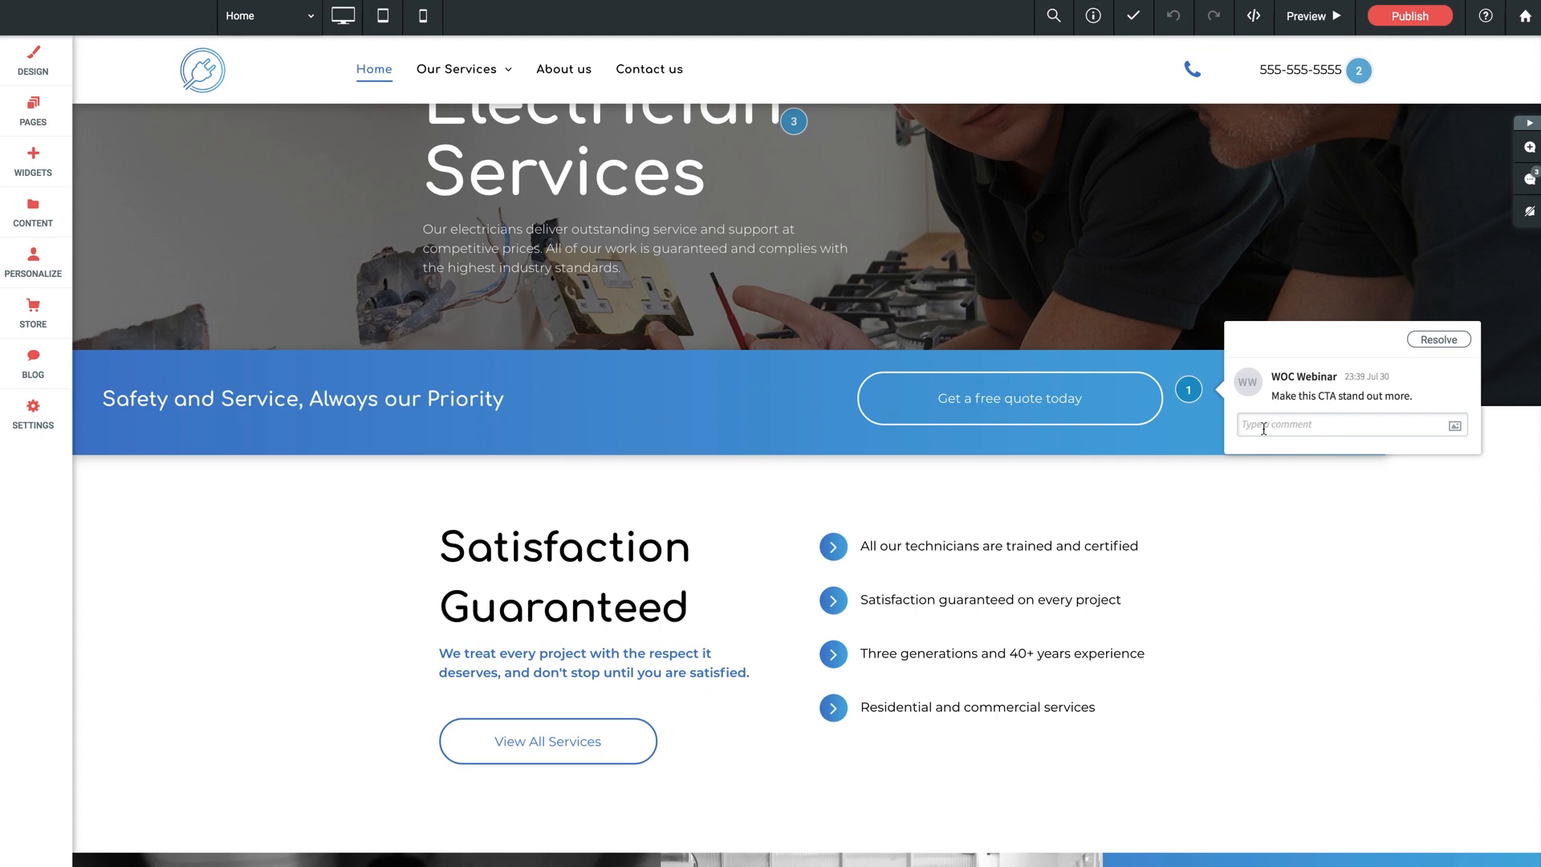
left_click(1347, 424)
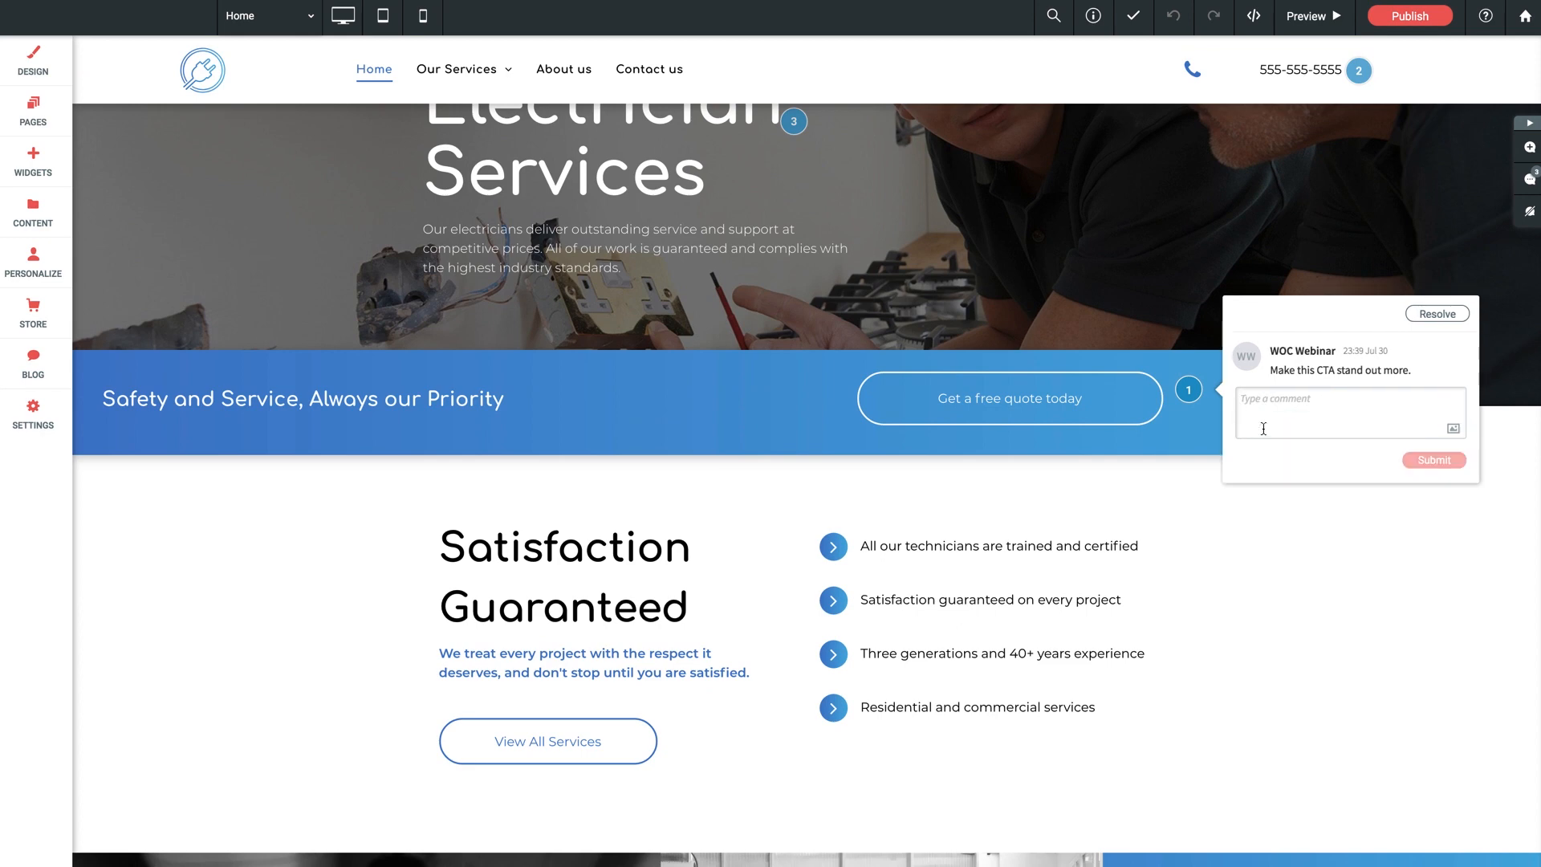
type("How about an a")
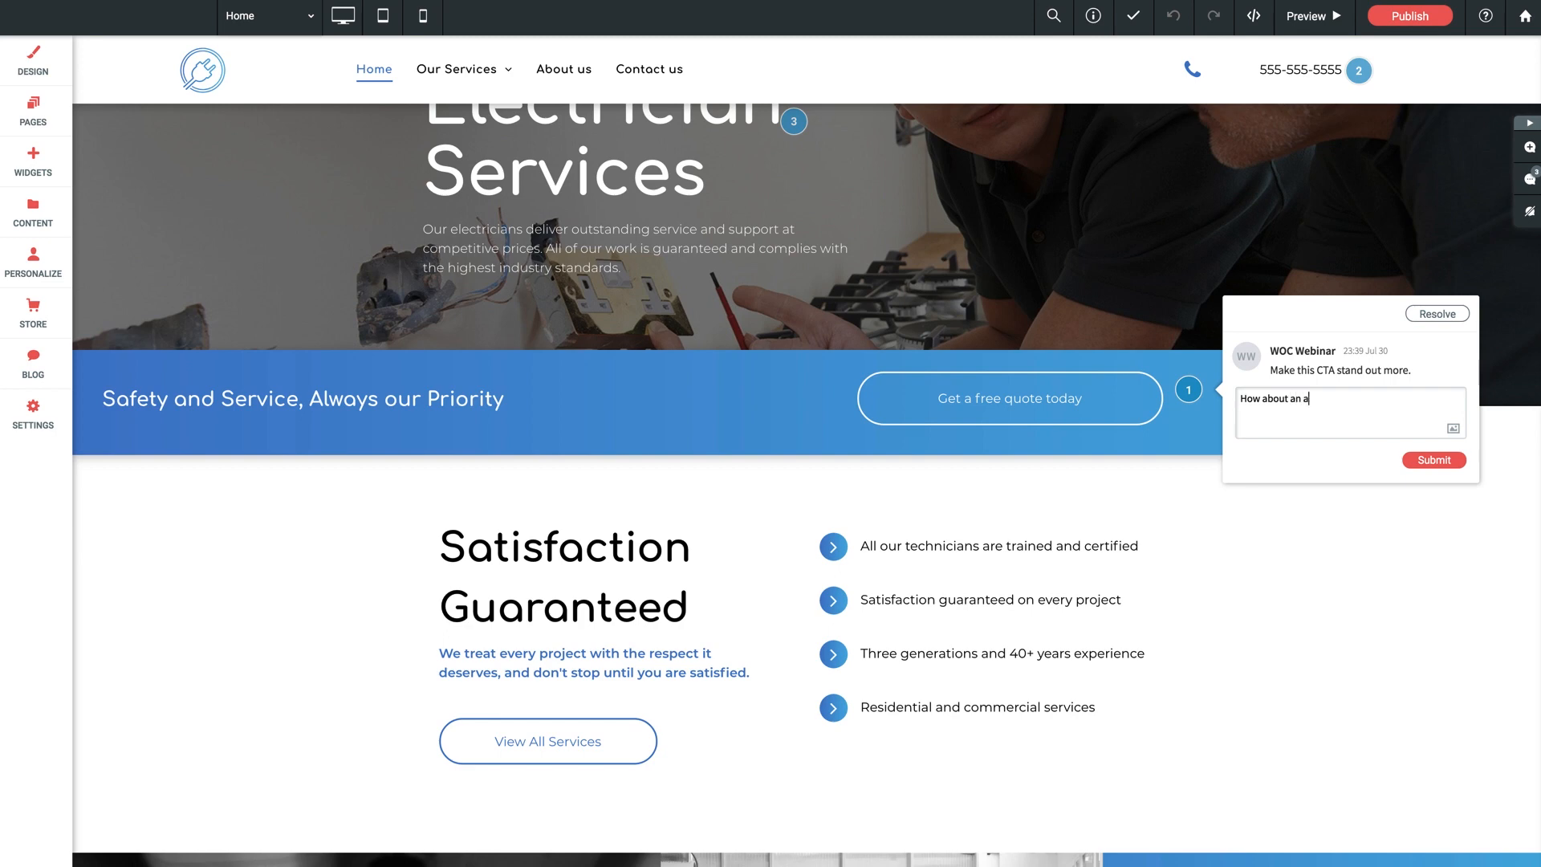
type("lternate color?")
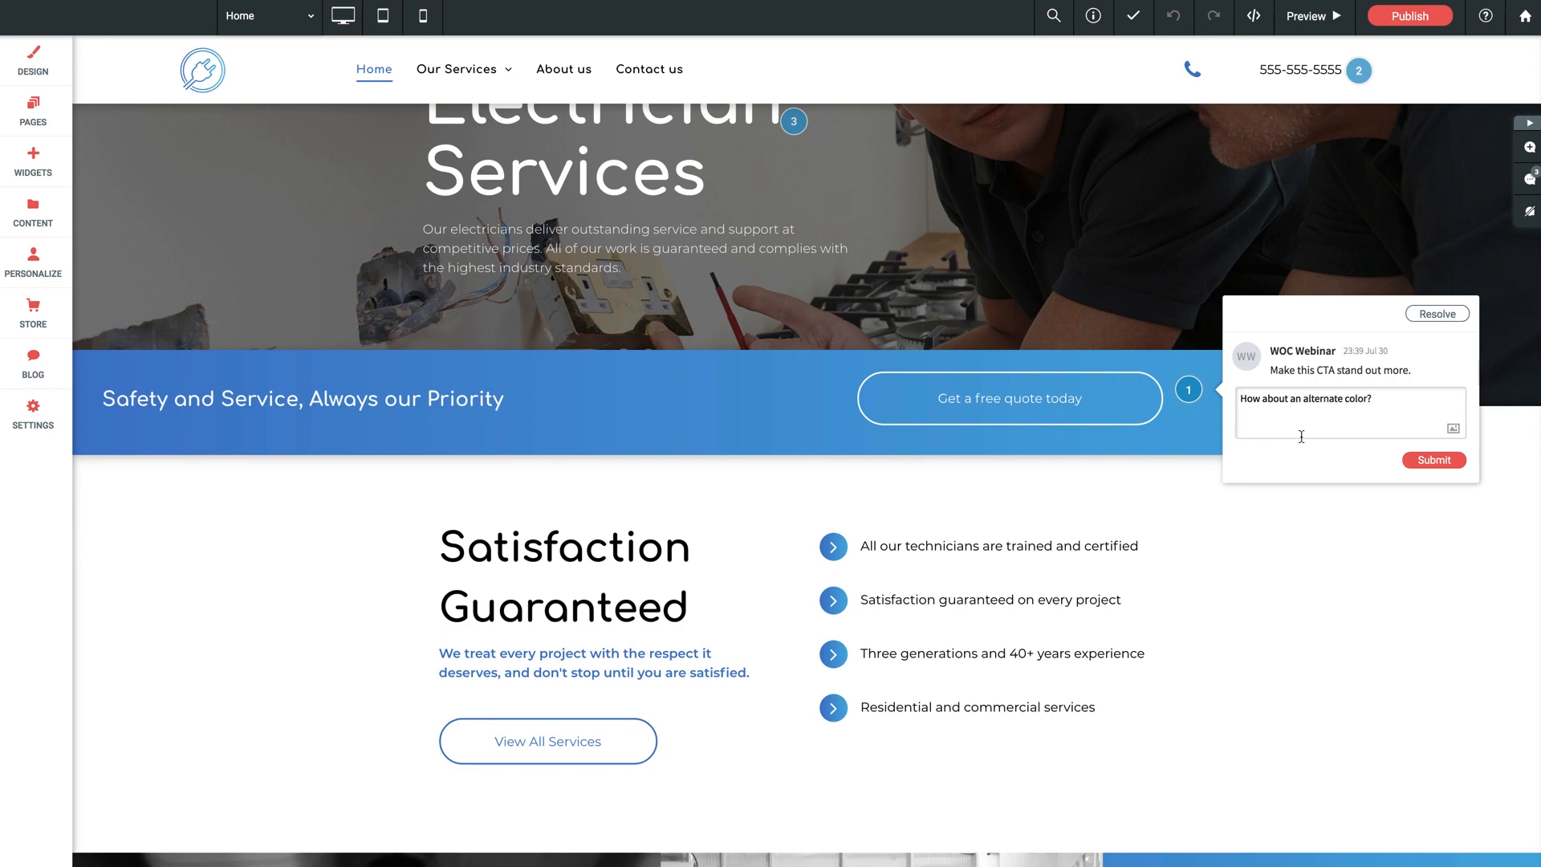
left_click(1432, 459)
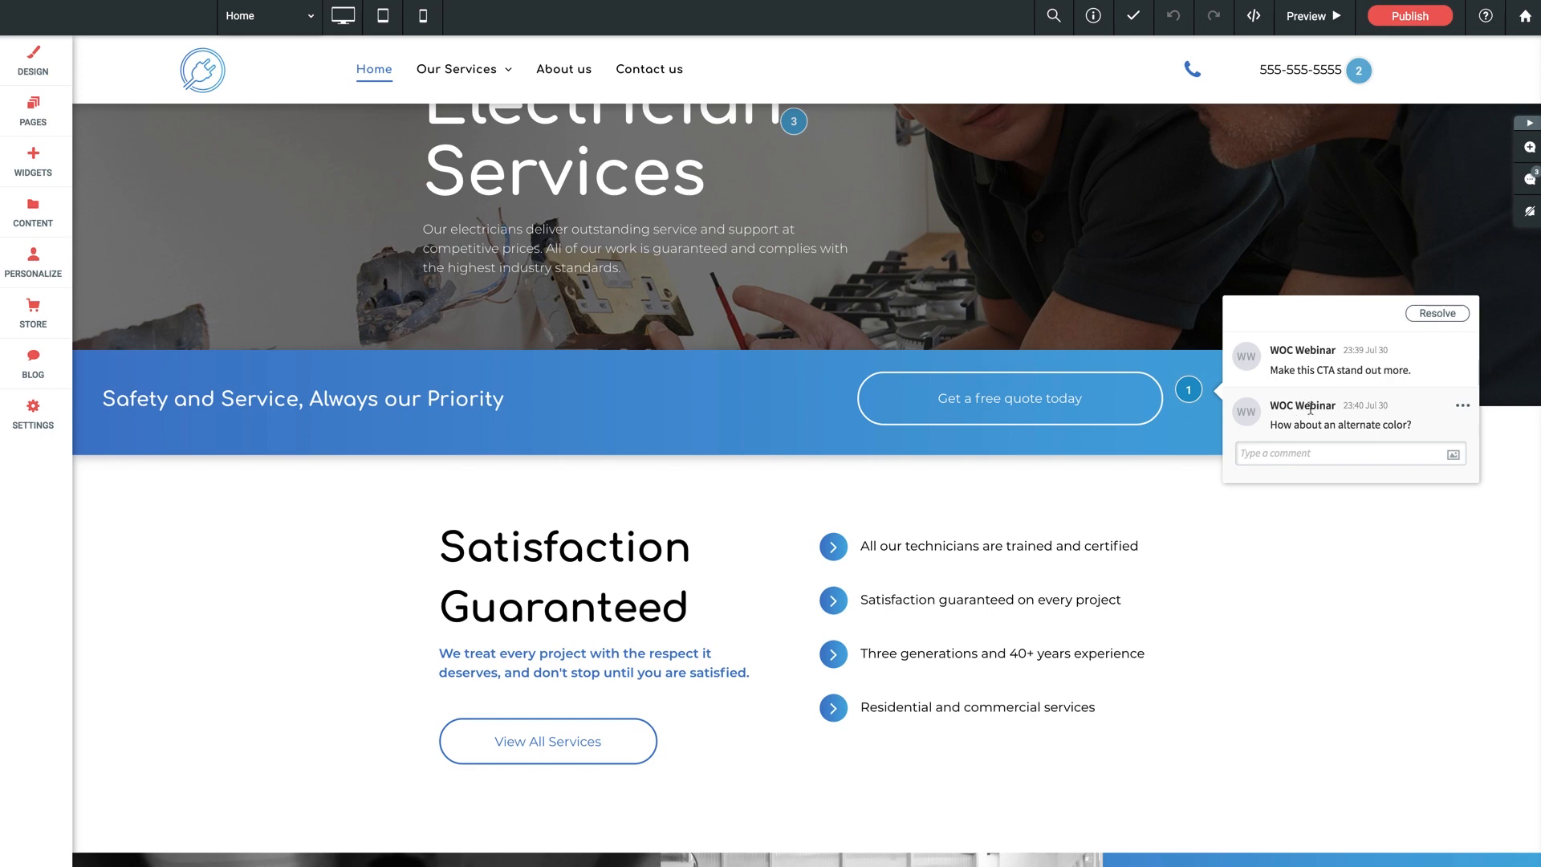
mouse_move(1454, 453)
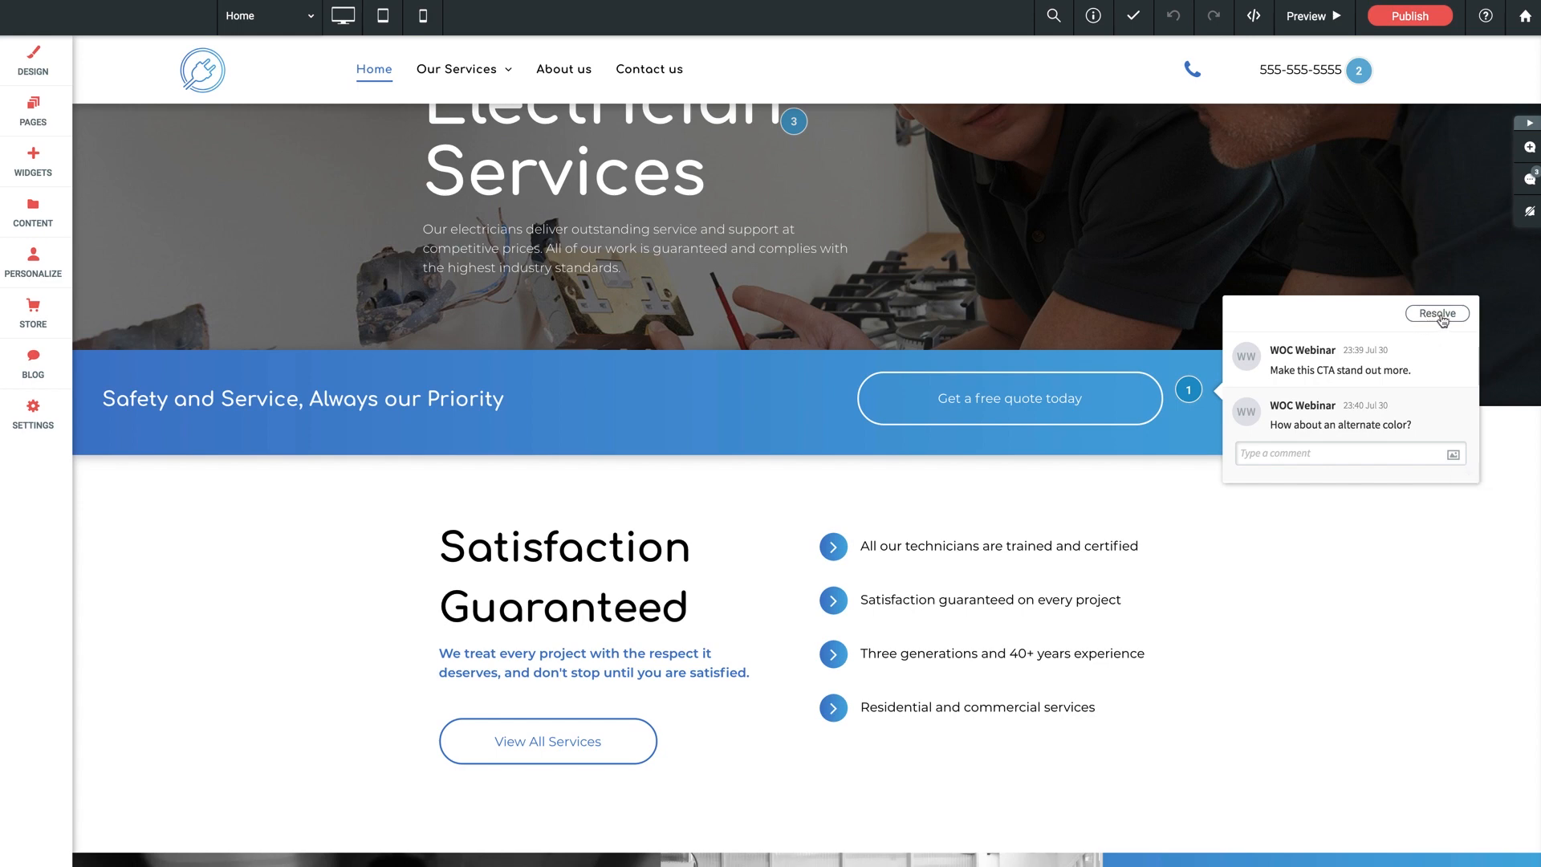
mouse_move(1456, 321)
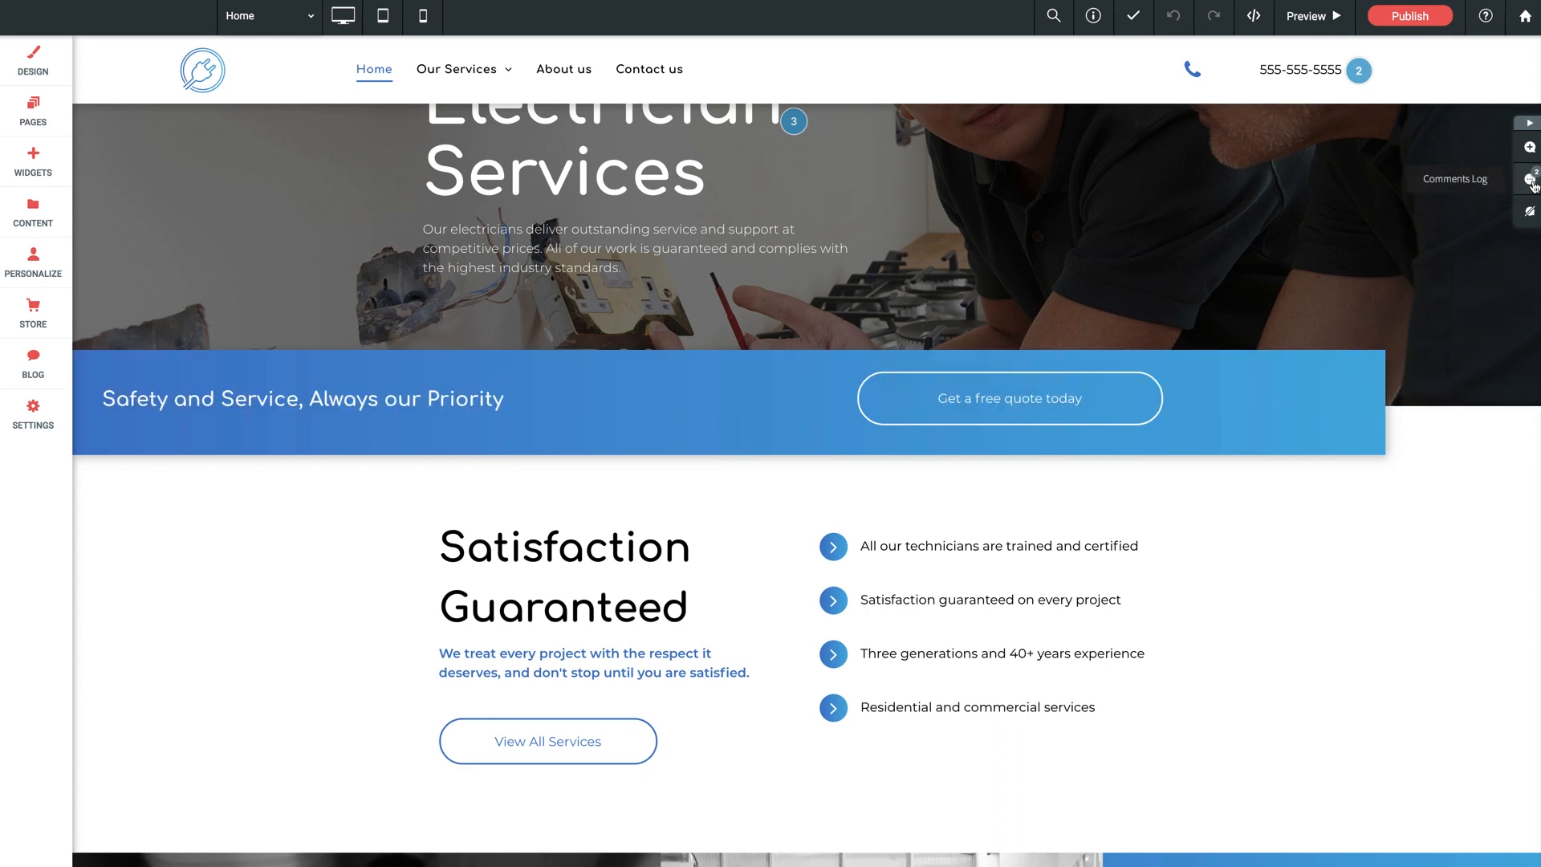
Step: Show the Comments Log filtered to All Open across All Pages, listing the two open comments
left_click(1532, 181)
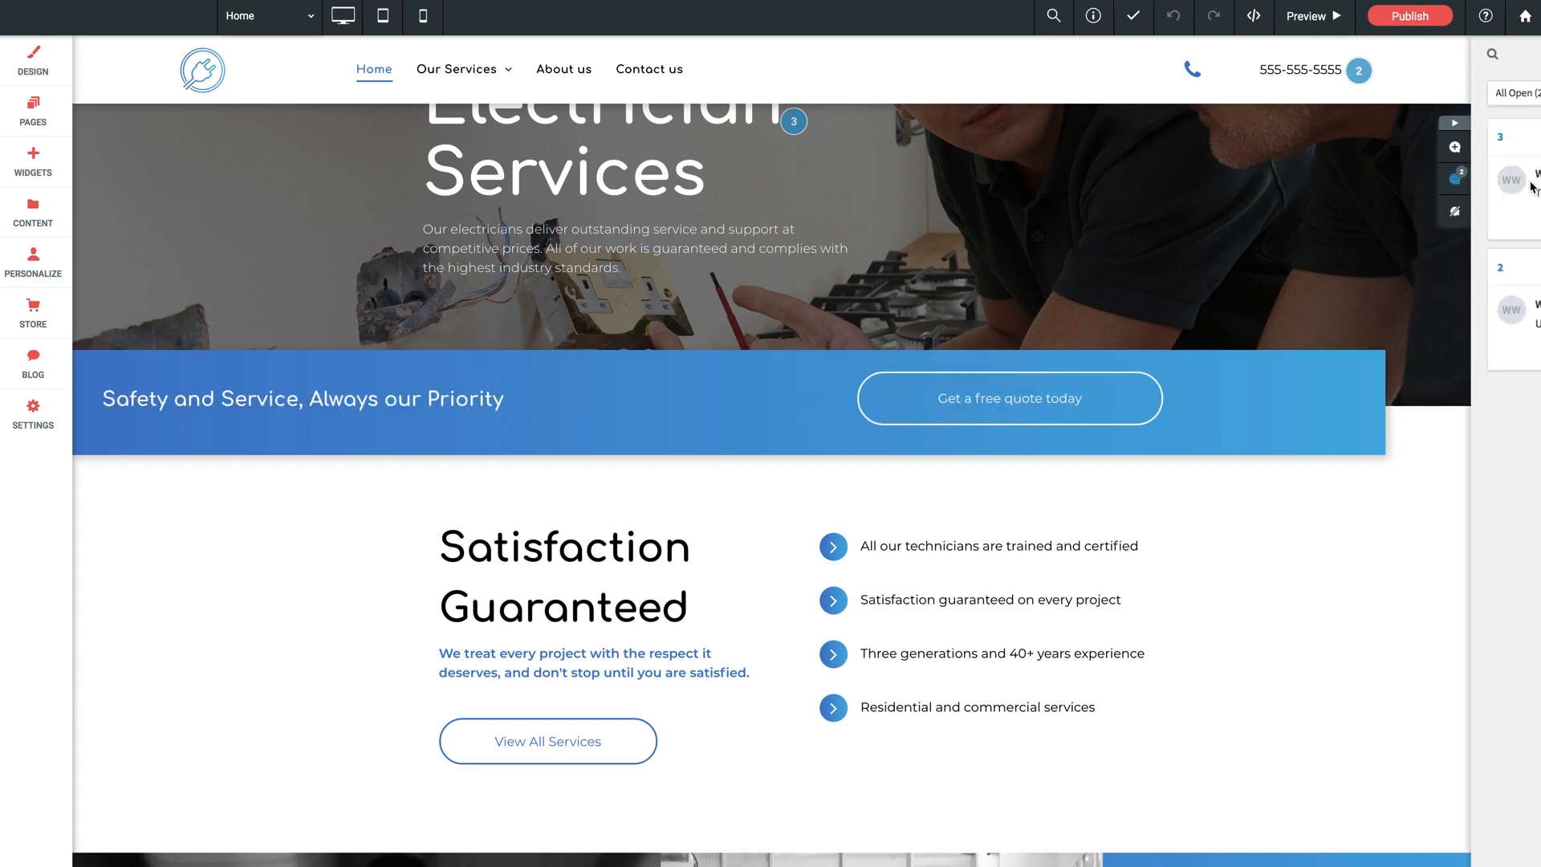
left_click(1512, 179)
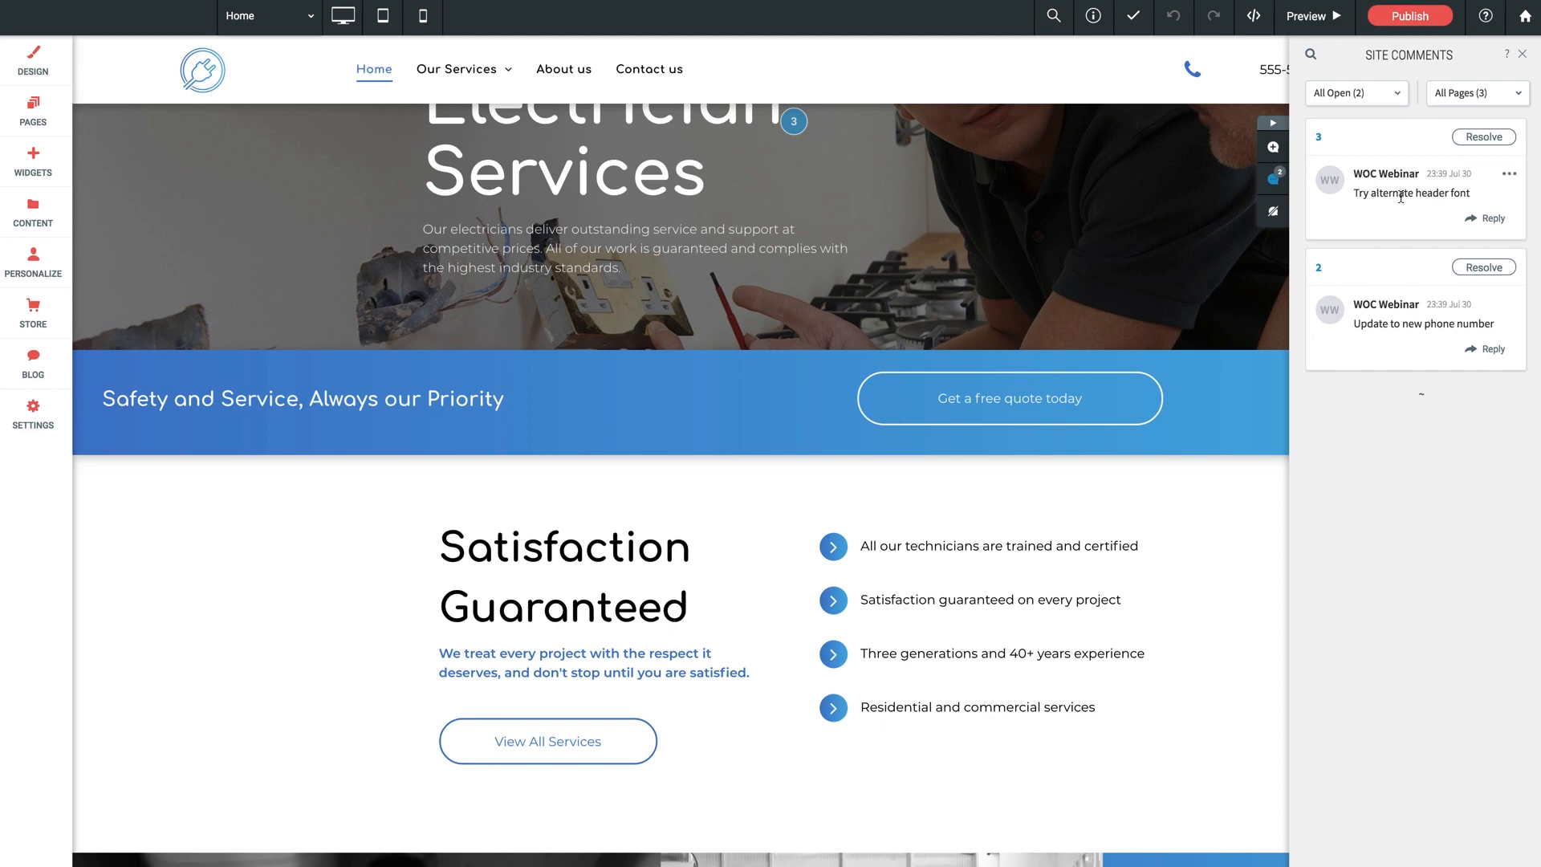
mouse_move(1386, 300)
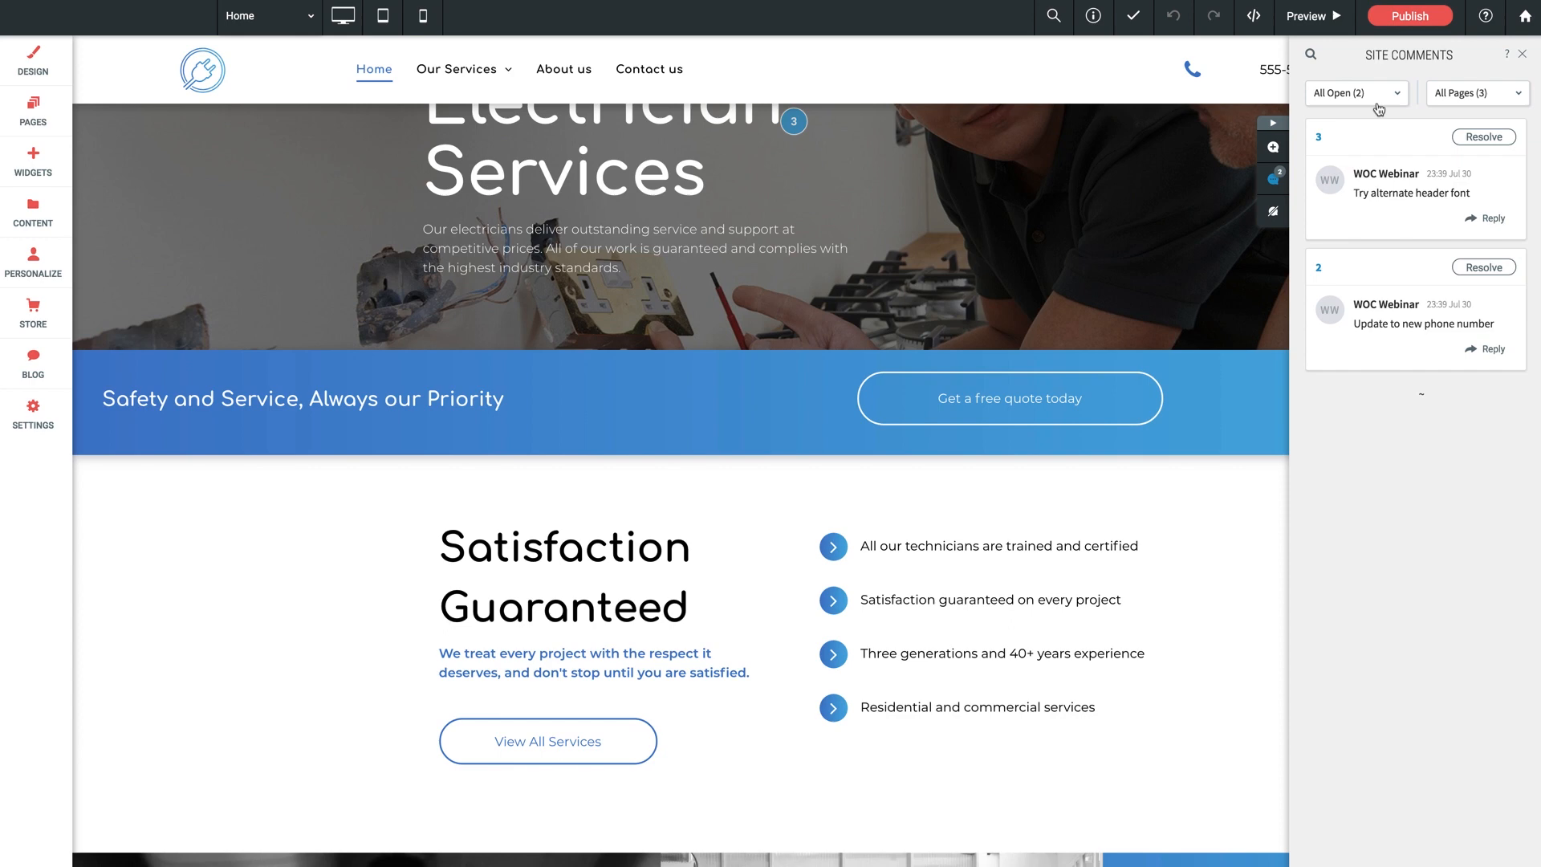
left_click(1355, 93)
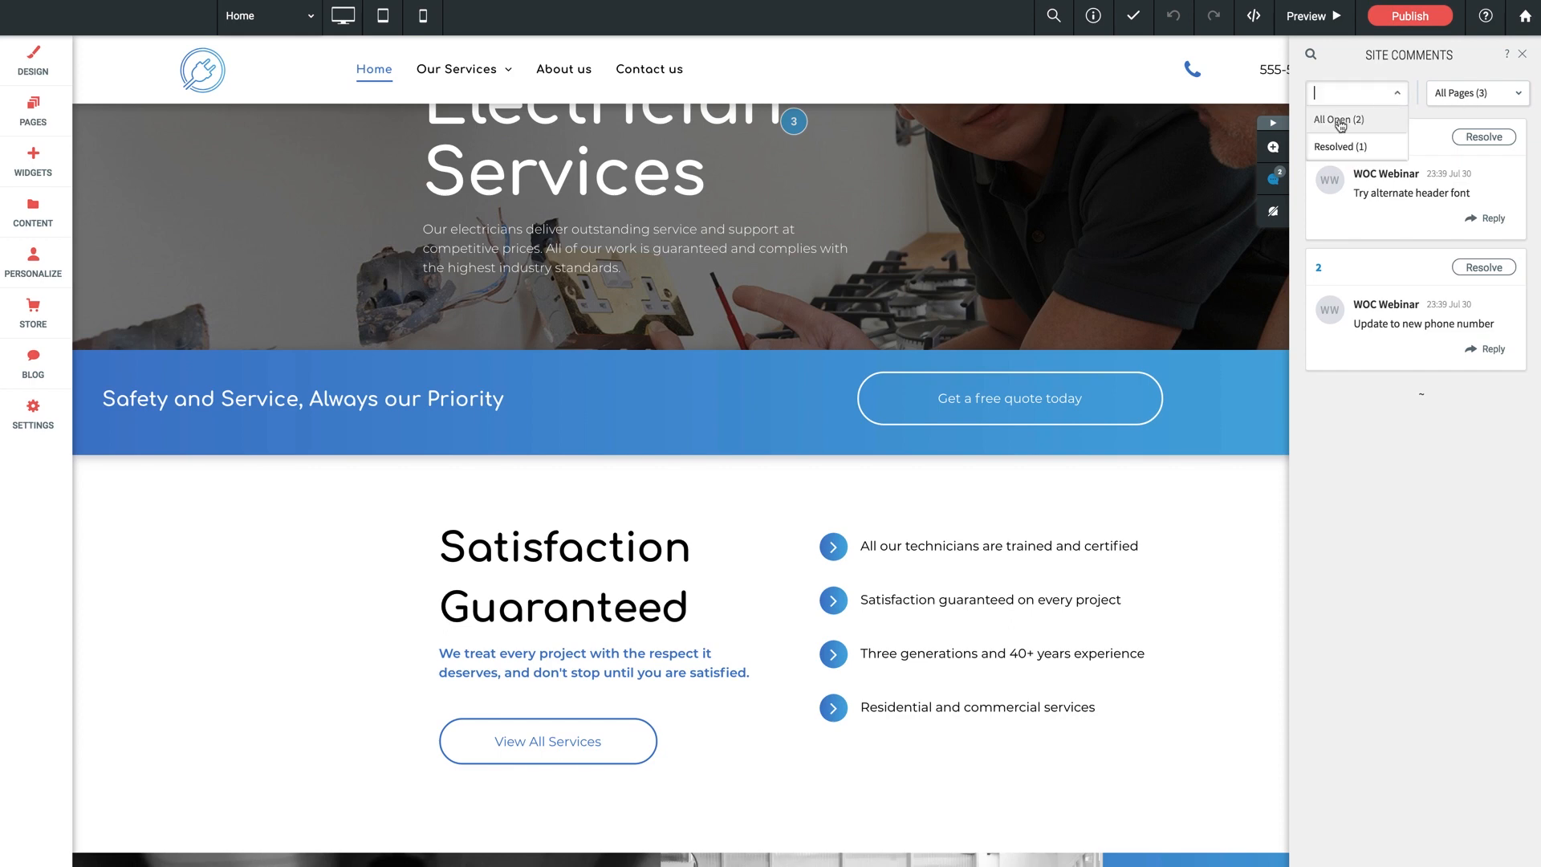
mouse_move(1358, 146)
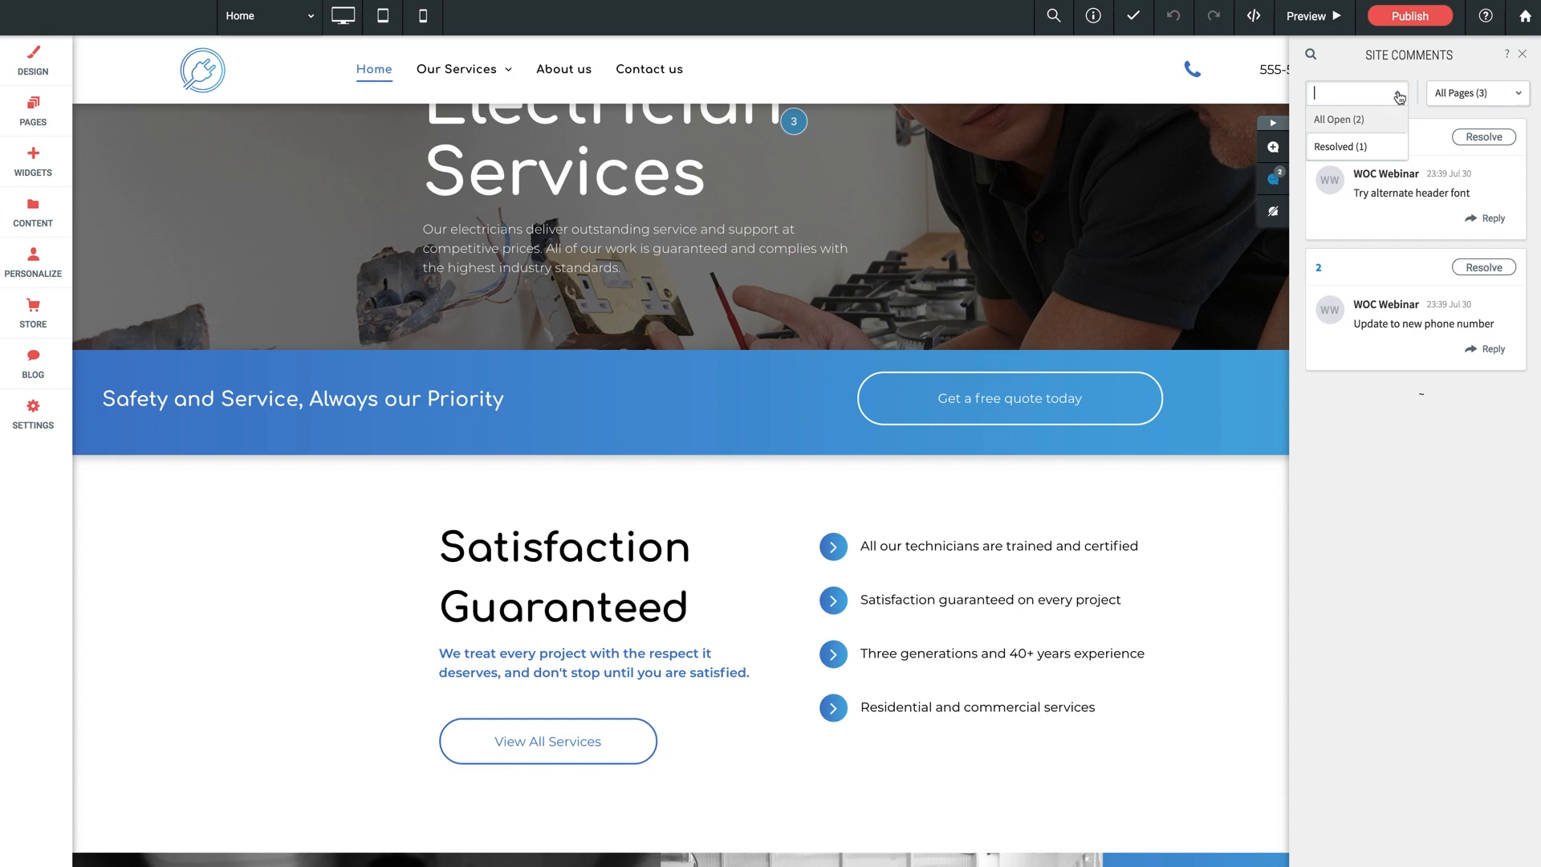
left_click(1339, 119)
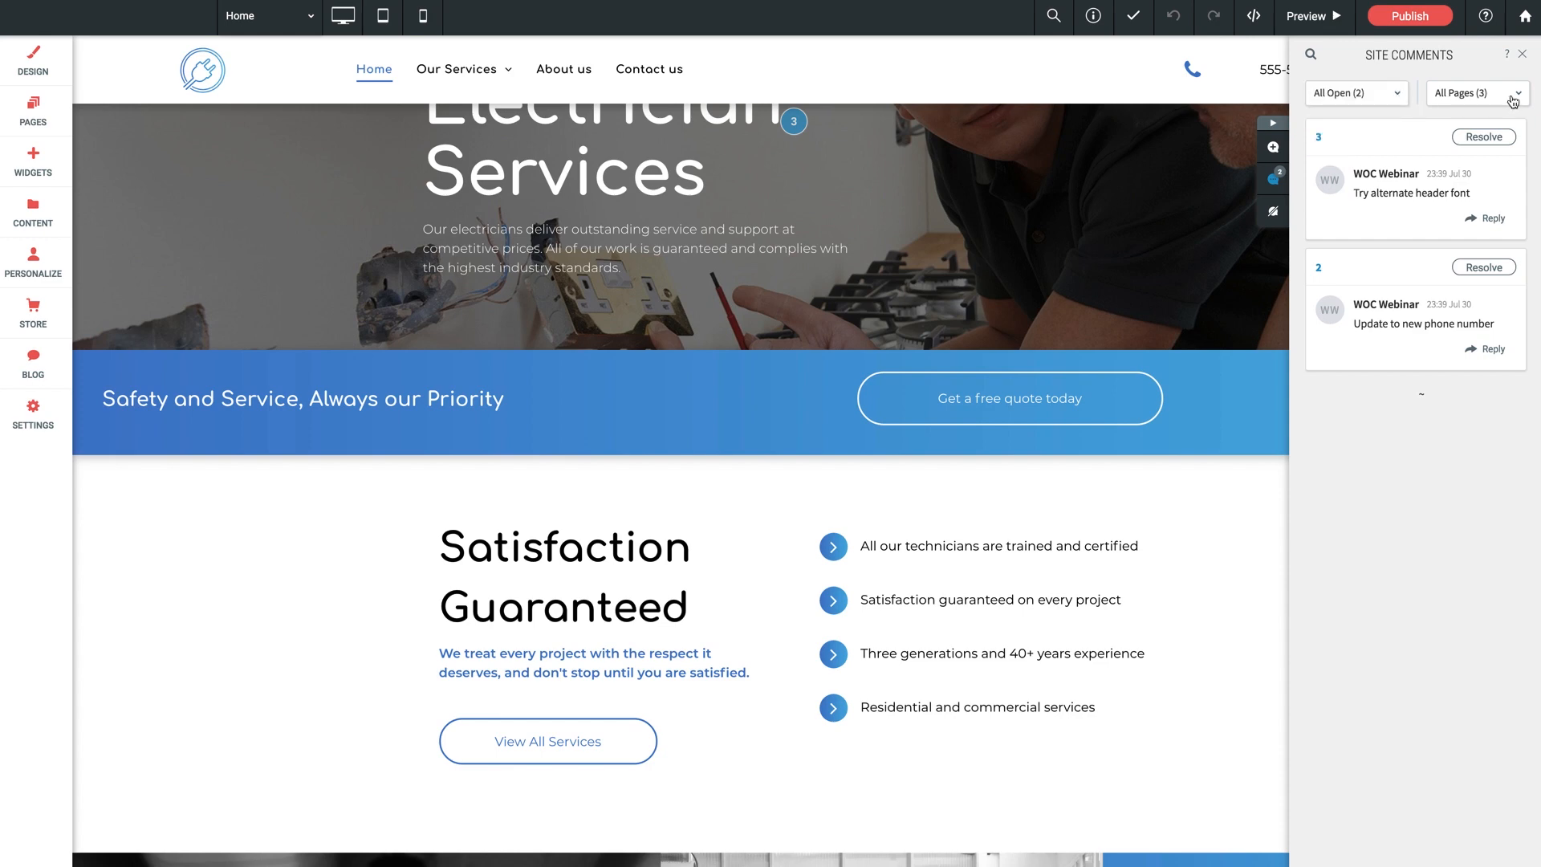
left_click(1473, 93)
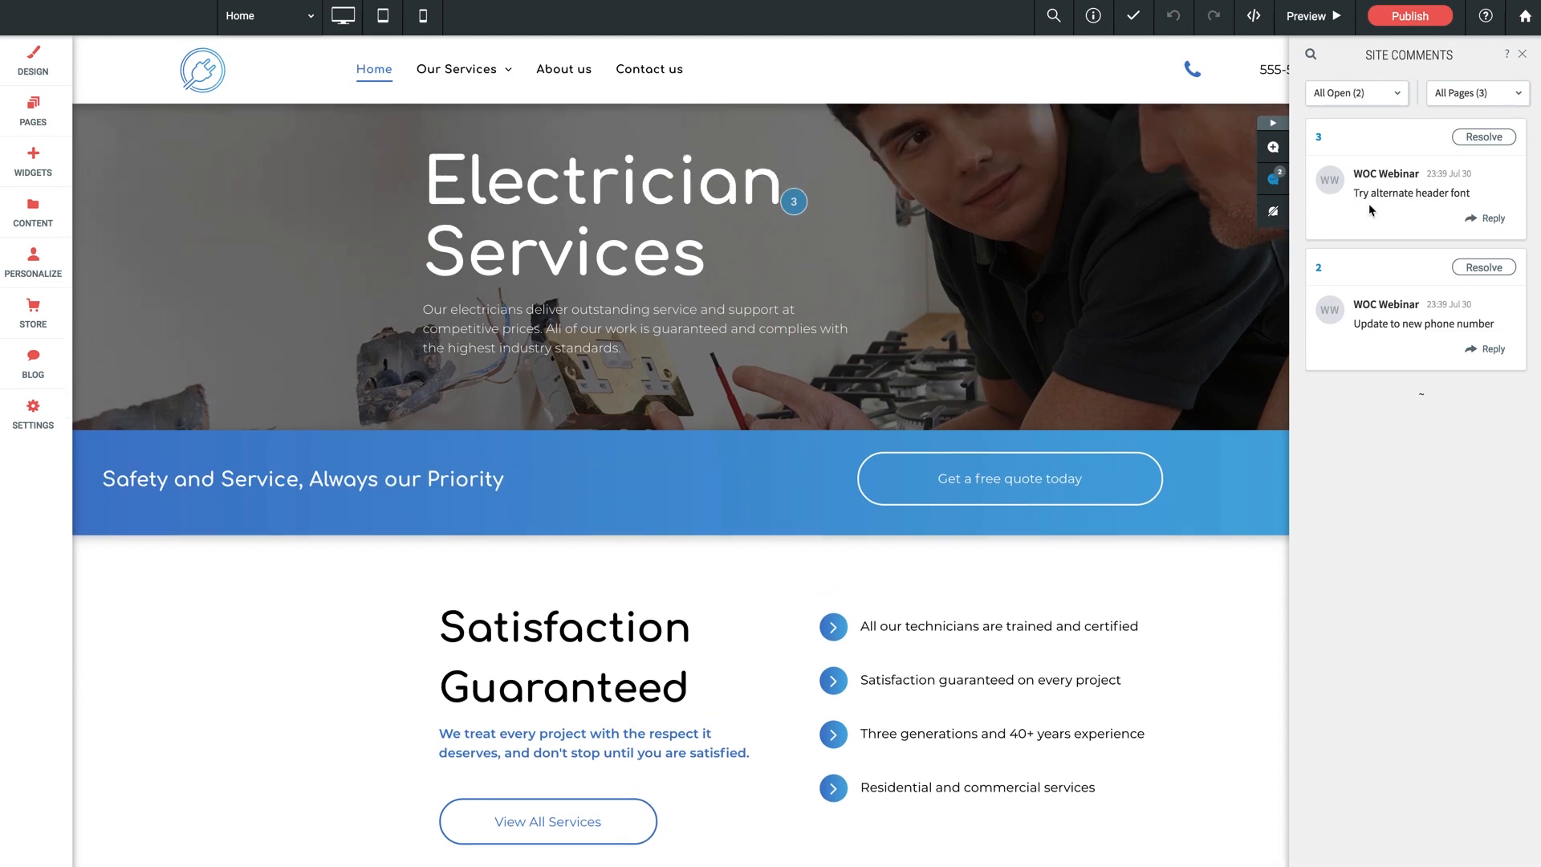
Step: Jump from the log to comment 3, the header font comment, on the headline
left_click(793, 200)
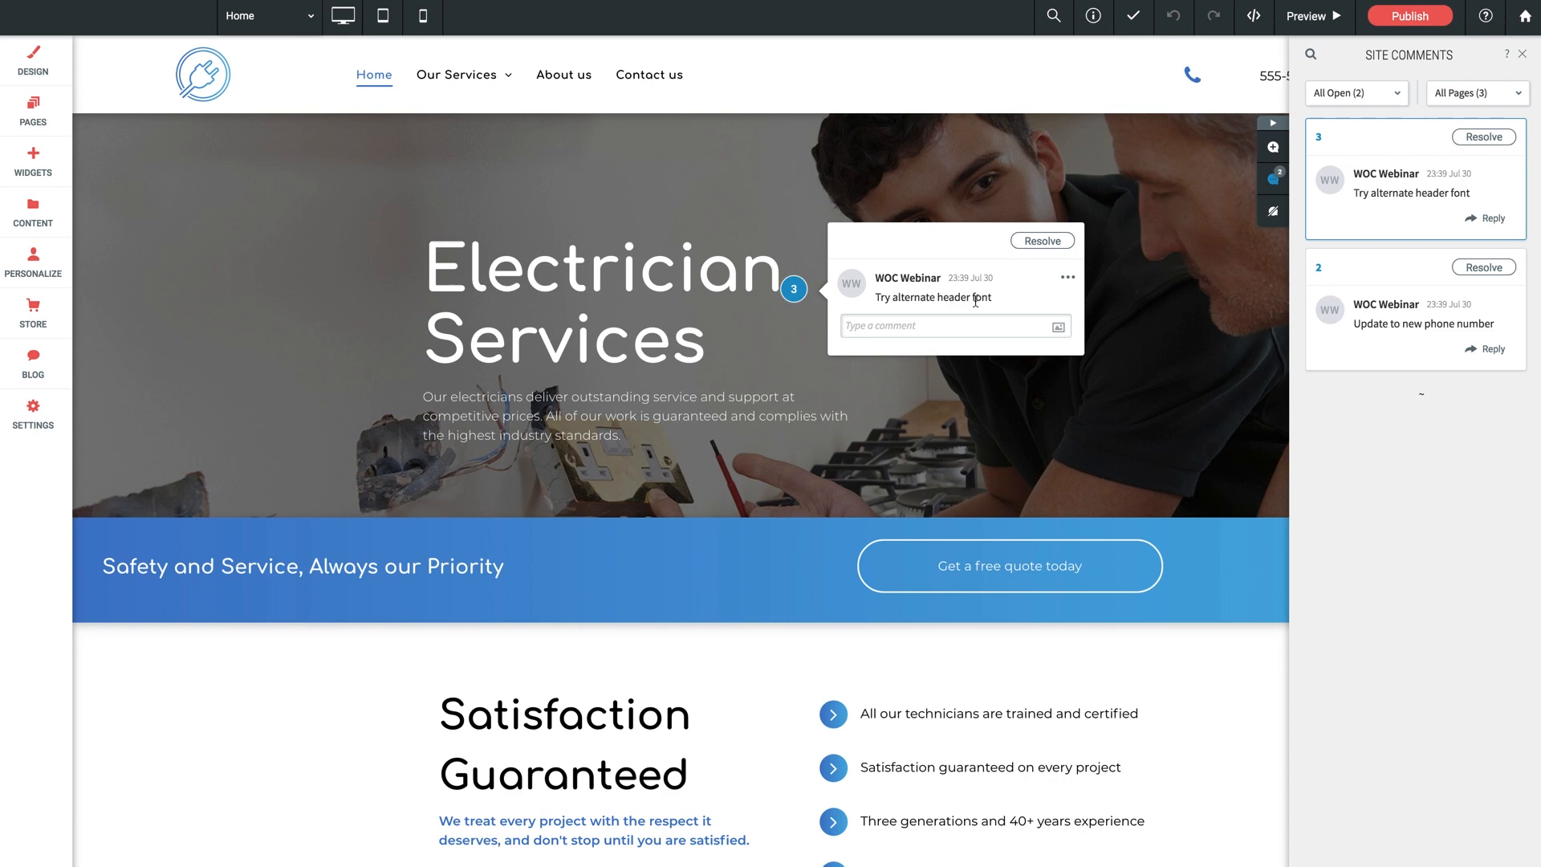
mouse_move(1503, 55)
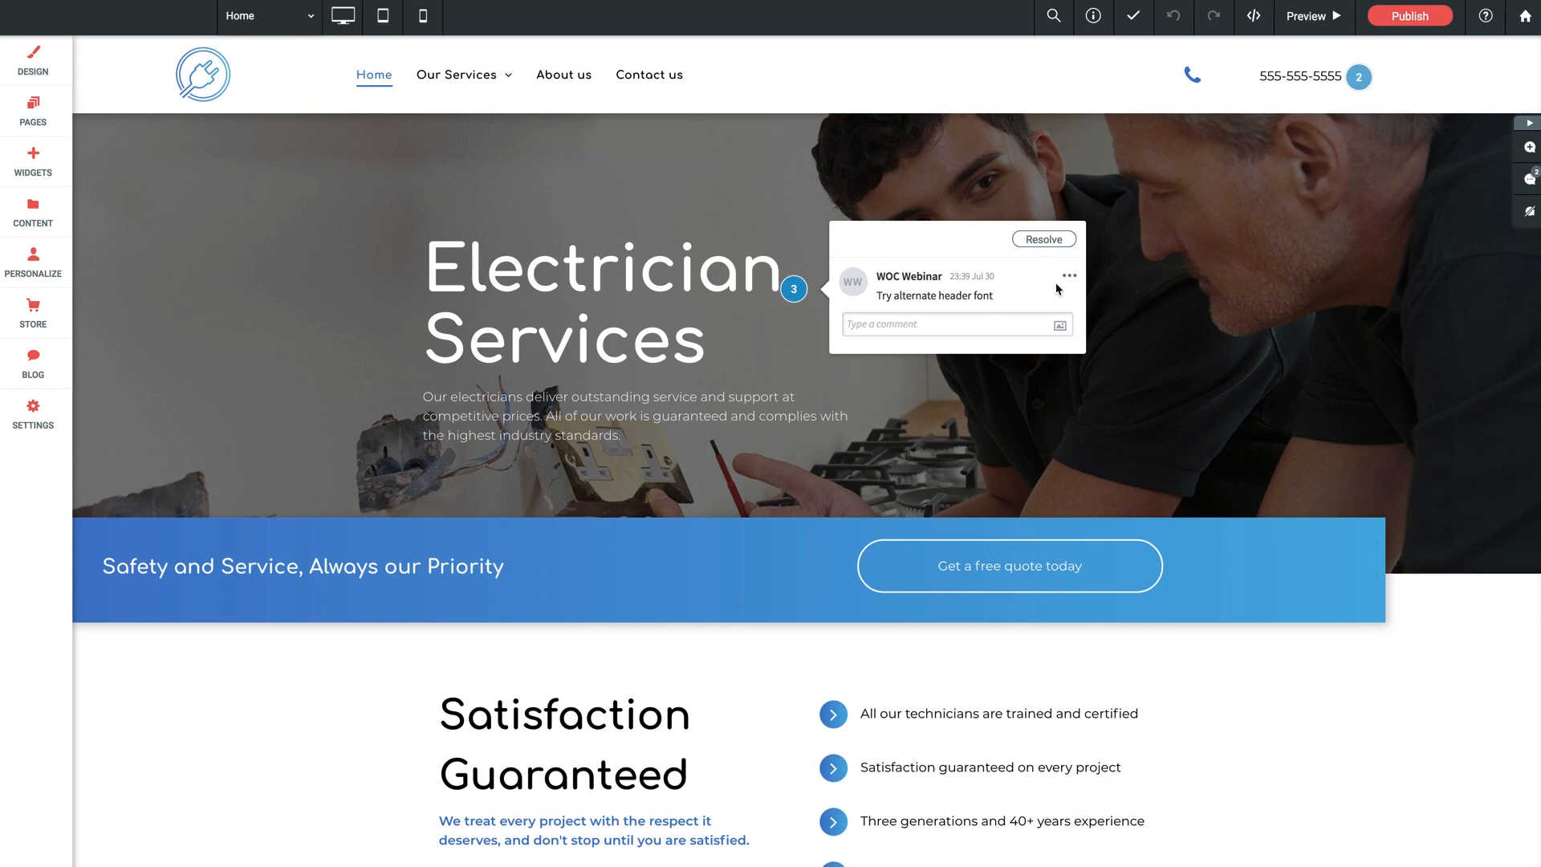
mouse_move(1070, 284)
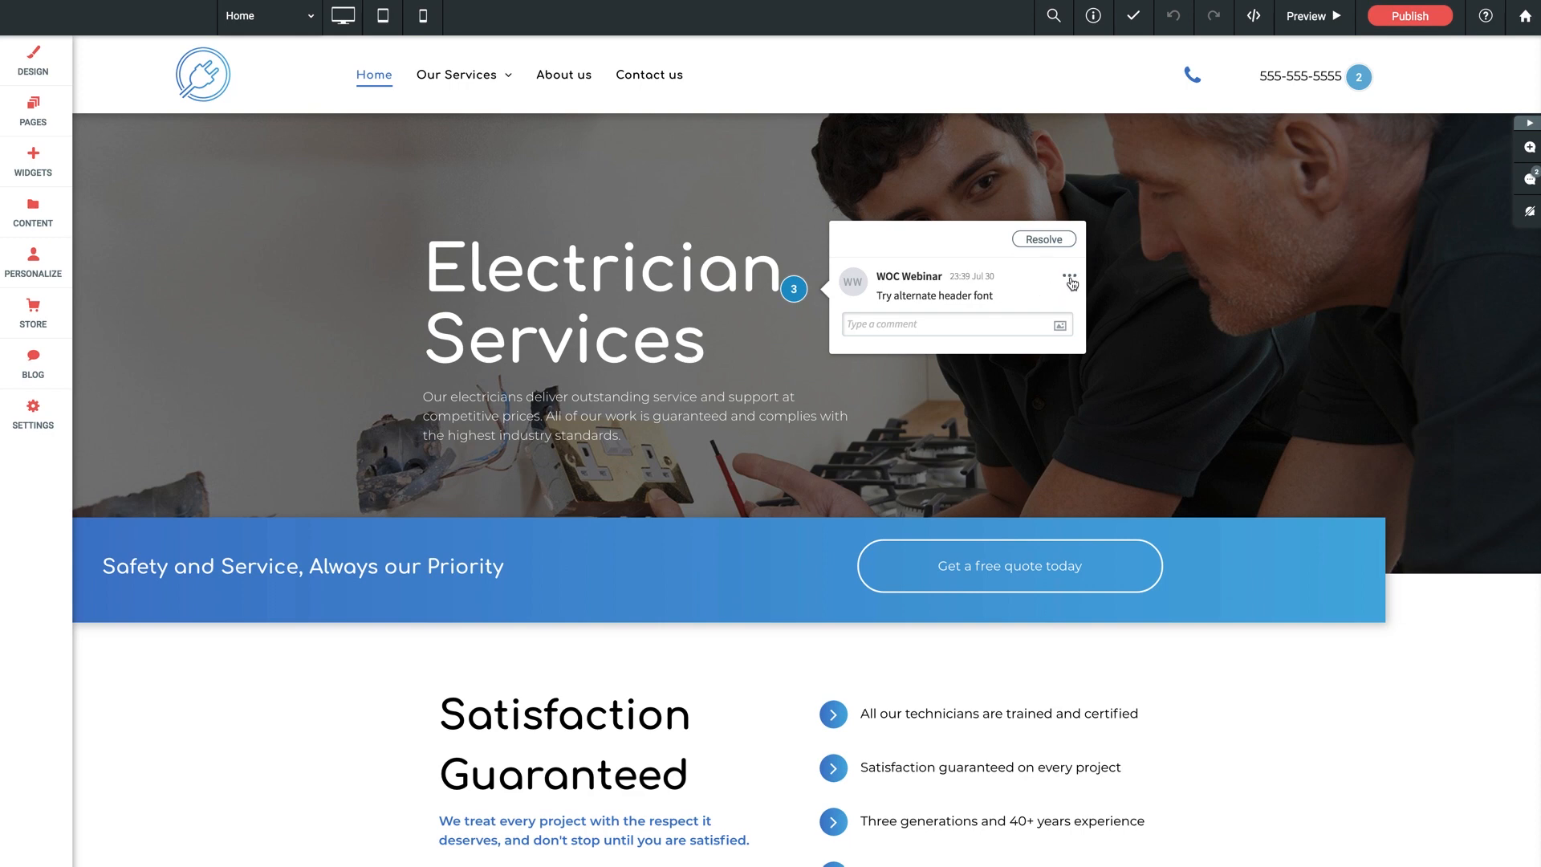
Step: Delete comment 3 ('Try alternate header font') and confirm with Yes
left_click(1071, 280)
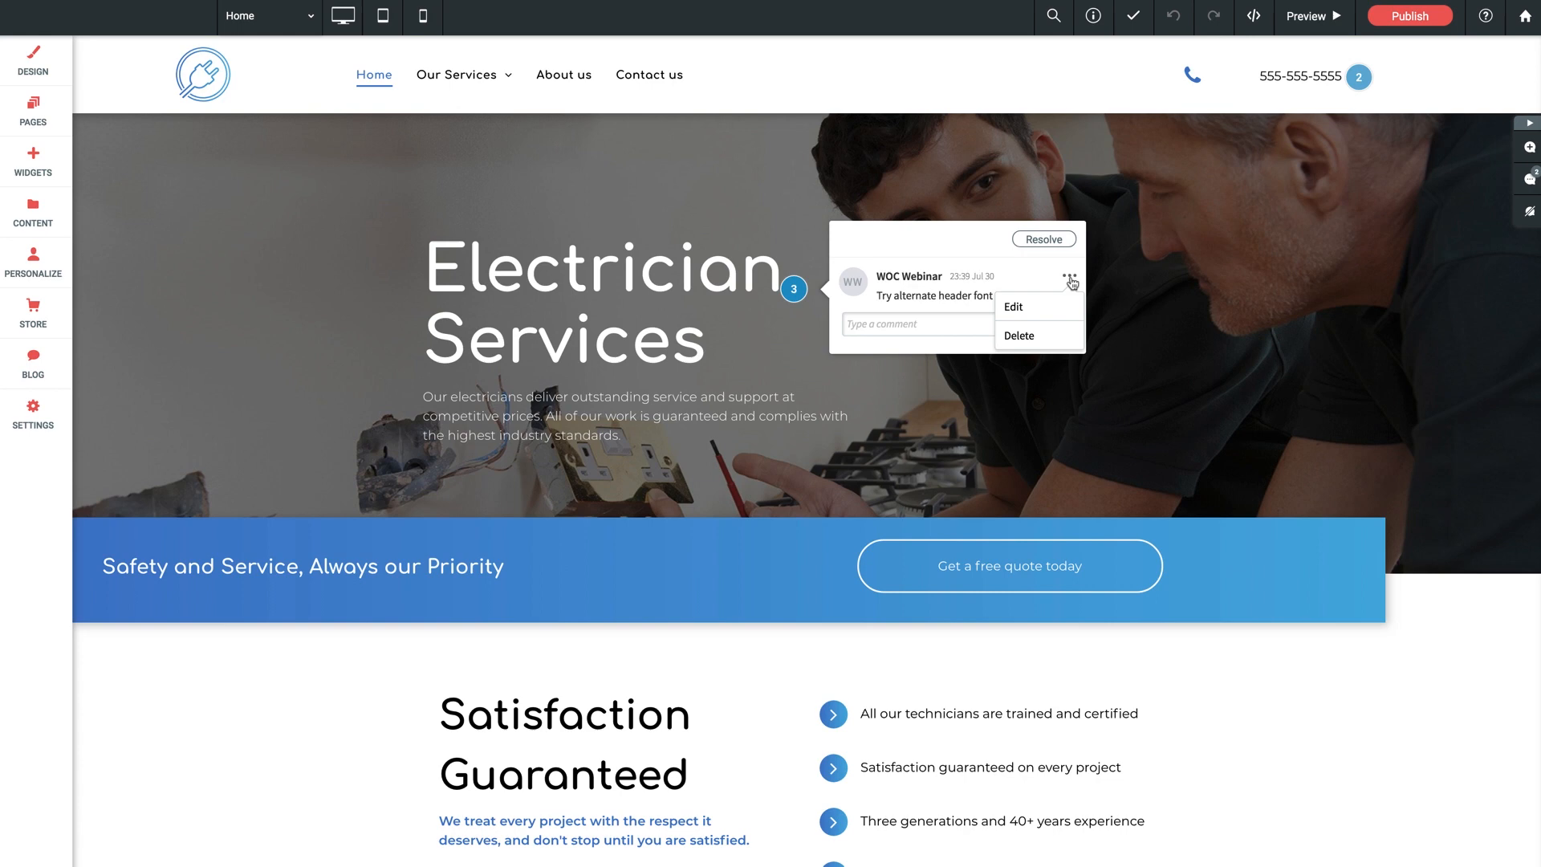
mouse_move(1027, 341)
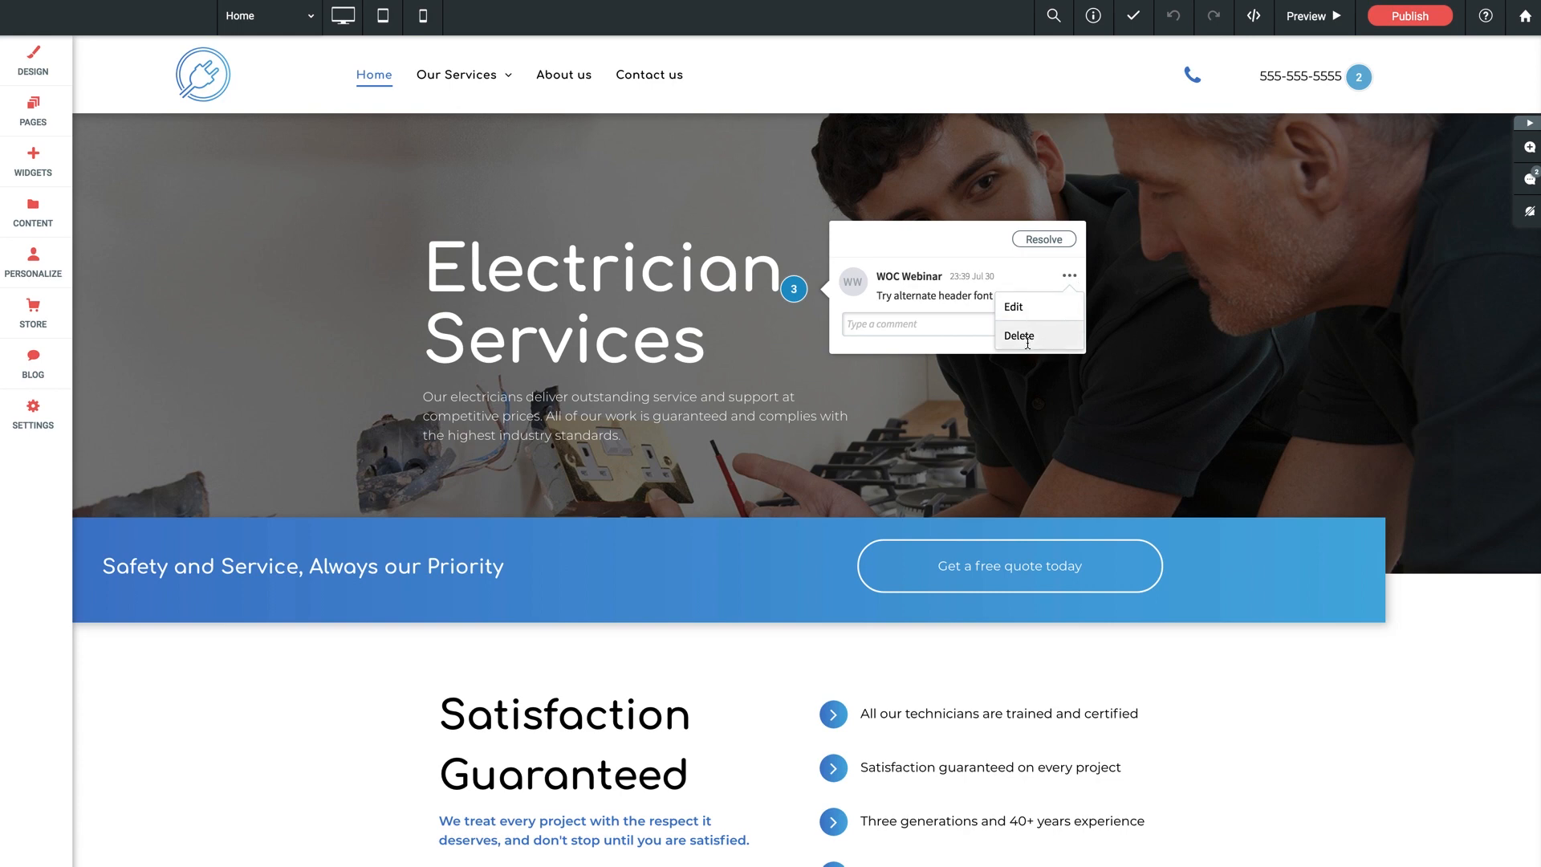
left_click(1018, 335)
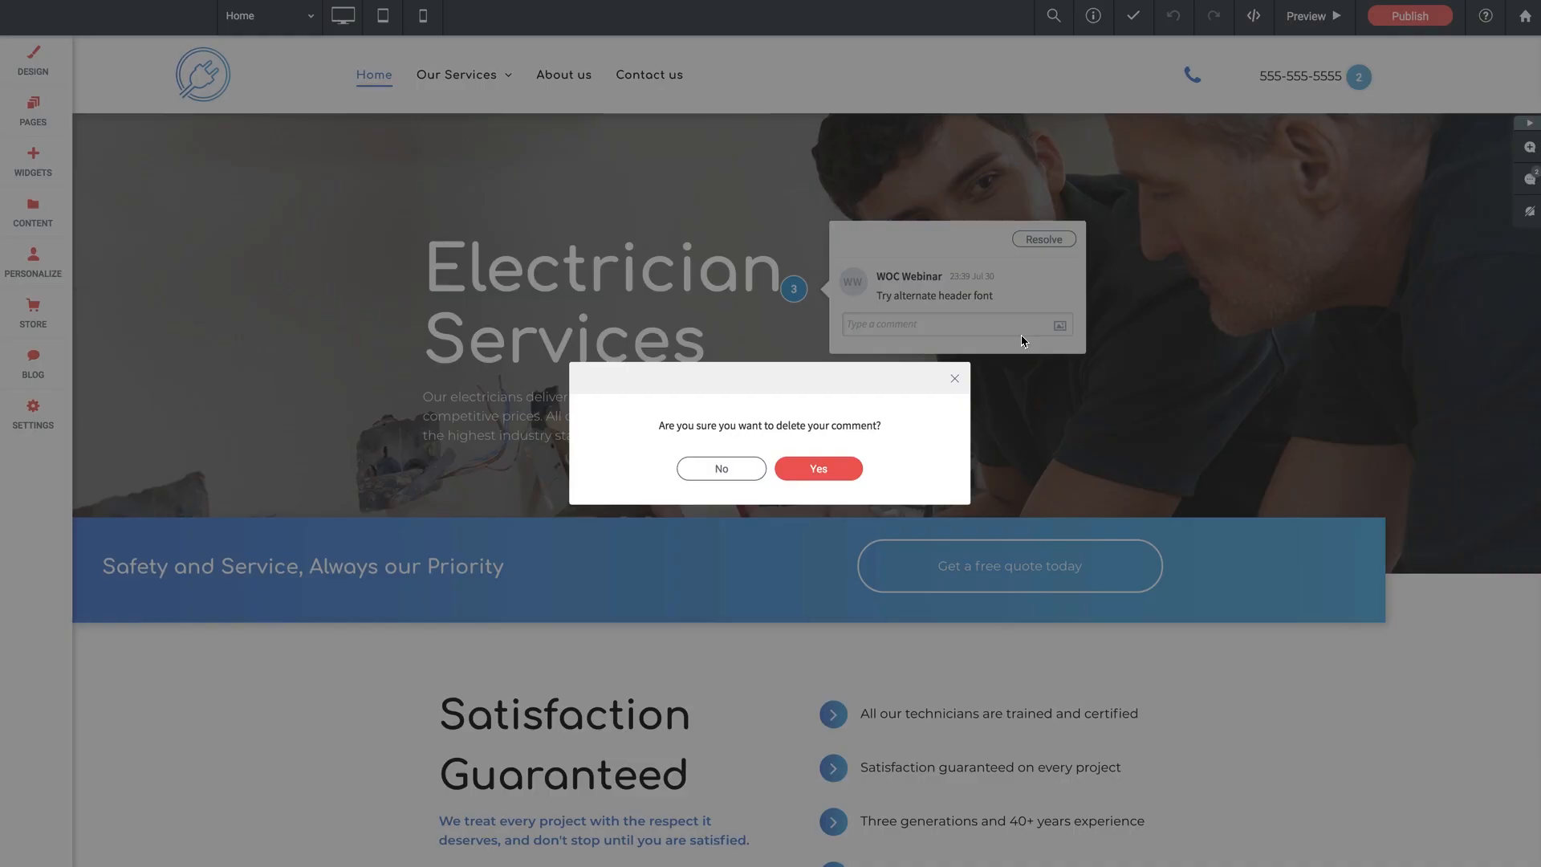
left_click(817, 467)
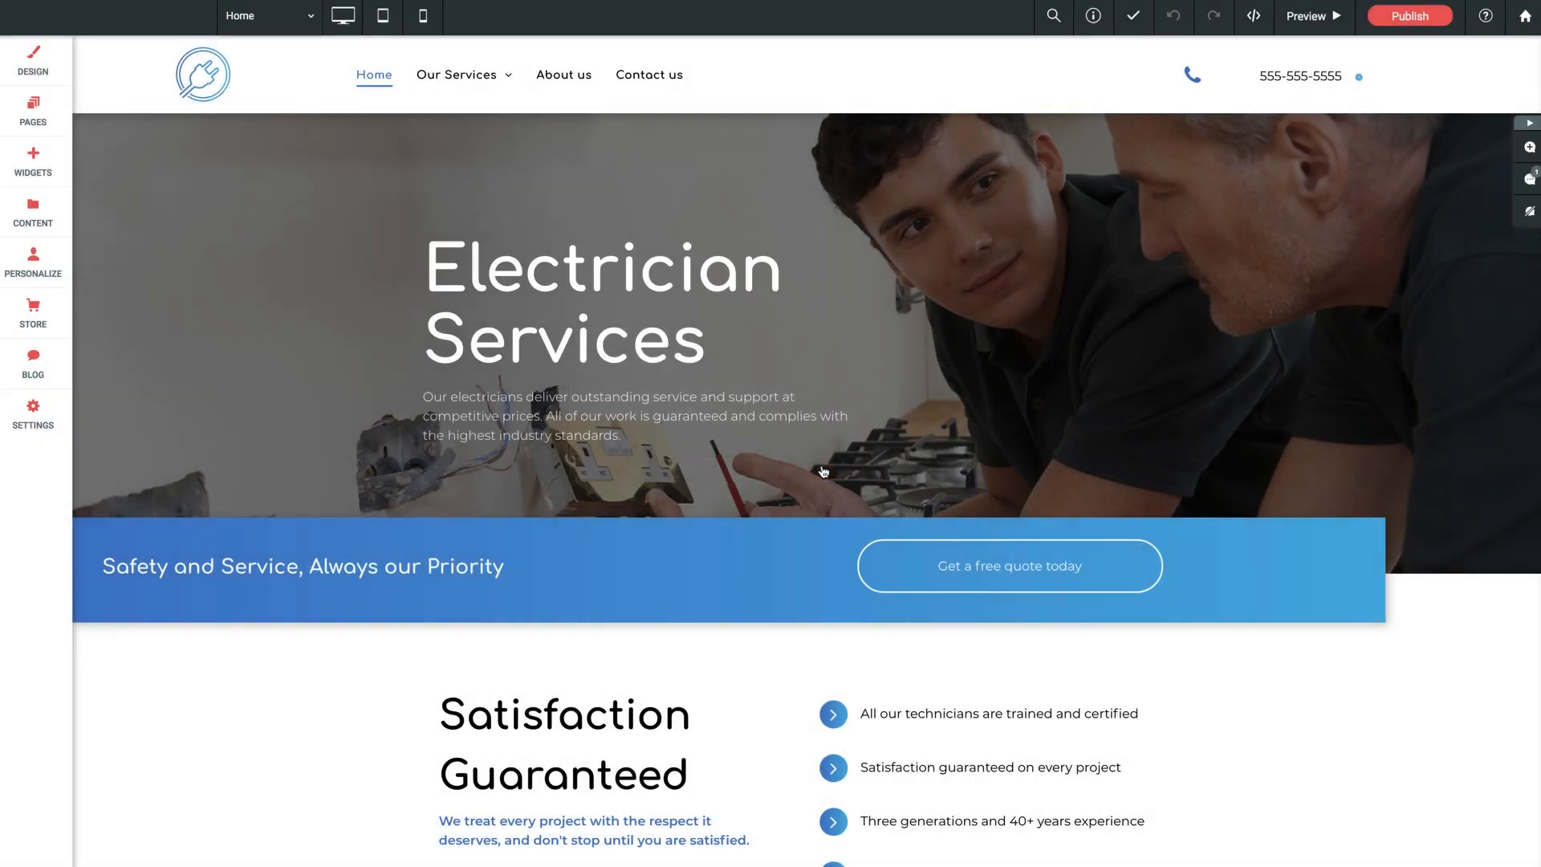